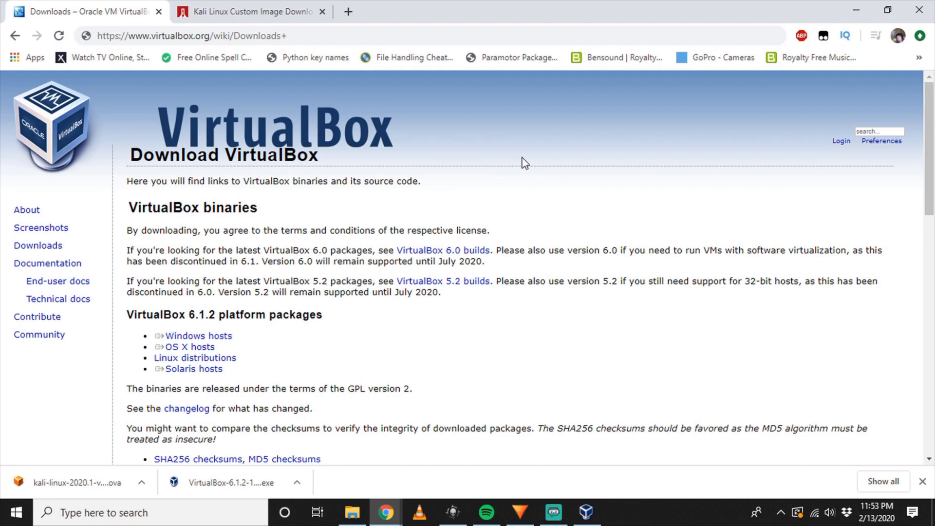
Start the VirtualBox 6.1.2 Windows hosts installer download, glancing at the Kali images page
click(253, 35)
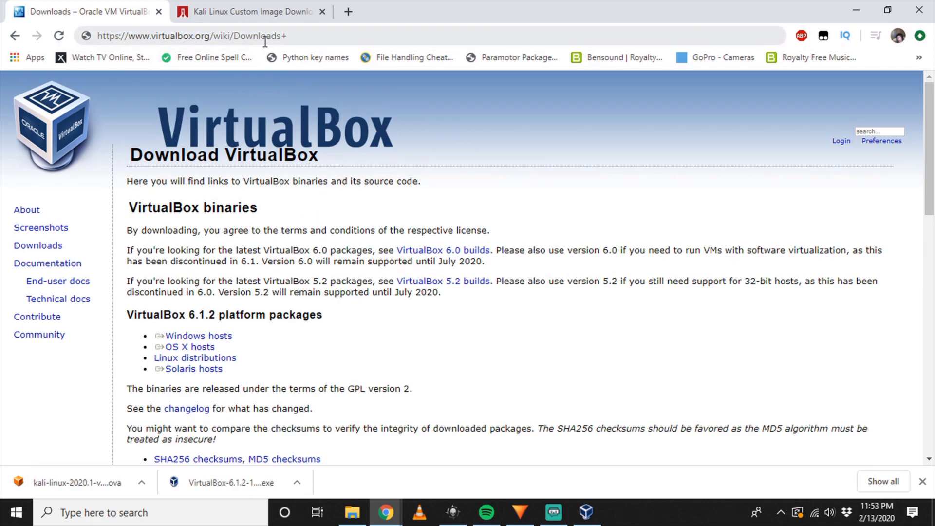
click(251, 11)
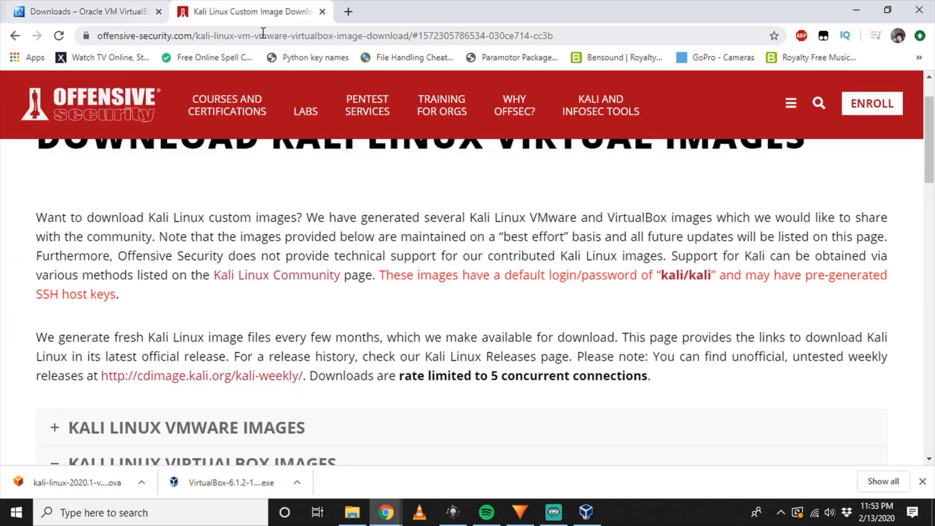
click(87, 11)
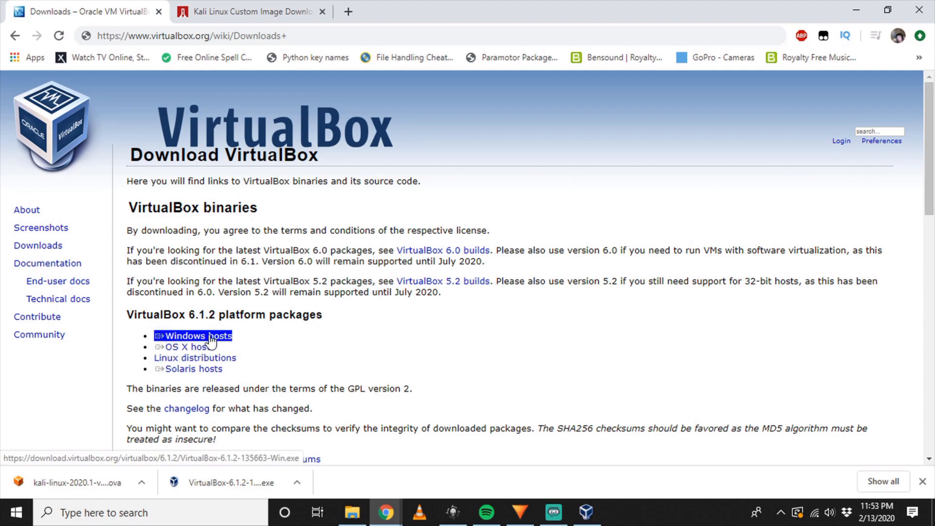
mouse_move(218, 341)
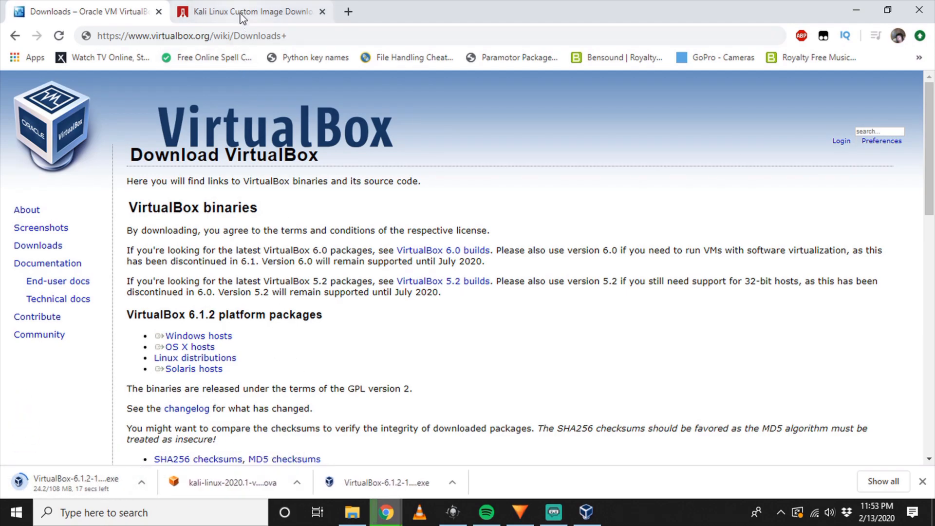
Bring up the Kali Linux VirtualBox Images table and highlight the 64-bit 2020.1 image's 3.1G size
click(250, 12)
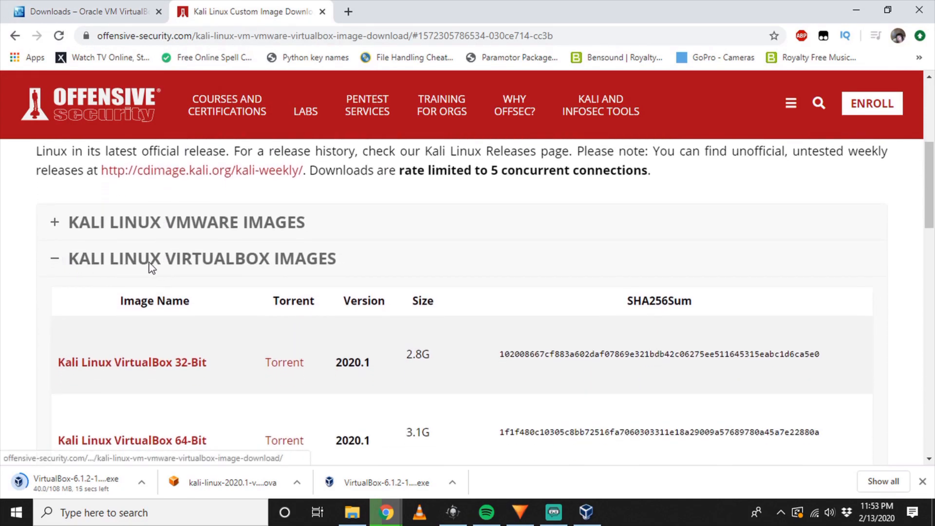
mouse_move(190, 267)
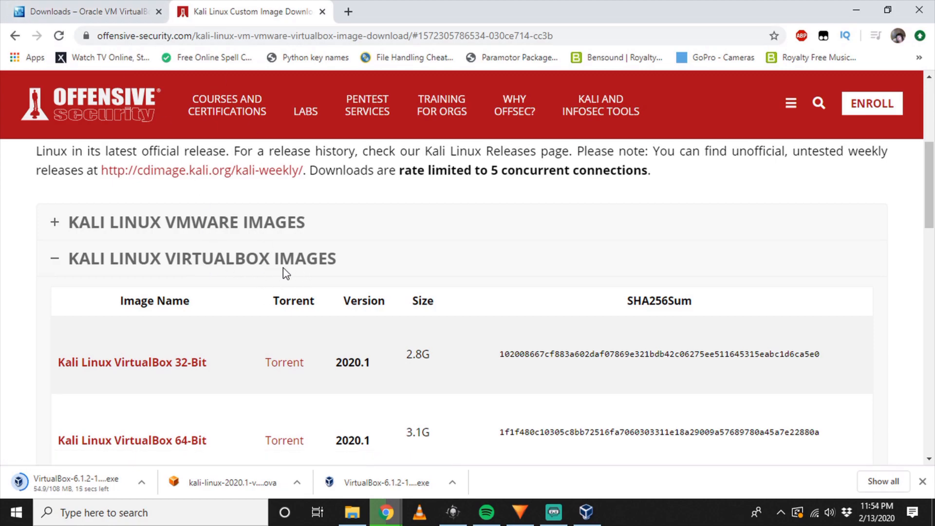
scroll(down, 3)
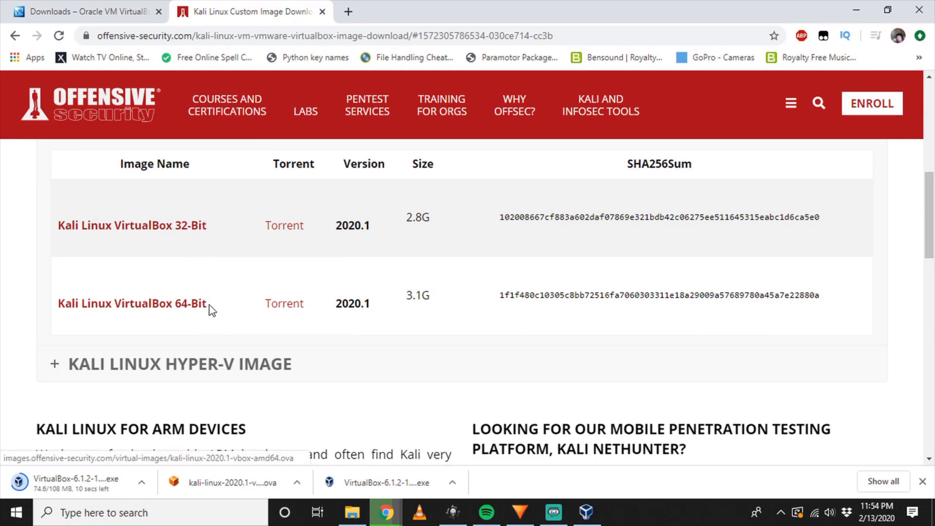
mouse_move(184, 278)
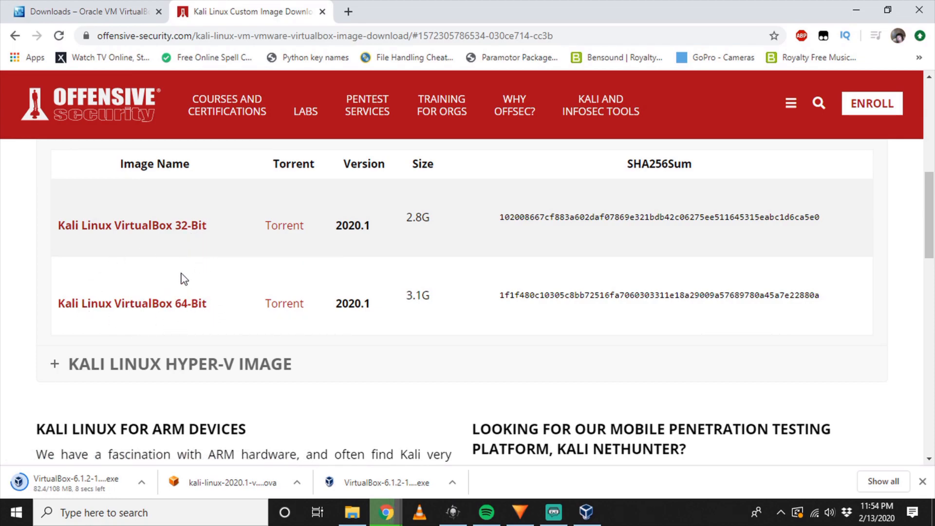
mouse_move(136, 305)
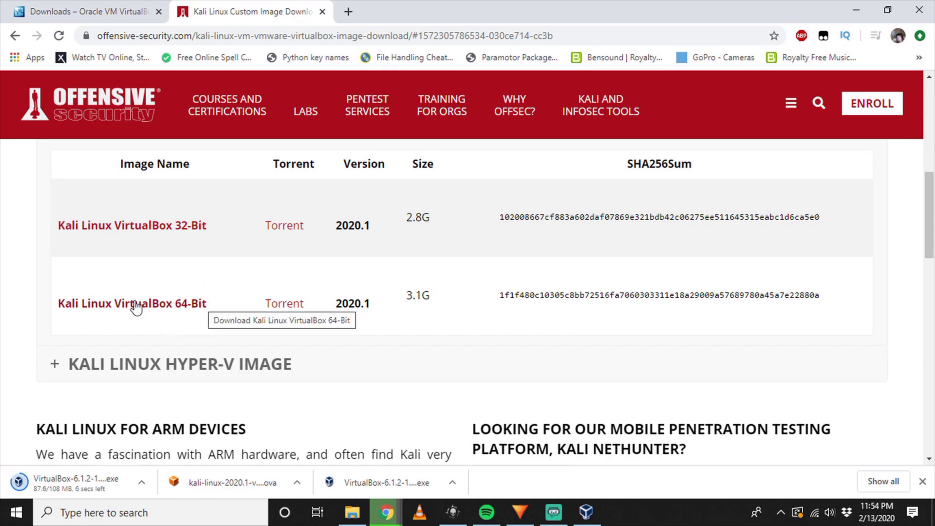
mouse_move(165, 292)
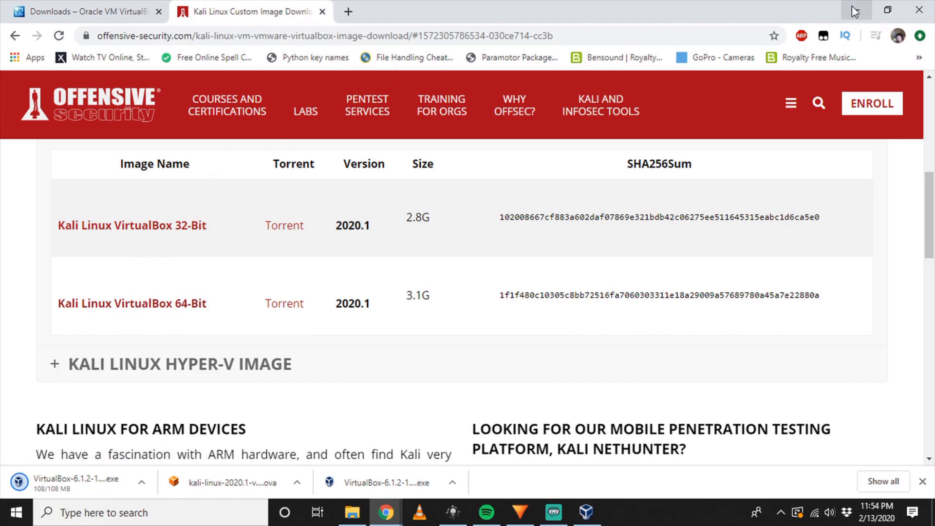
mouse_move(380, 302)
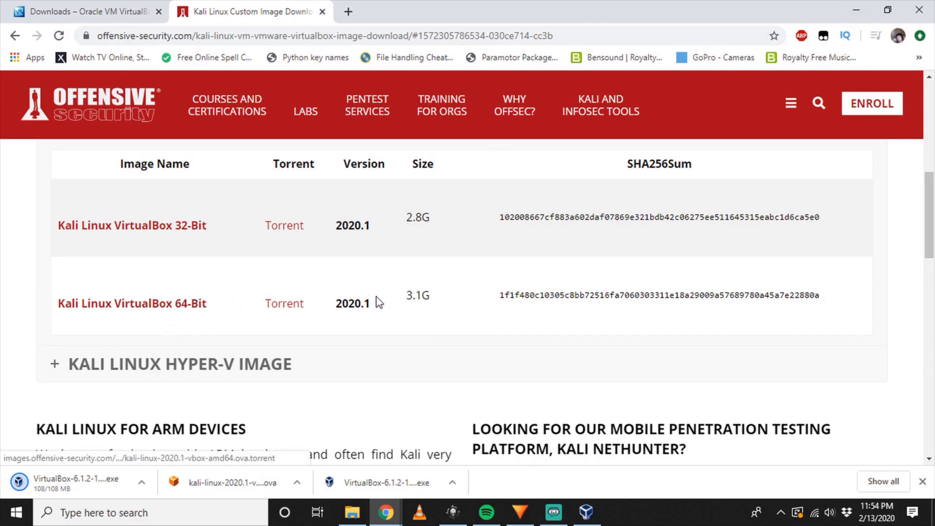
double_click(417, 295)
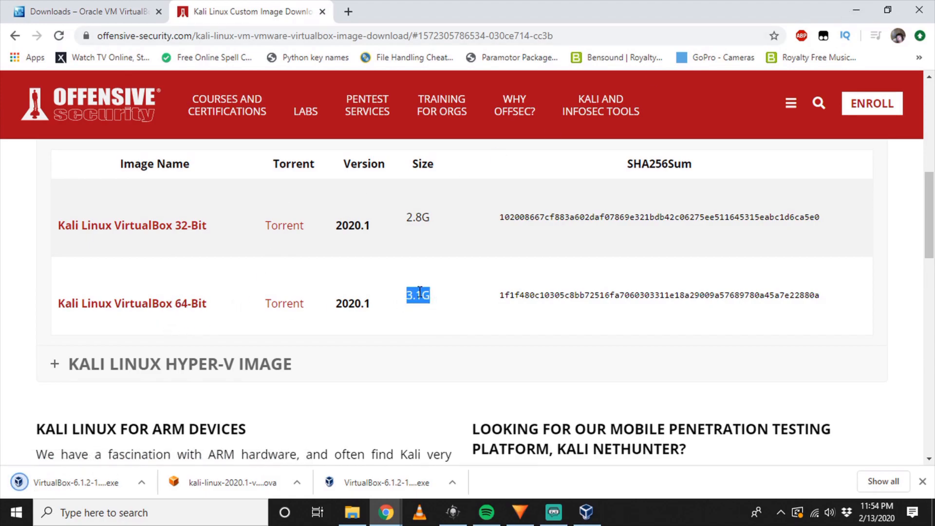
click(417, 297)
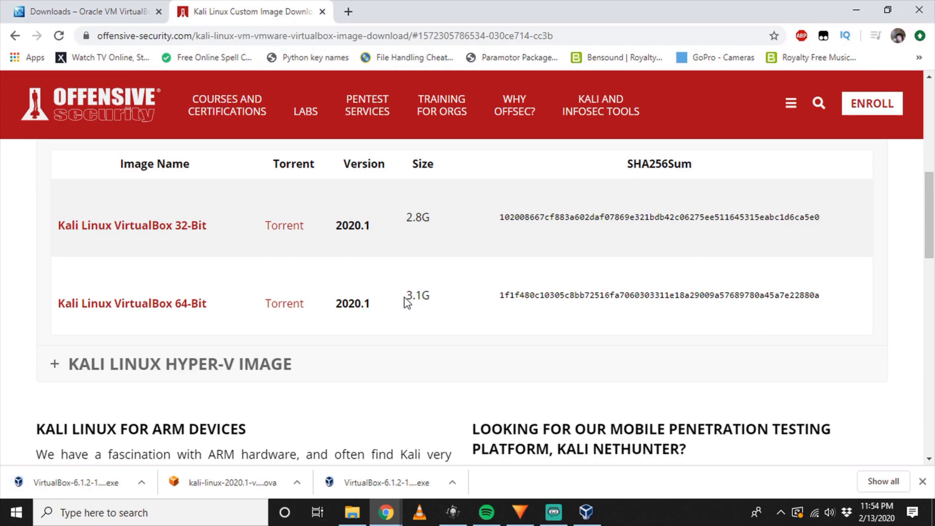
mouse_move(415, 311)
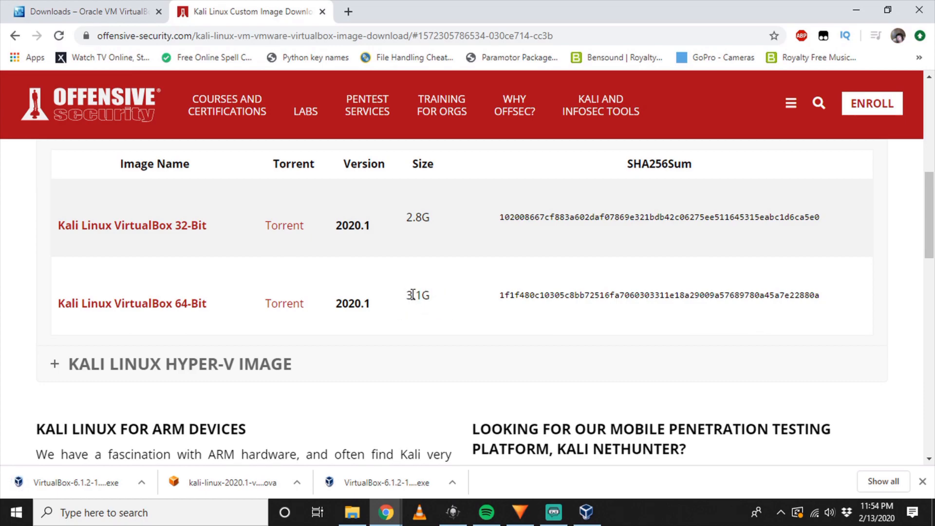
double_click(417, 297)
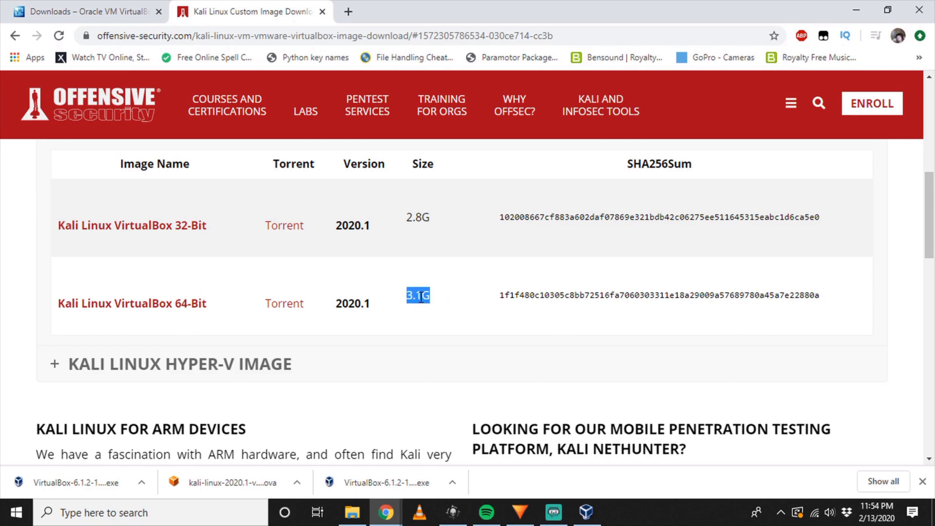
click(423, 302)
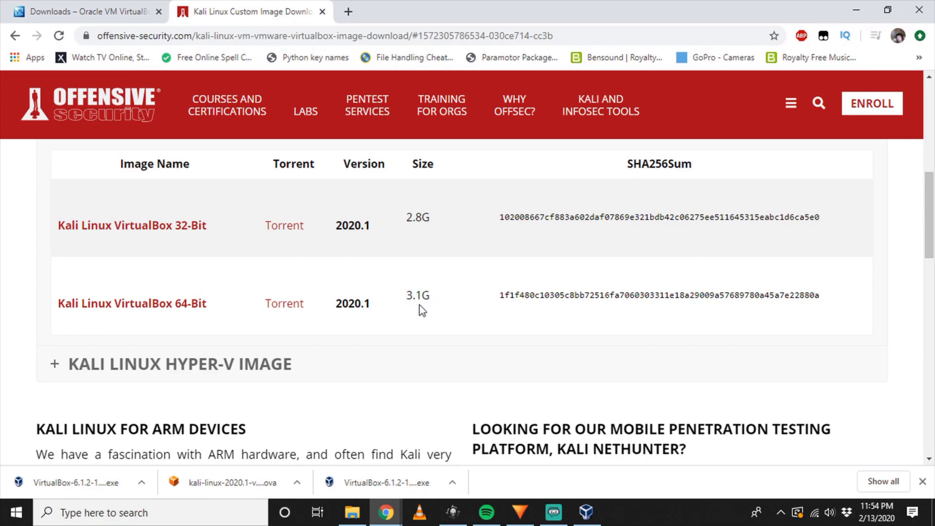
mouse_move(430, 313)
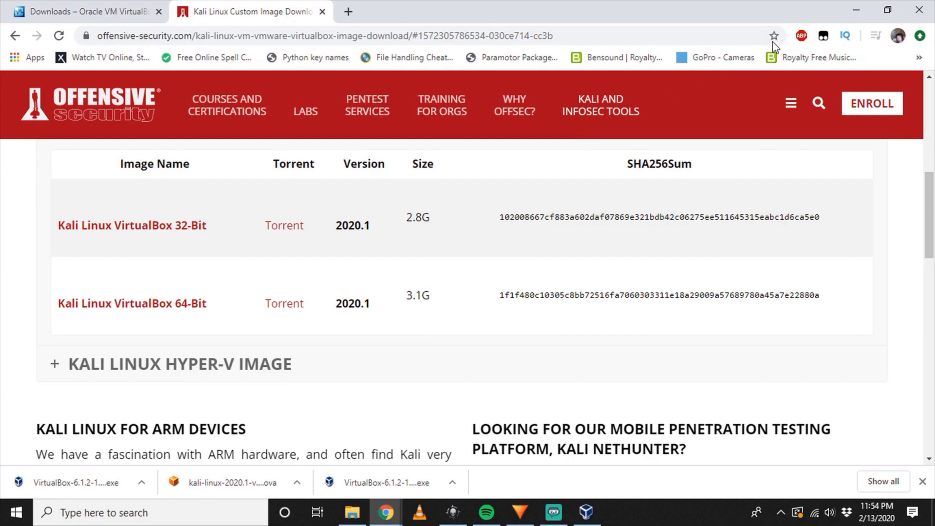
mouse_move(857, 10)
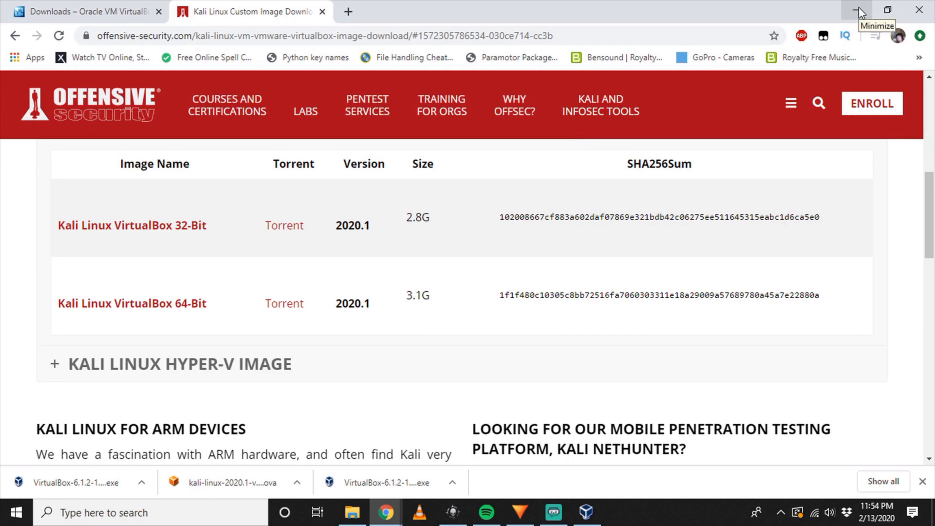
Install VirtualBox 6.1.2 with default features and bring VirtualBox Manager to the front
click(855, 8)
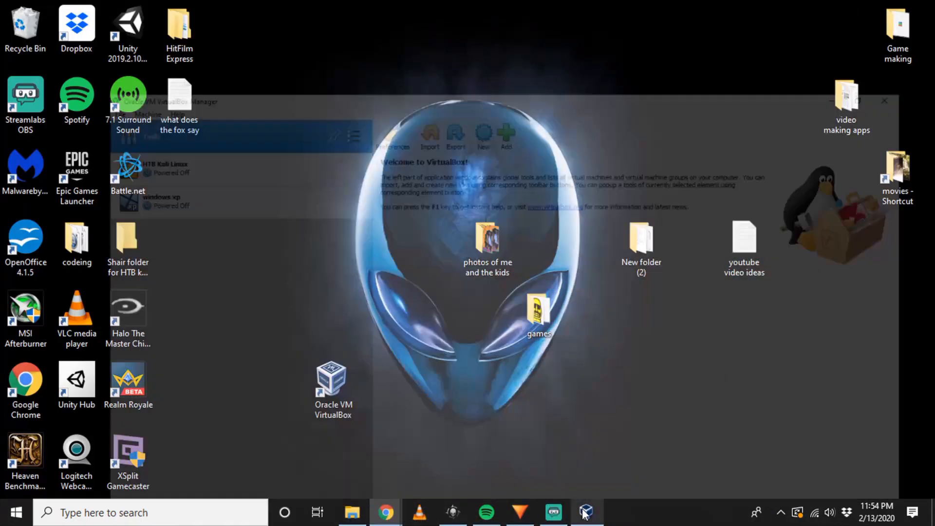
click(586, 510)
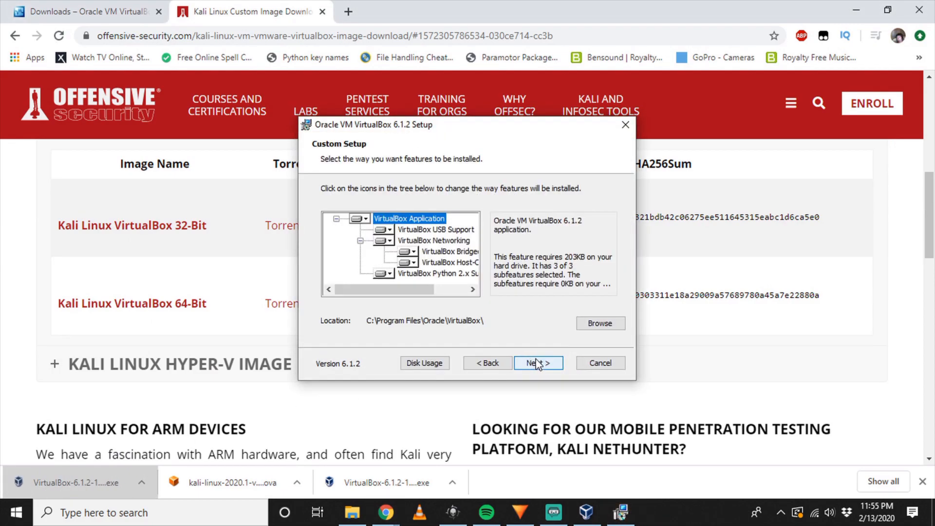
click(539, 362)
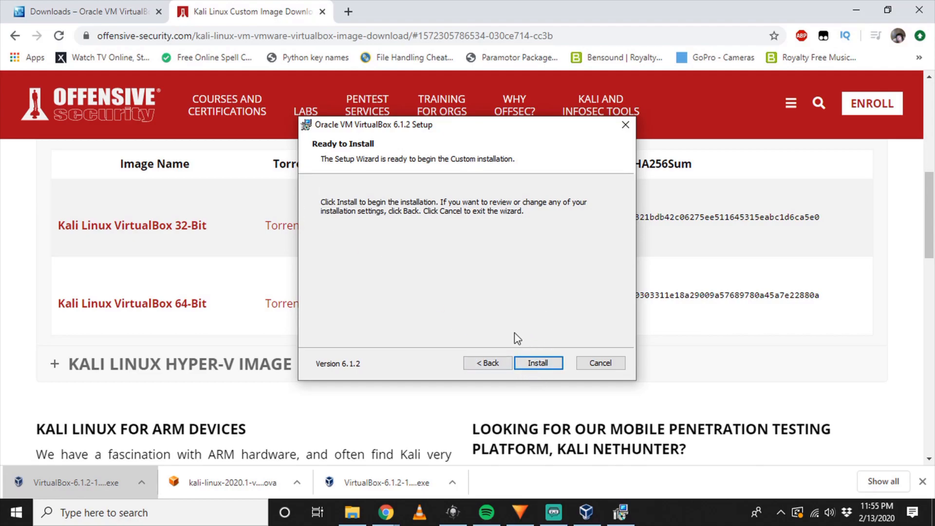
click(601, 363)
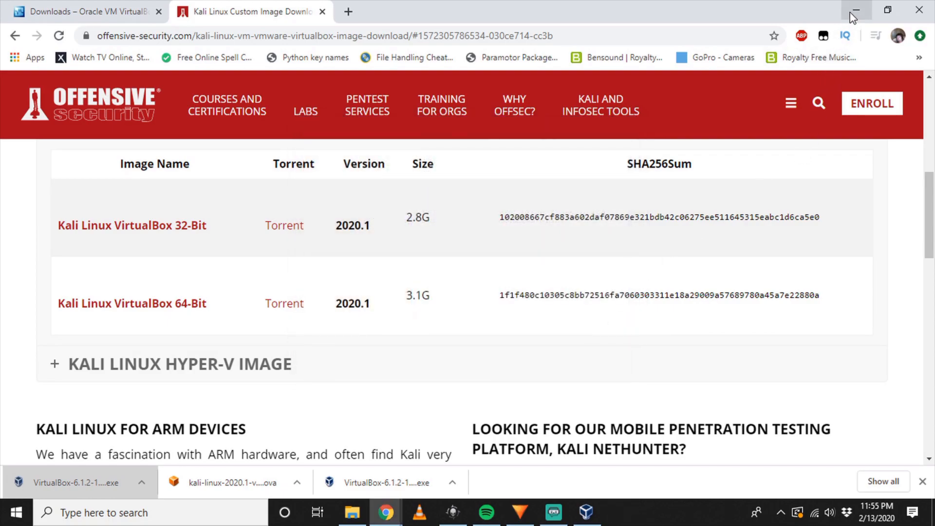
click(583, 512)
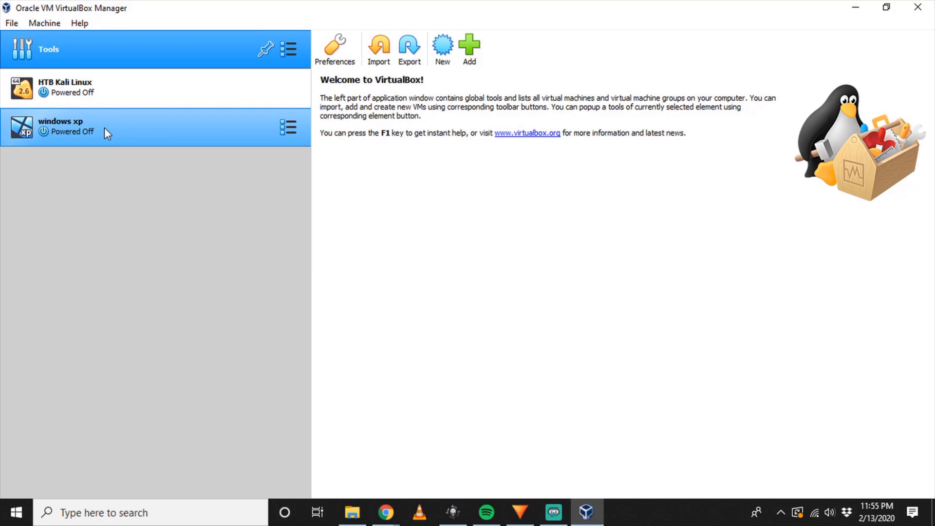
Choose kali-linux-2020.1-vbox-amd64 from Downloads as the appliance to import
click(73, 87)
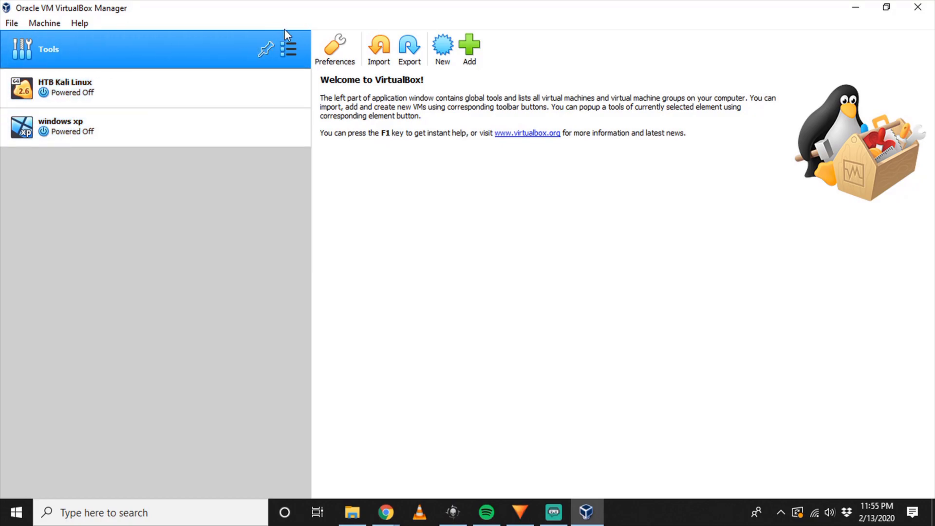
click(378, 44)
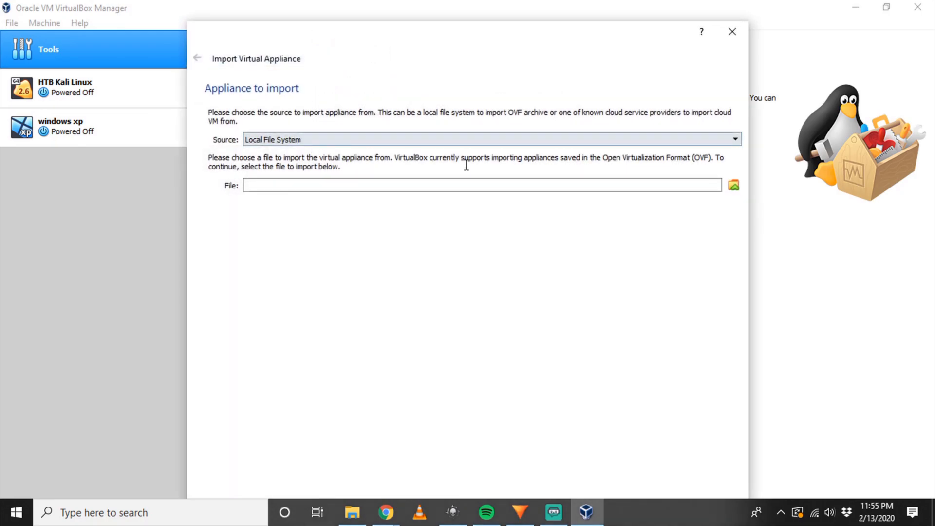
click(734, 185)
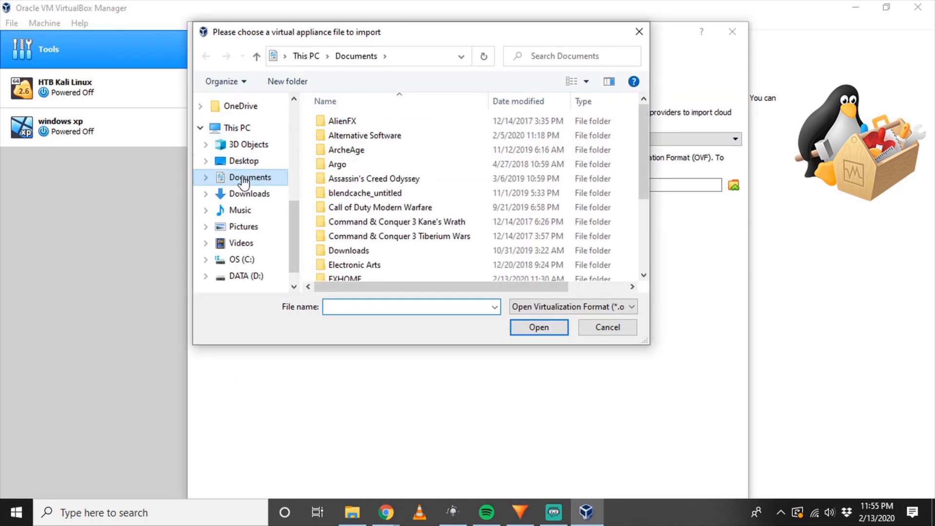
click(249, 194)
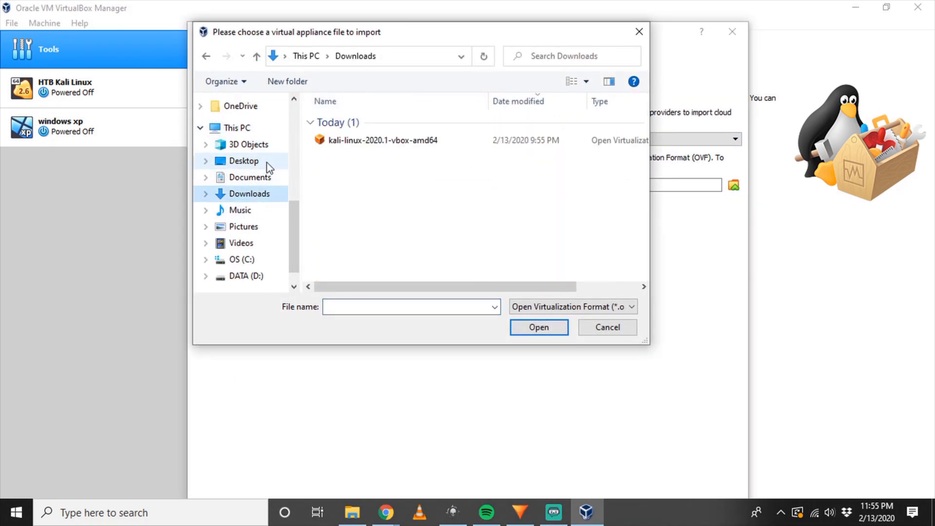
click(382, 140)
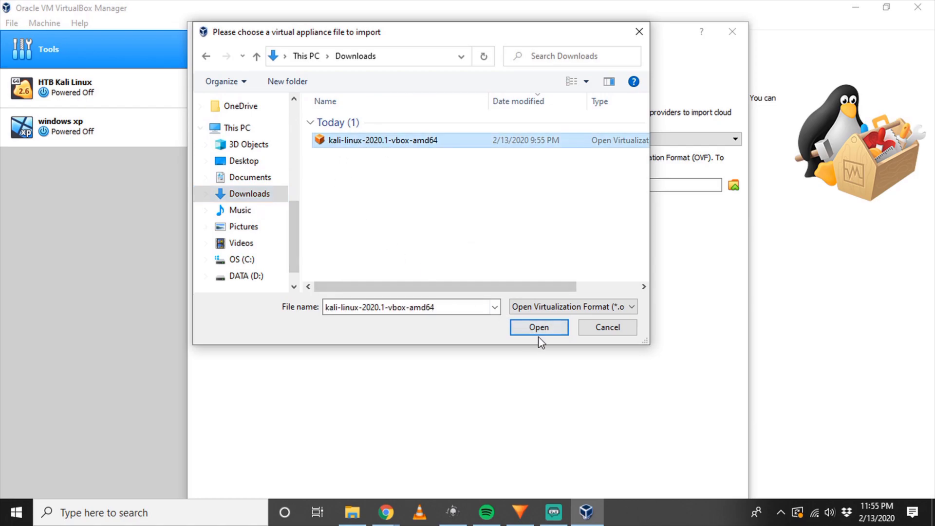
click(539, 327)
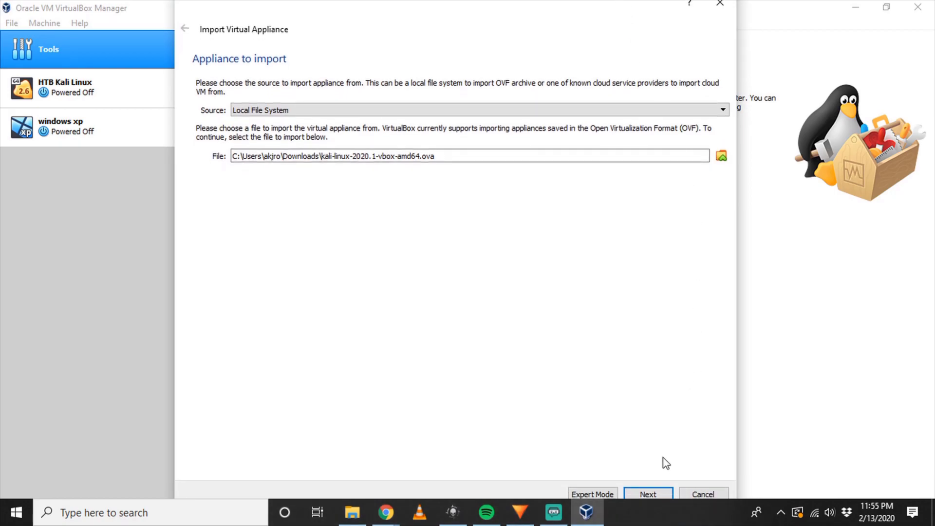
Review the appliance settings, start the import and agree to the Kali licence
click(649, 494)
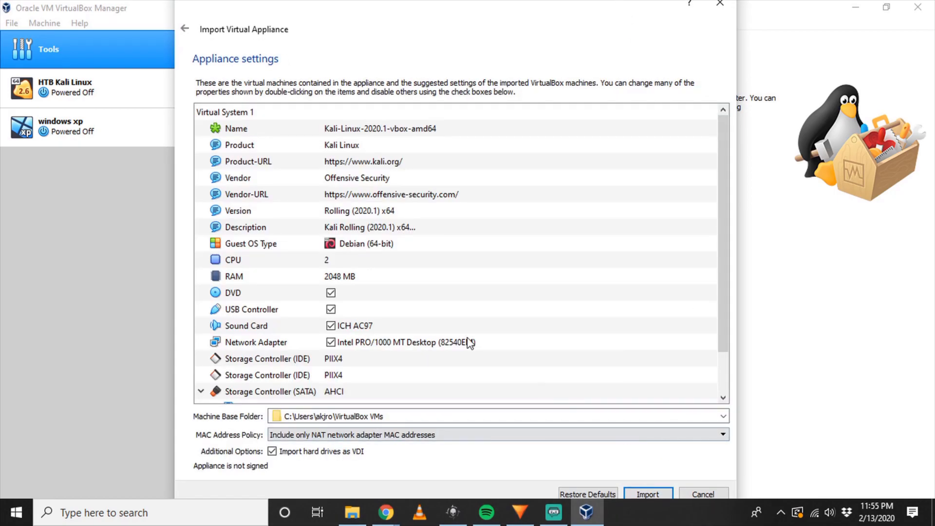
scroll(down, 3)
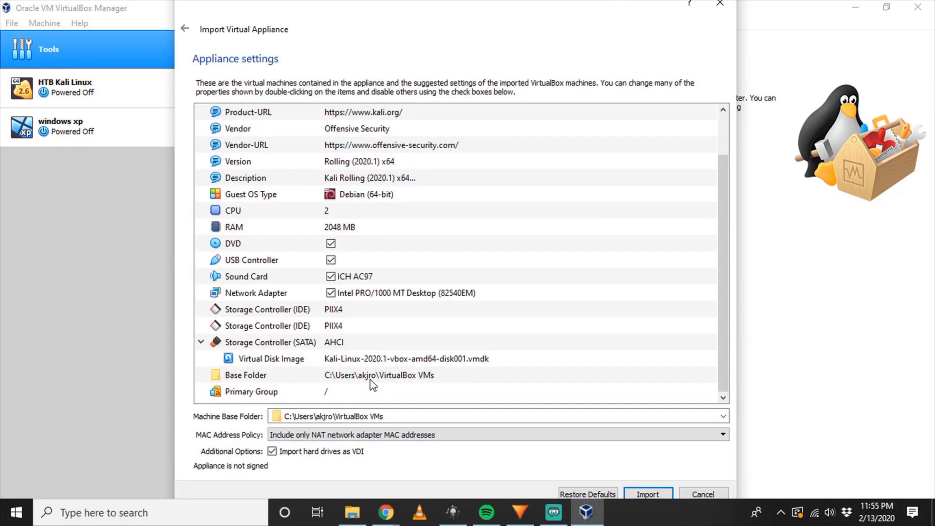
click(647, 494)
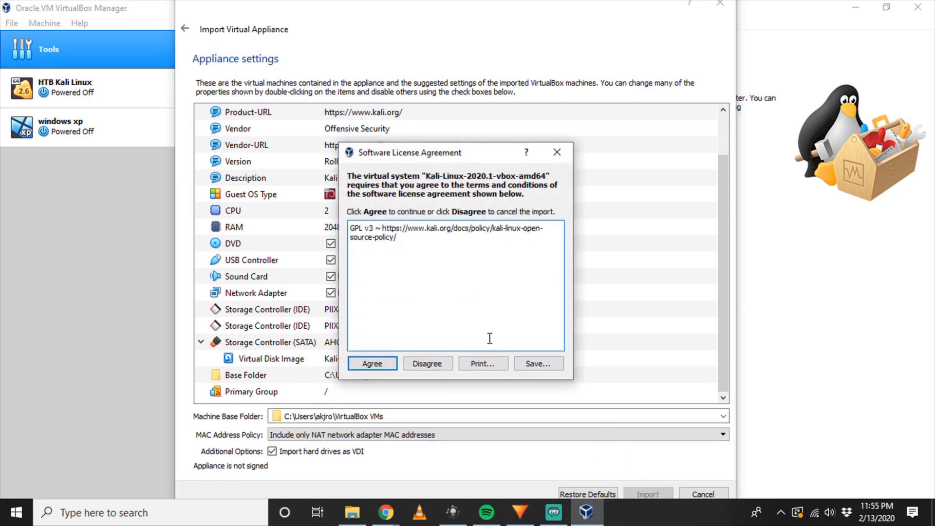
click(372, 363)
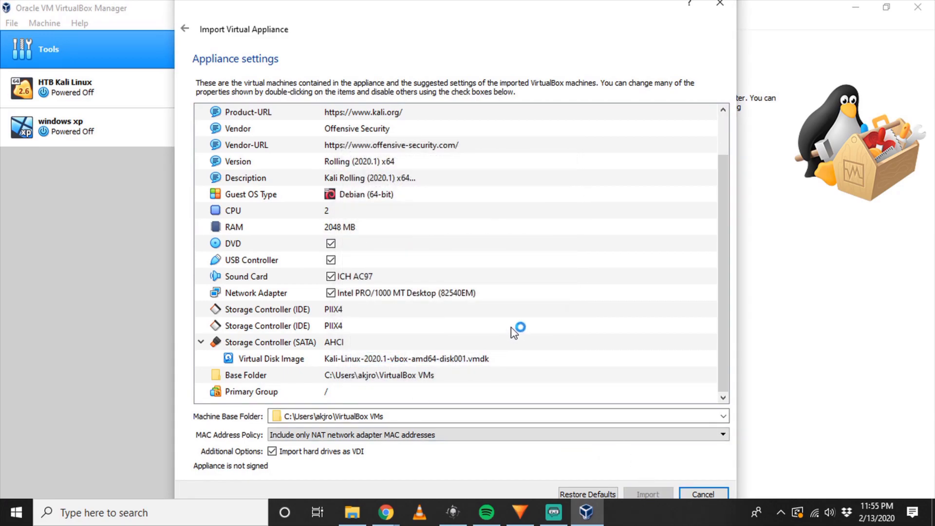
Let the Kali appliance import run until the new VM appears in the machine list
click(648, 495)
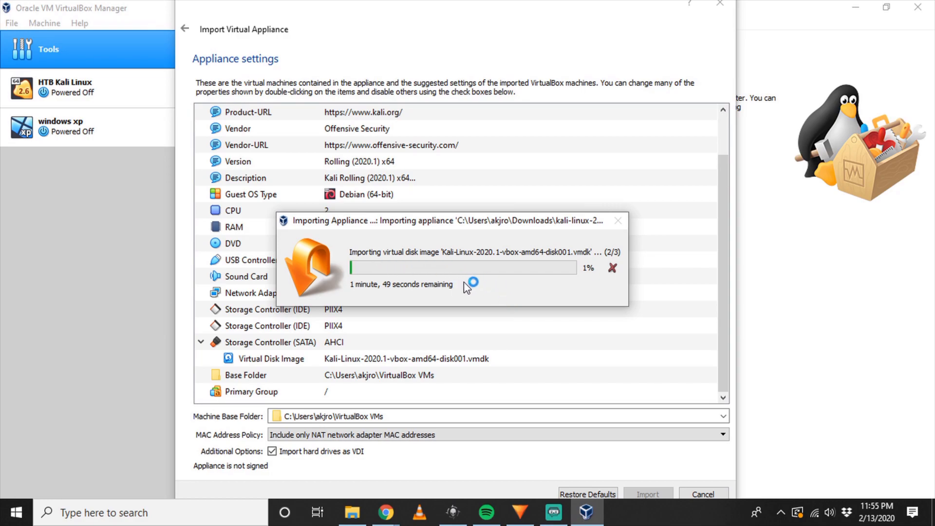
mouse_move(519, 292)
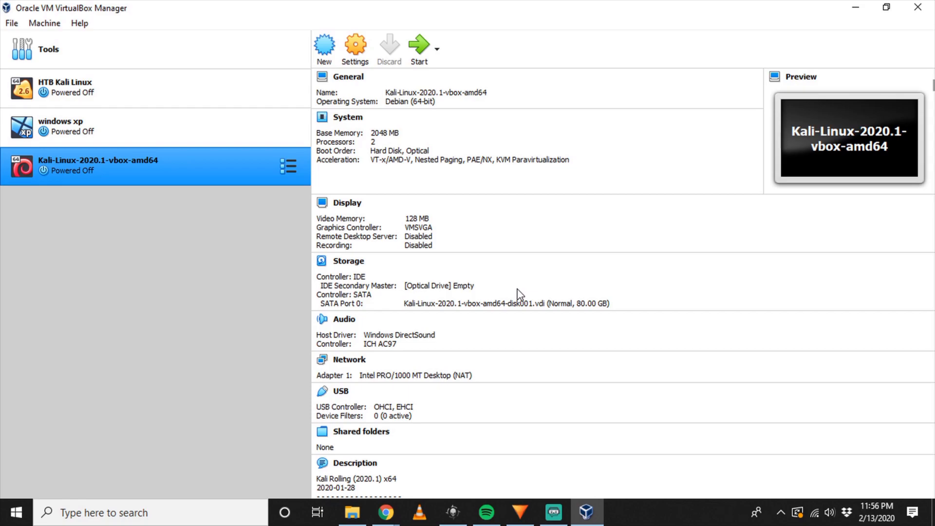
mouse_move(361, 45)
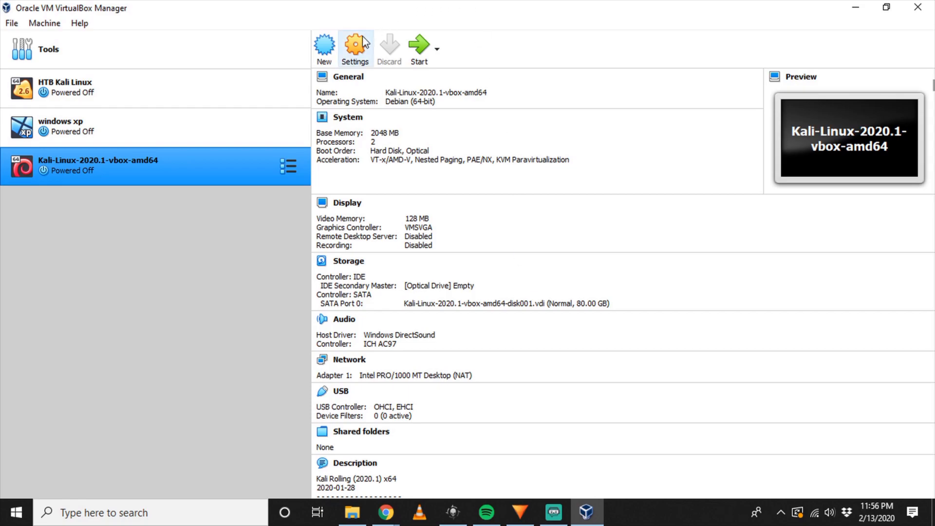
mouse_move(355, 46)
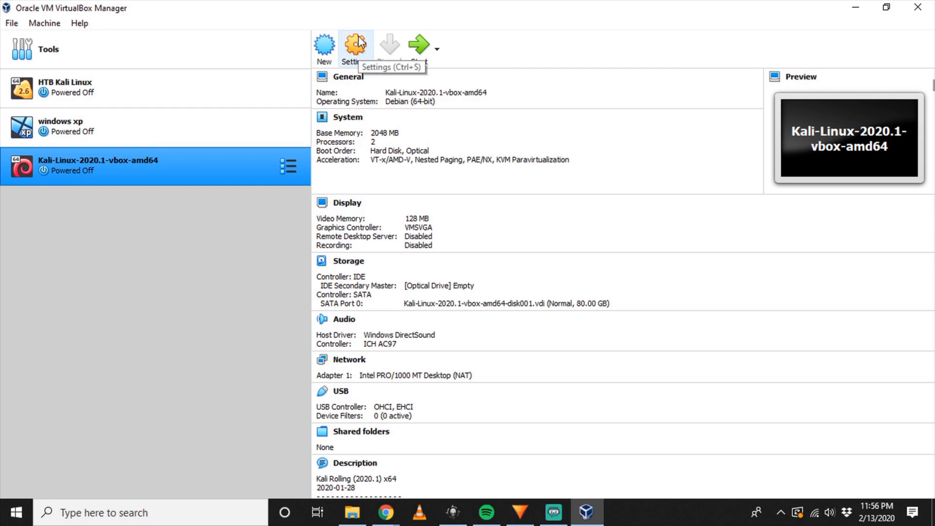
mouse_move(370, 64)
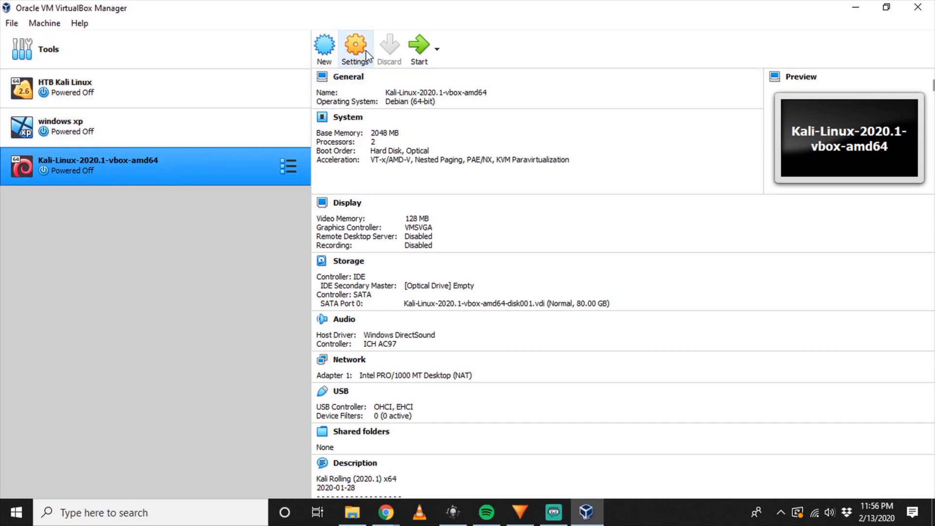
Rename the Kali VM to htb kali 2 and review its general, display, storage and audio settings
click(354, 44)
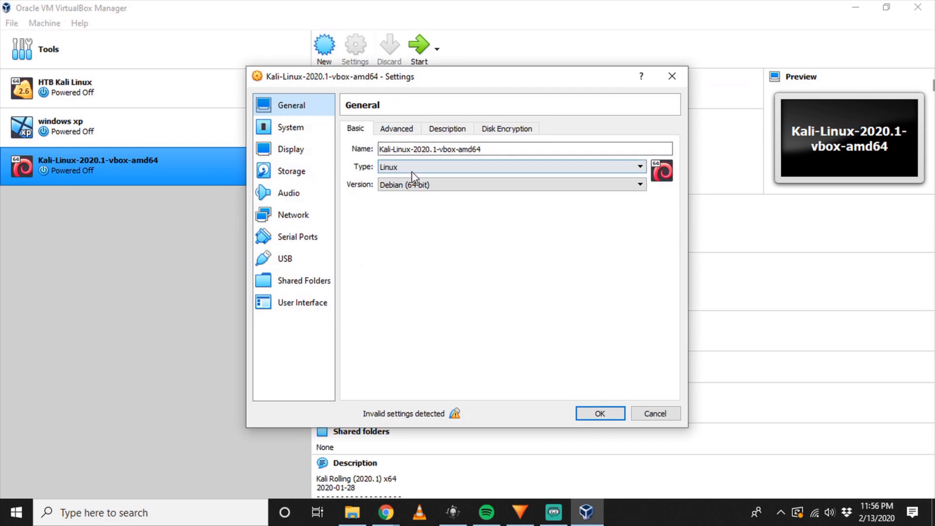
triple_click(424, 149)
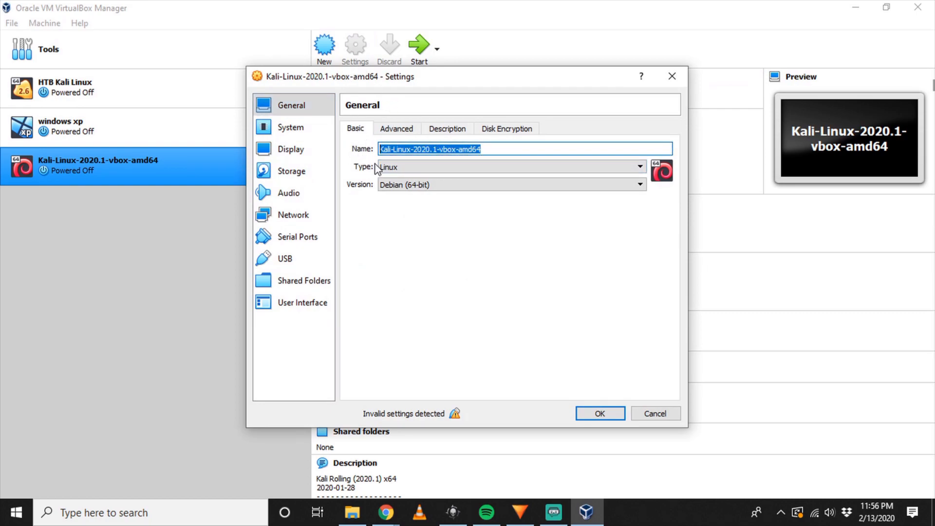
text(htb ki)
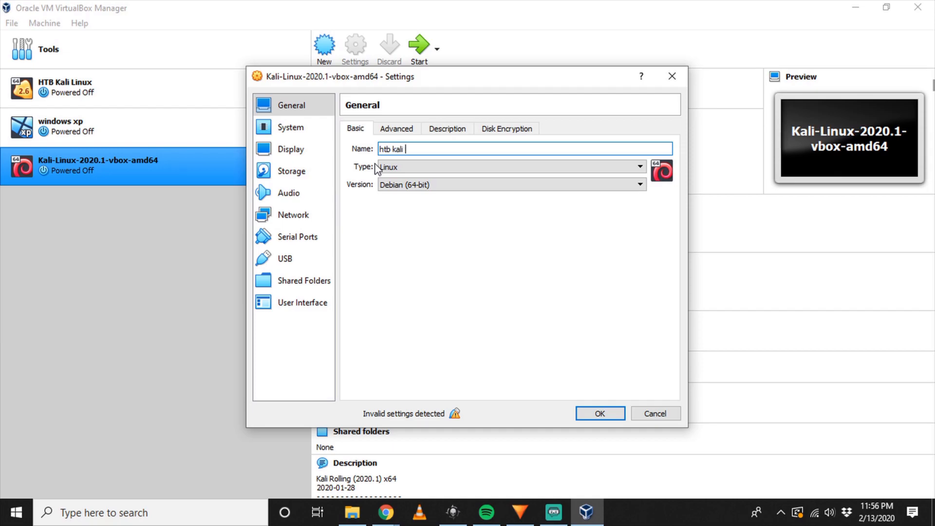
click(397, 129)
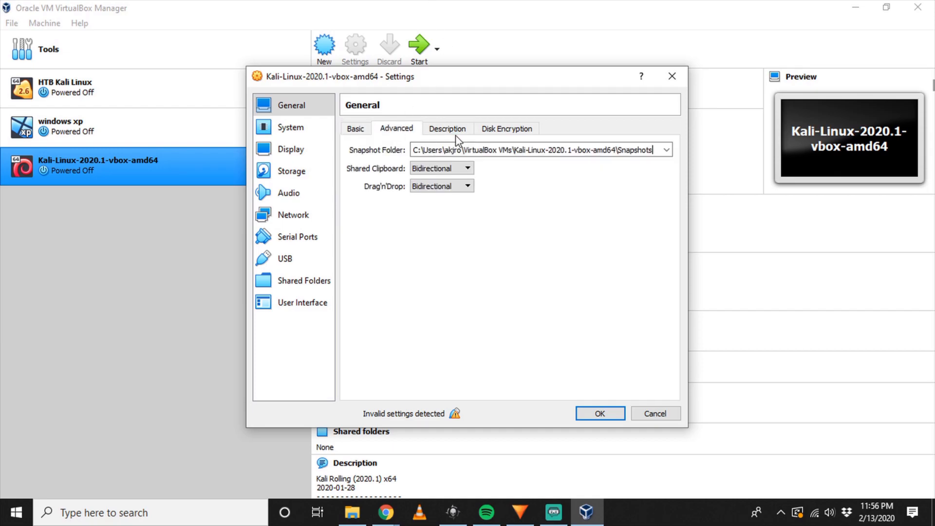
click(291, 149)
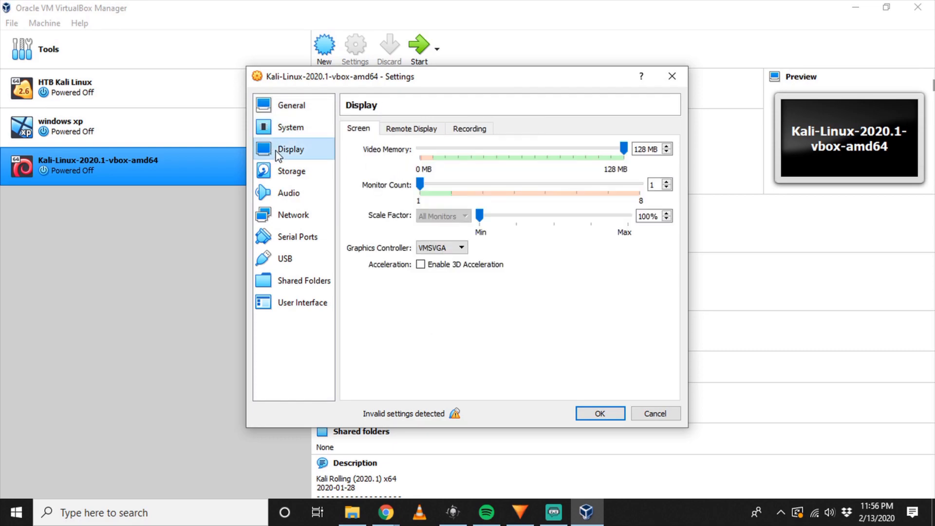
mouse_move(425, 267)
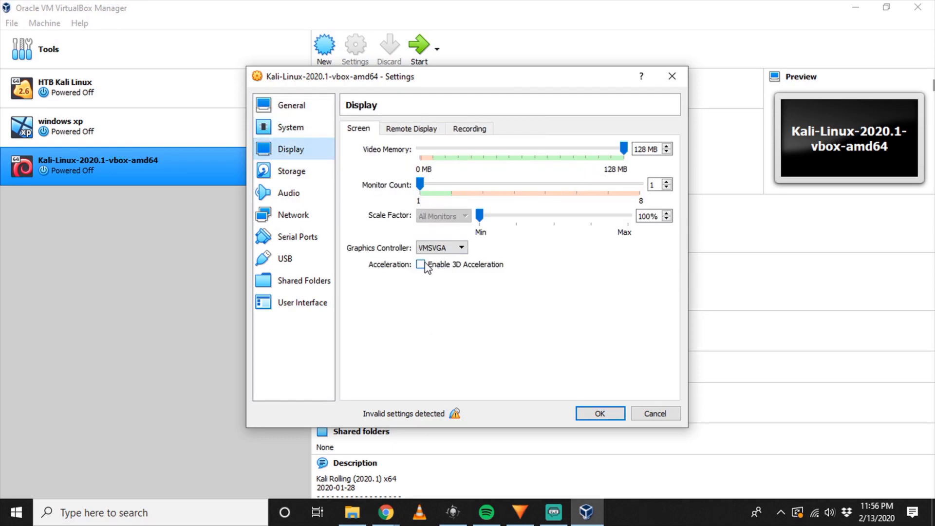
mouse_move(481, 272)
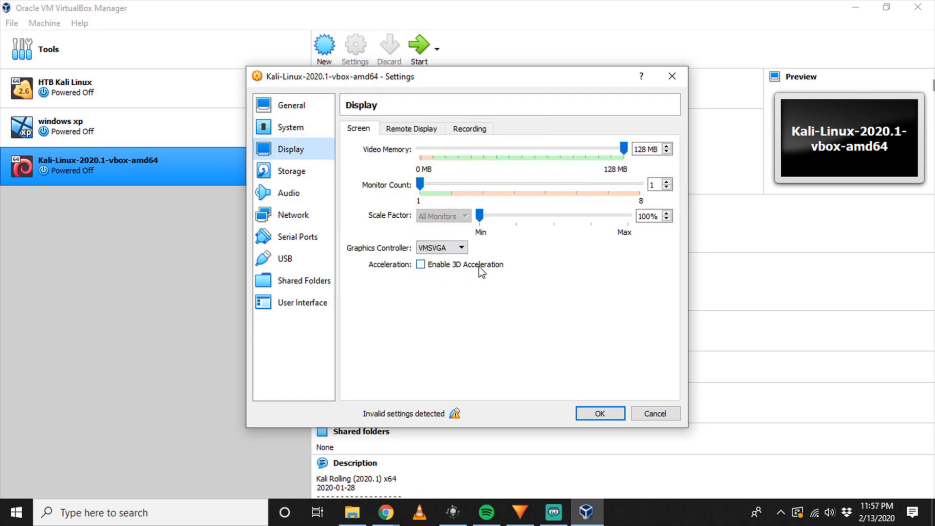
mouse_move(310, 174)
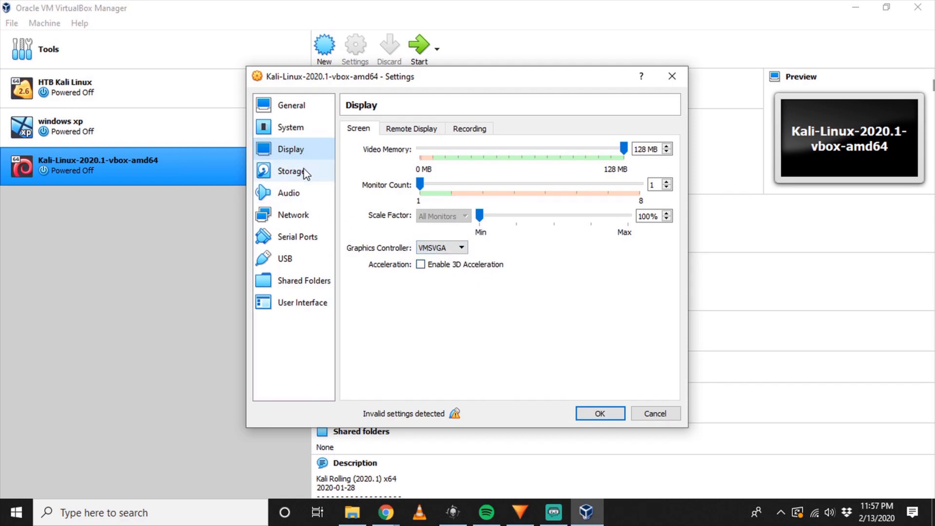
click(291, 171)
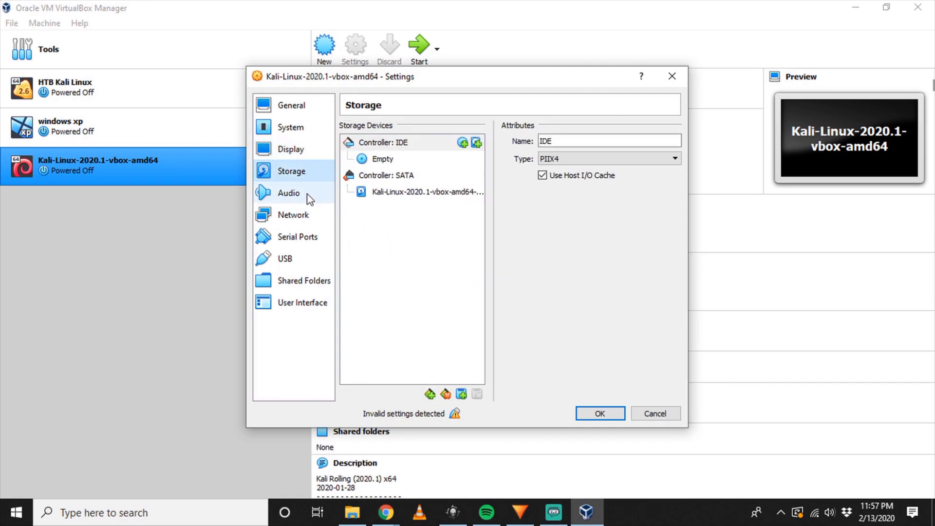
click(294, 214)
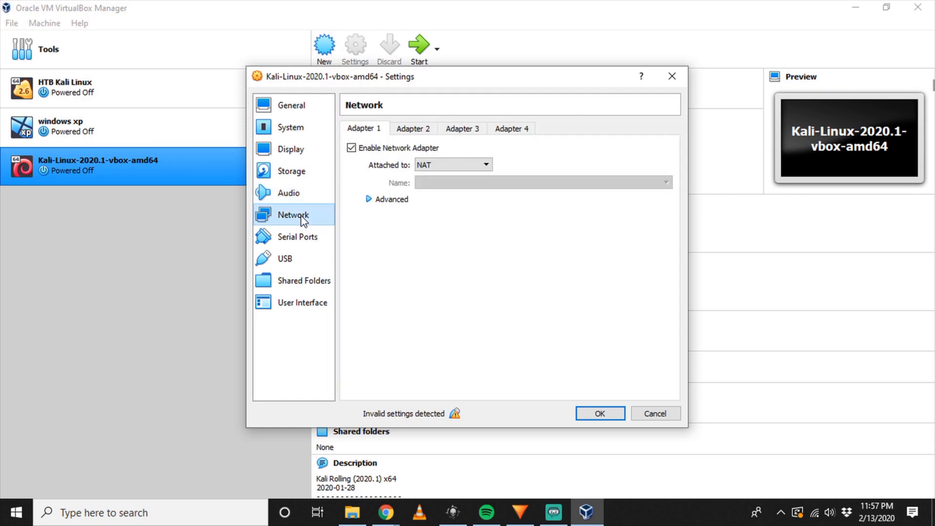
click(288, 193)
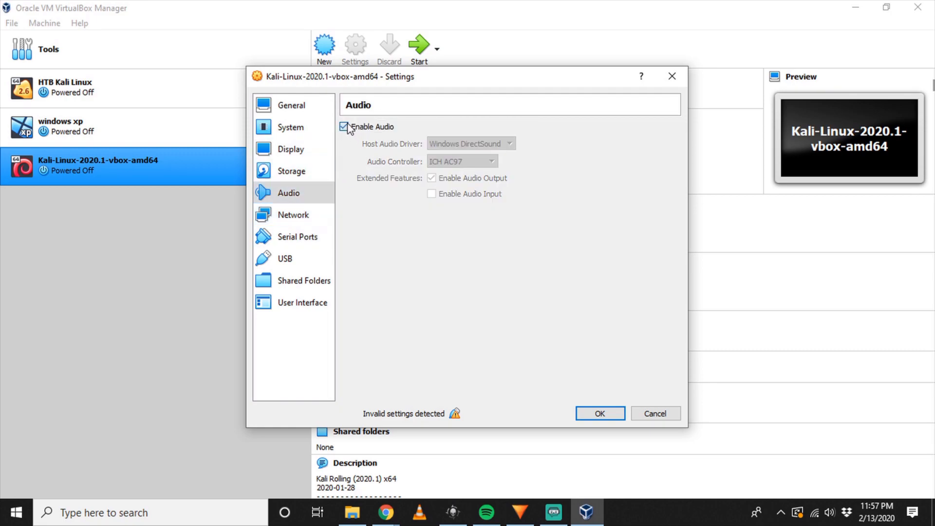
Attach the network adapter in bridged mode, select the USB 1.1 (OHCI) controller and save the settings
click(344, 127)
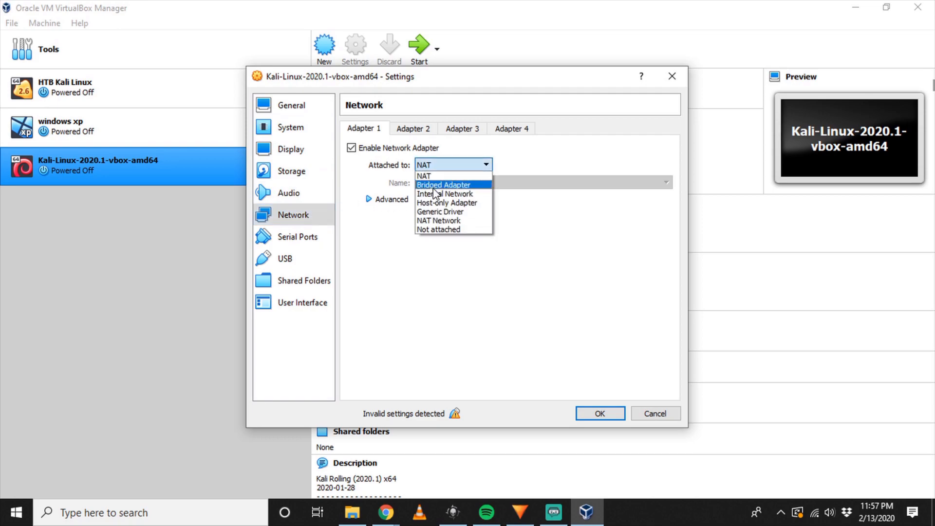
mouse_move(443, 186)
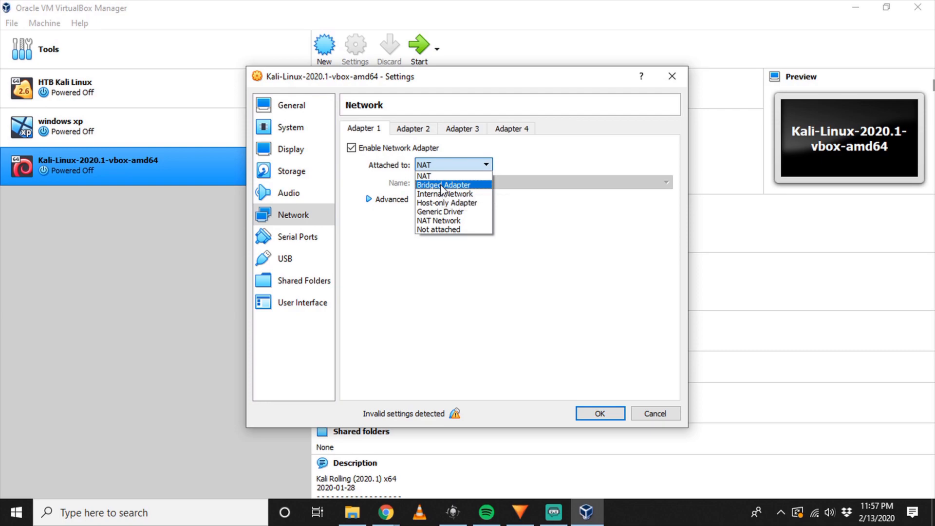
click(444, 185)
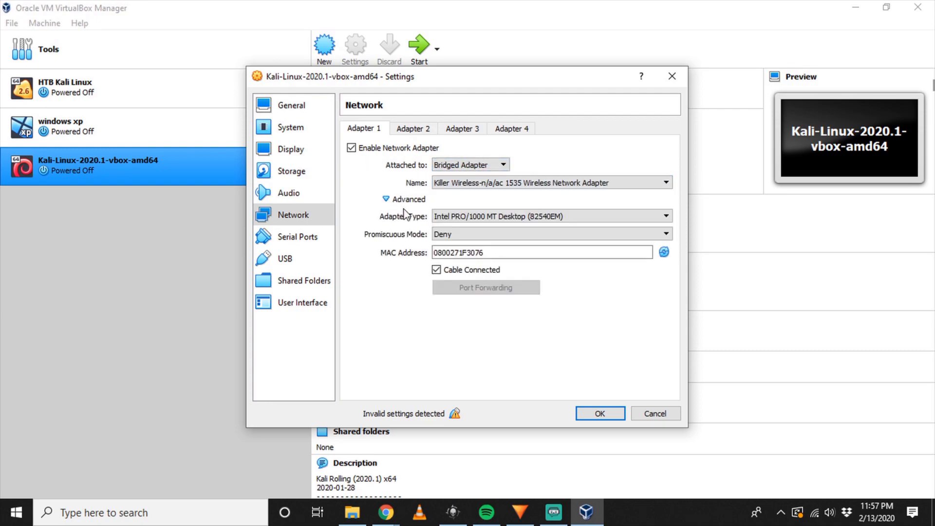
click(505, 165)
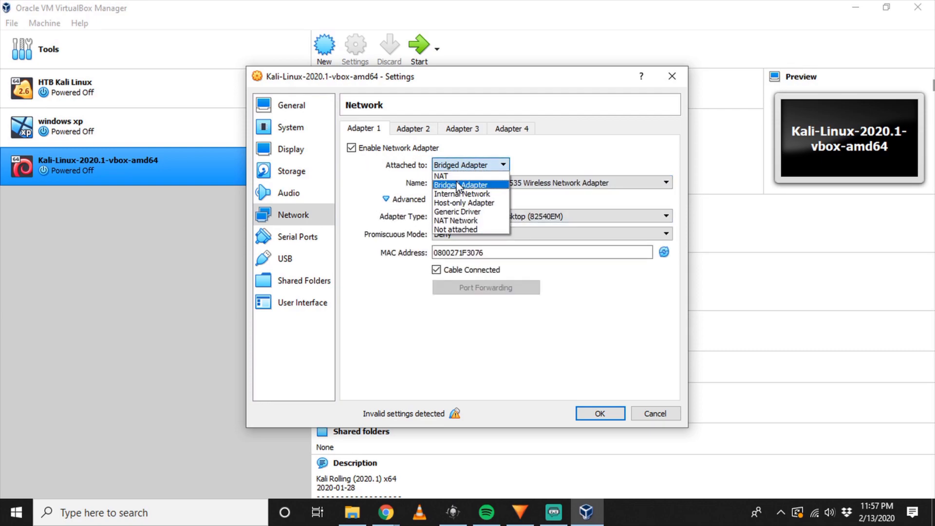
click(297, 236)
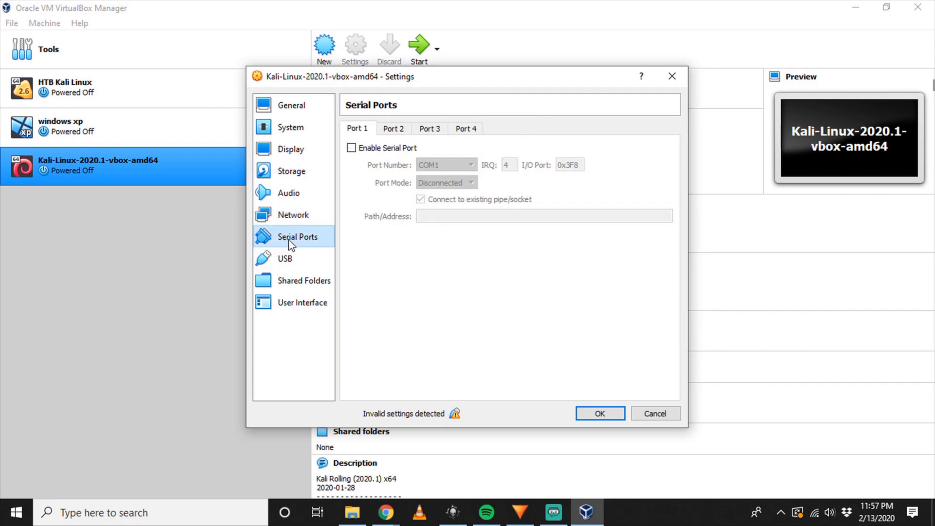
click(284, 260)
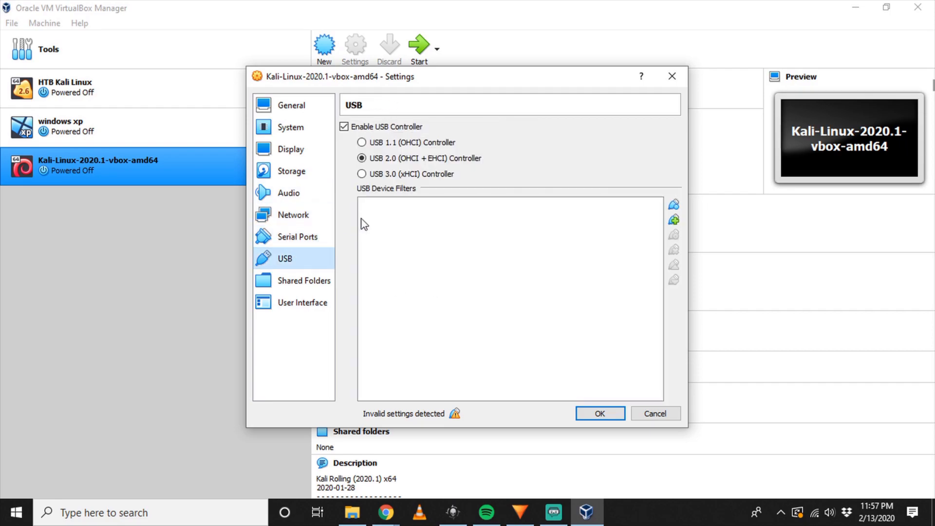
click(362, 143)
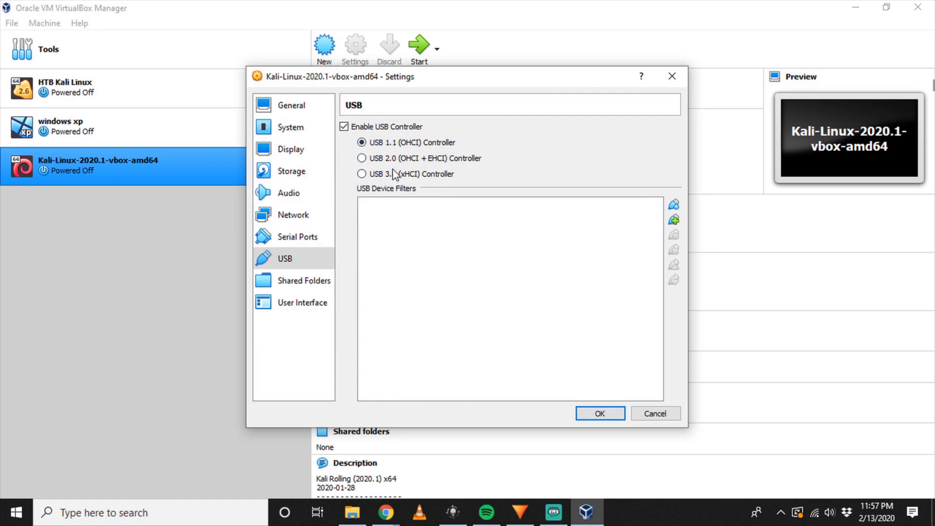
click(361, 158)
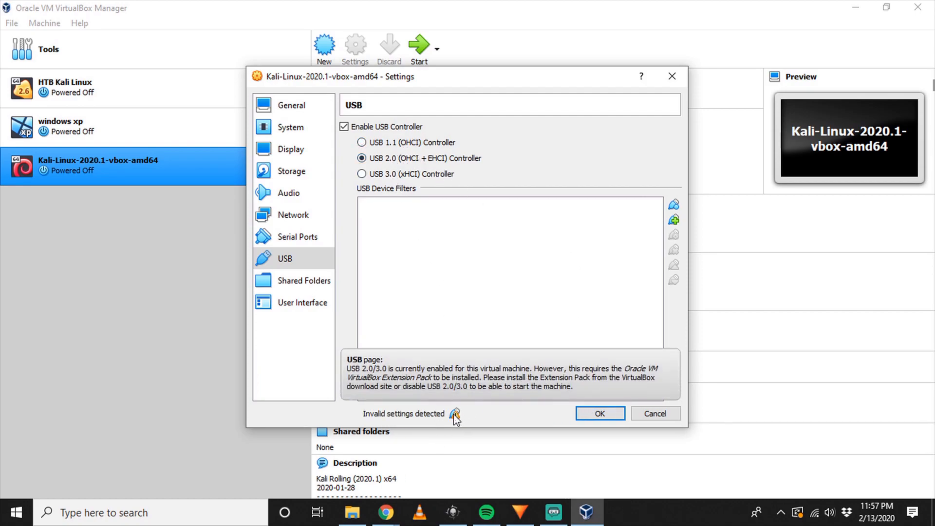
click(362, 142)
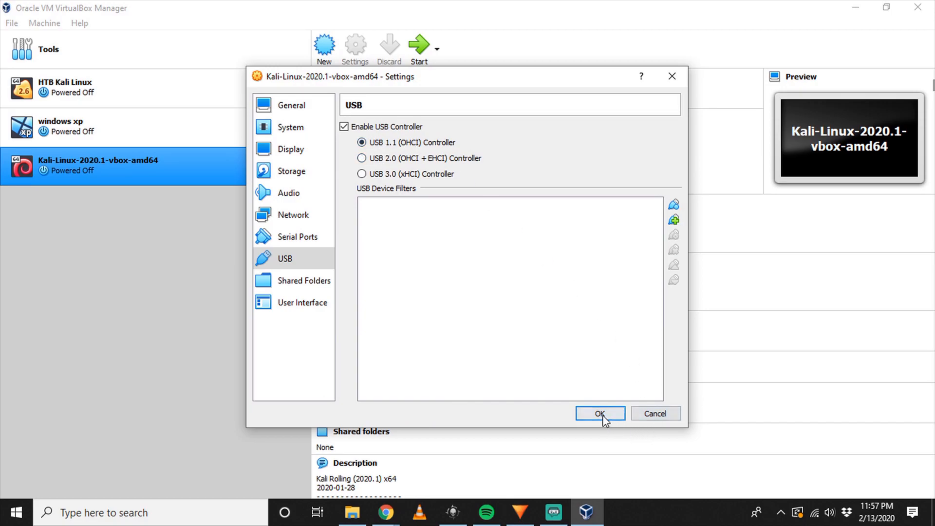
click(600, 413)
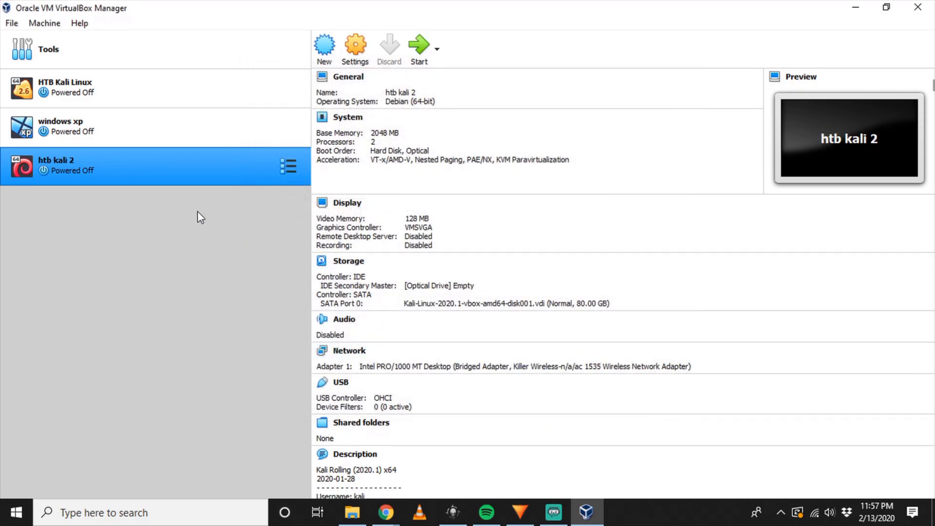
Boot the htb kali 2 virtual machine to the Kali login screen
click(419, 46)
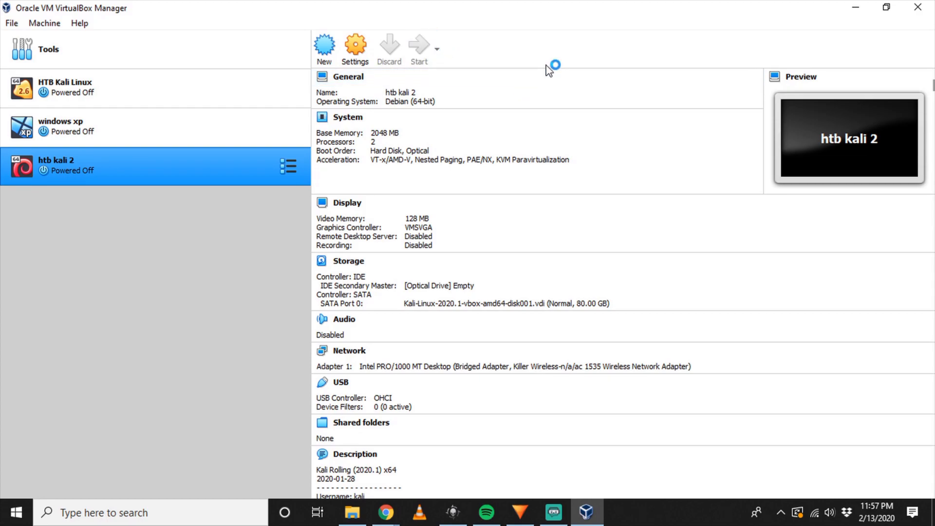
click(419, 47)
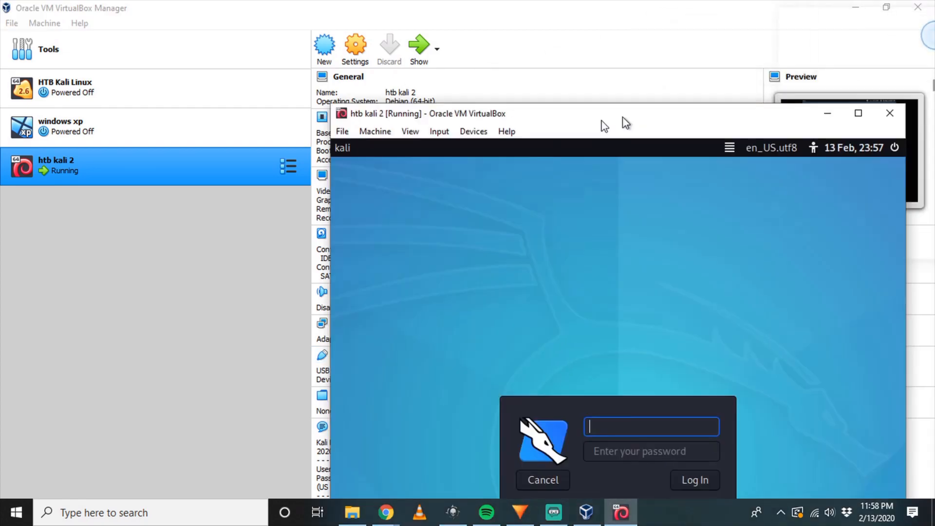
Log in to the Kali desktop as the kali user
click(857, 113)
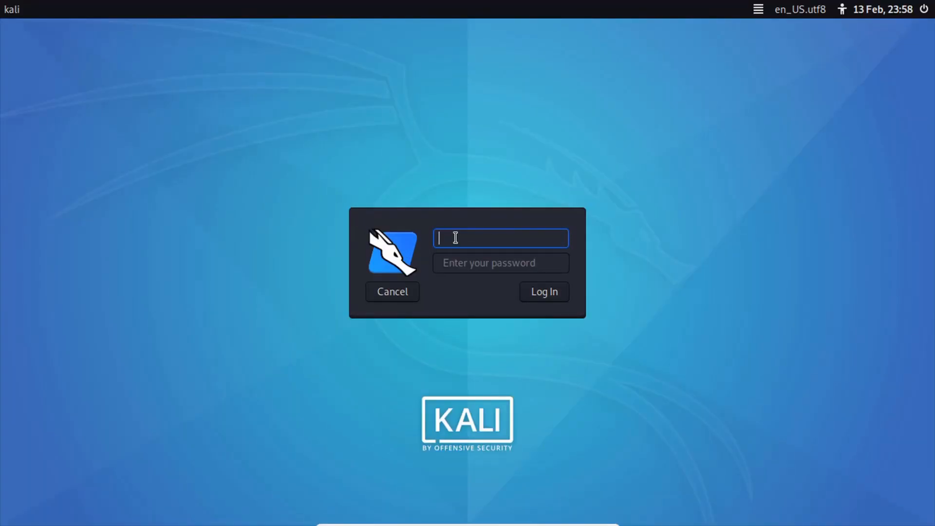
text(kali)
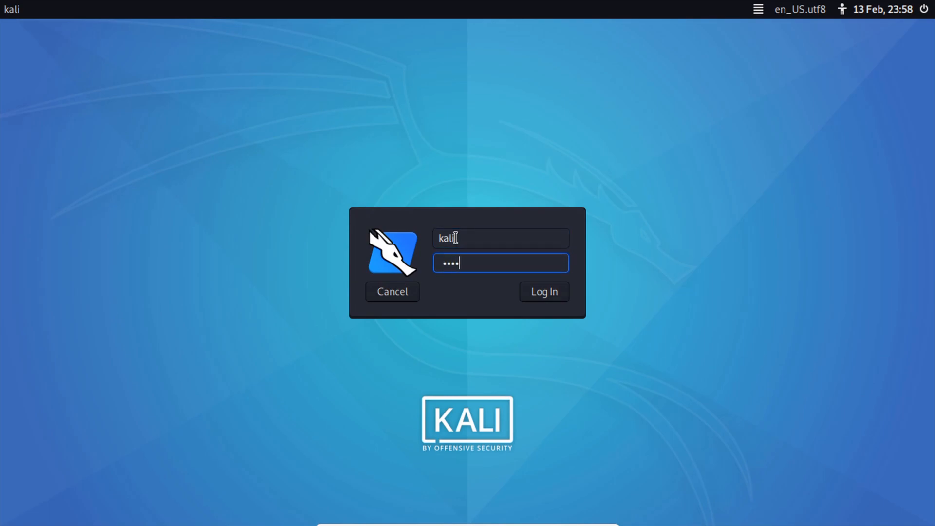
click(543, 292)
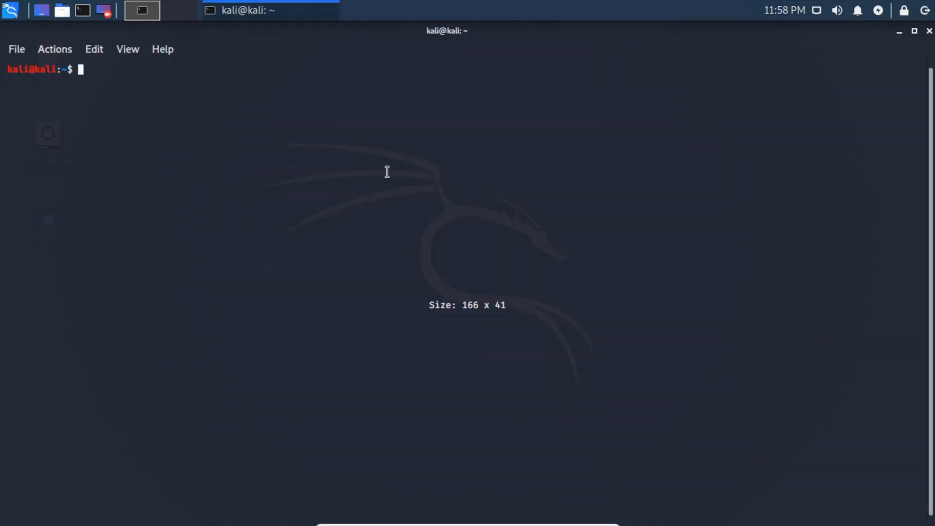
Change the kali user's password with sudo passwd until it reports updated successfully
text(passwd)
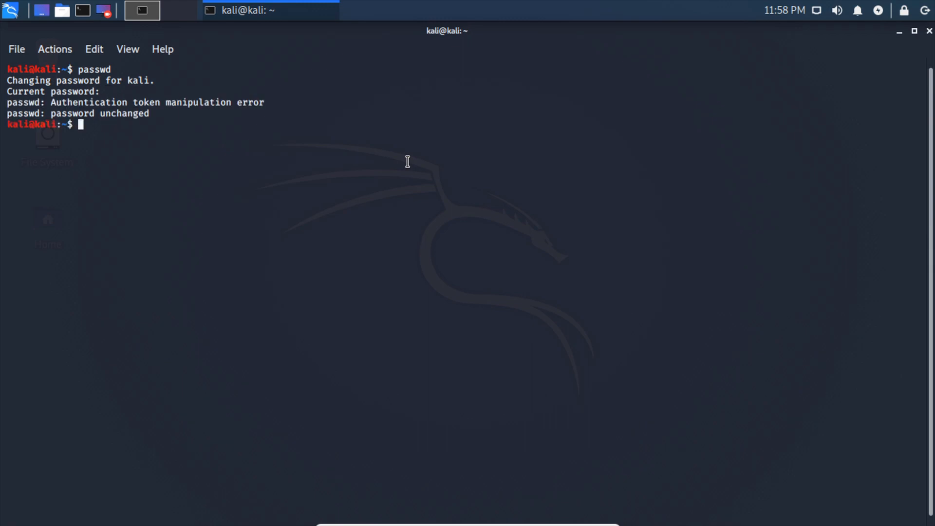
text(sudo t)
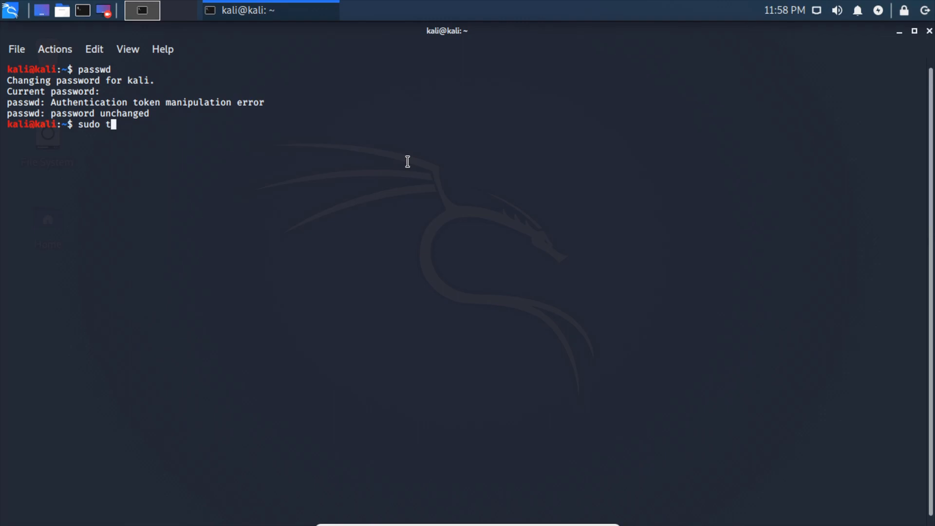
key(BackSpace)
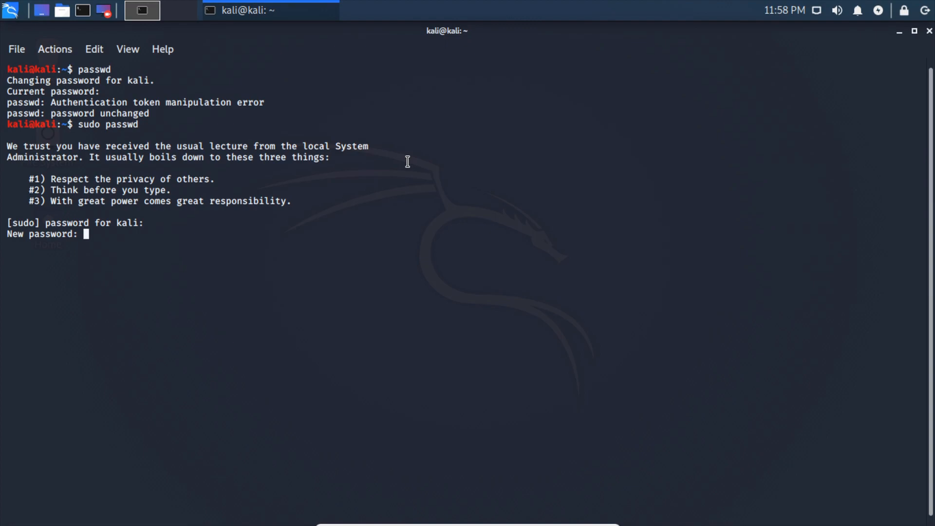
key(Return)
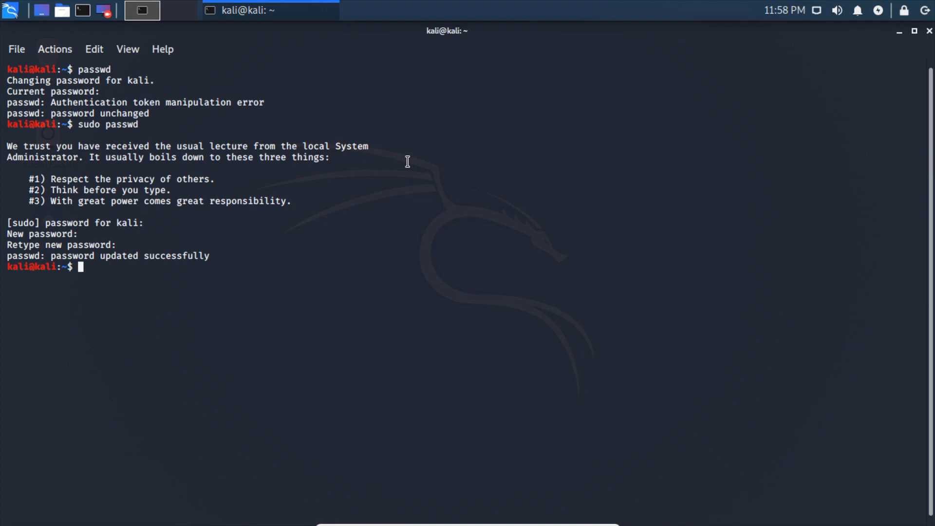
text(sudo ap)
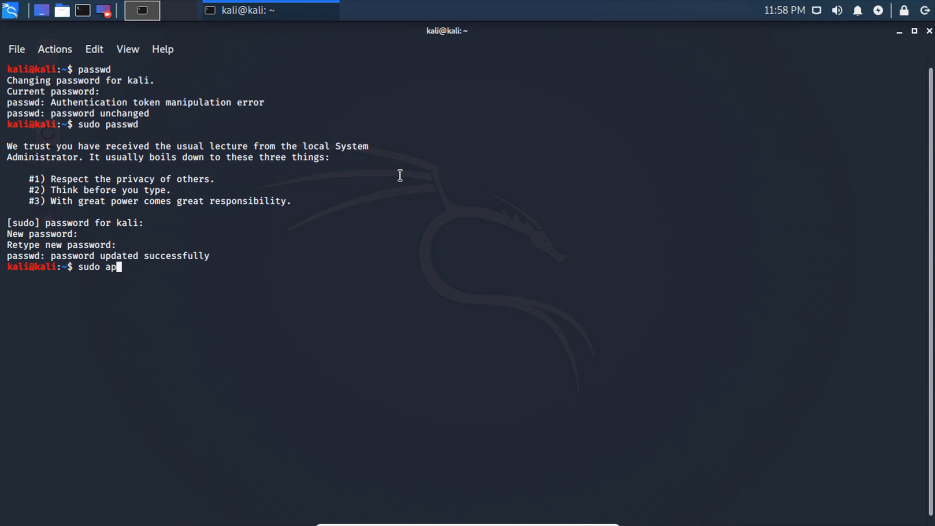
Run sudo apt-get update, then launch sudo apt-get upgrade -y
text(t-get upda)
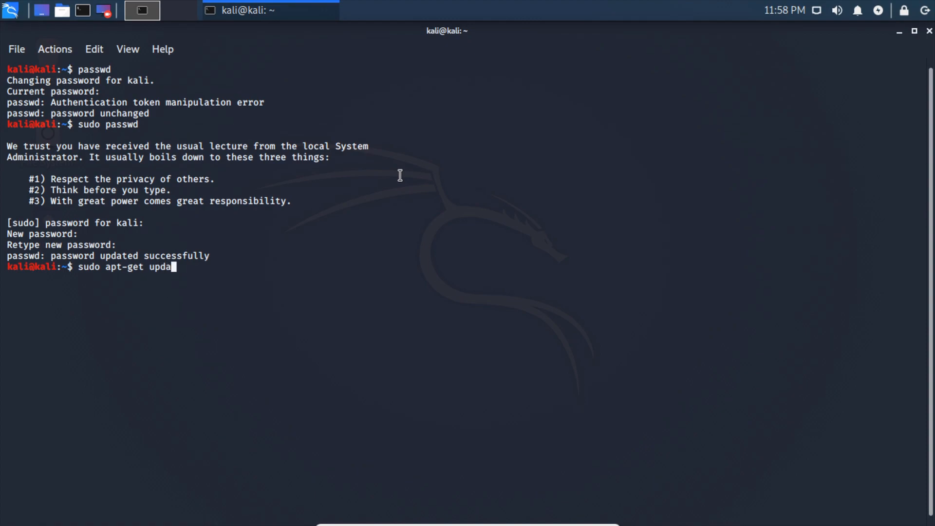
key(Return)
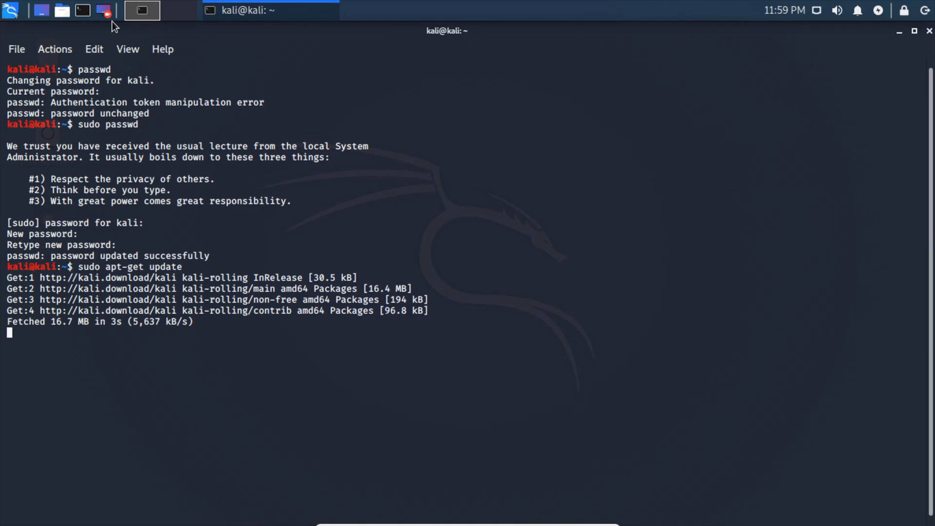
mouse_move(308, 333)
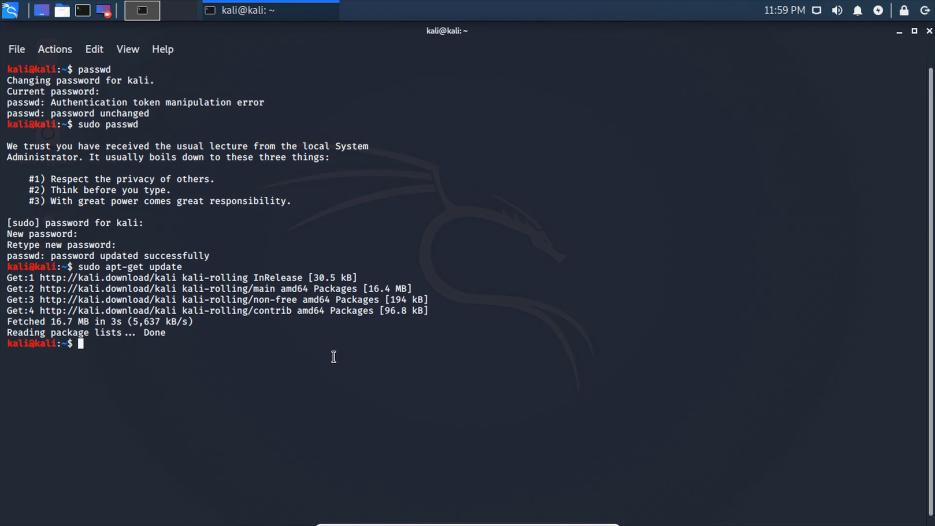
text(sudo apt-get upd)
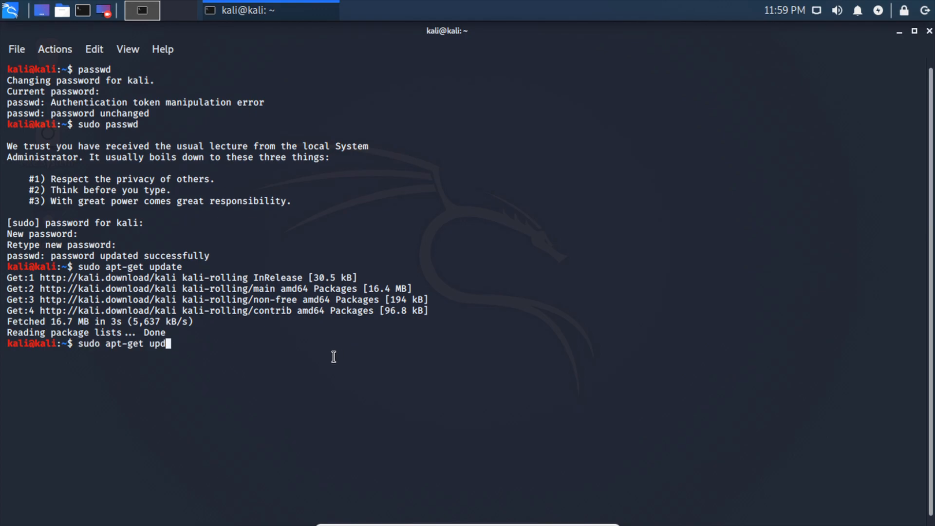
text(rade -)
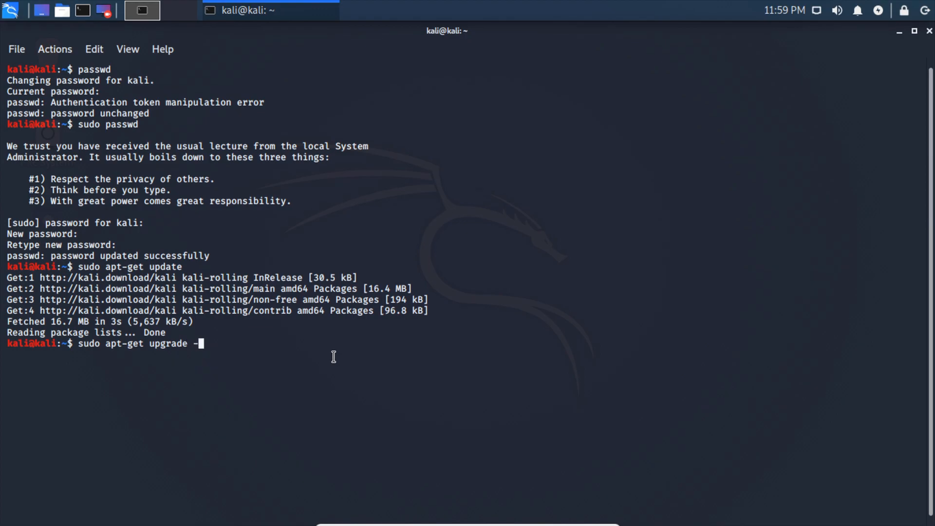
key(Return)
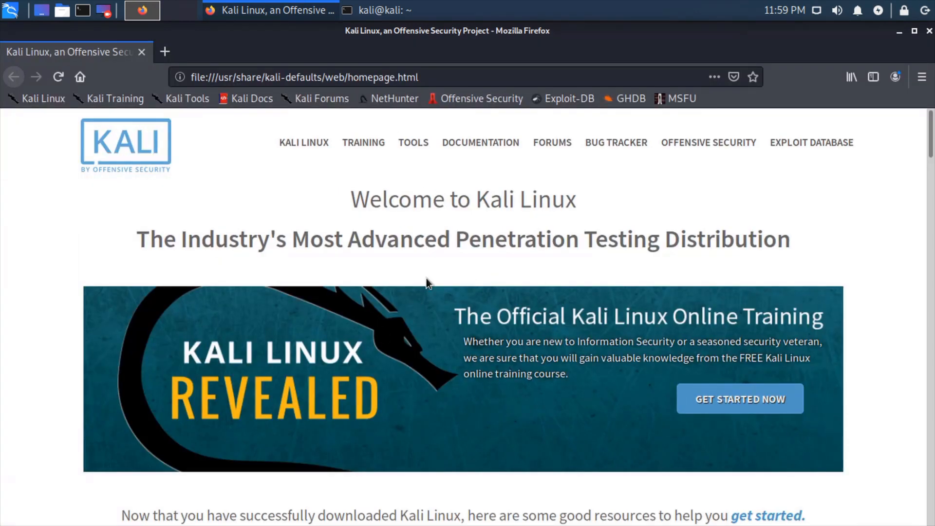
Load hackthebox.eu in Firefox and go to the Hack The Box login page
click(304, 77)
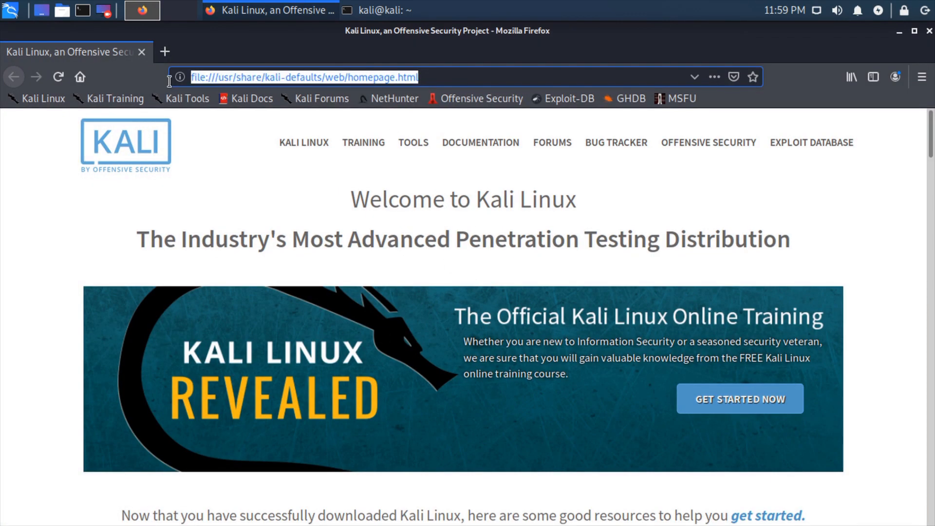
mouse_move(285, 176)
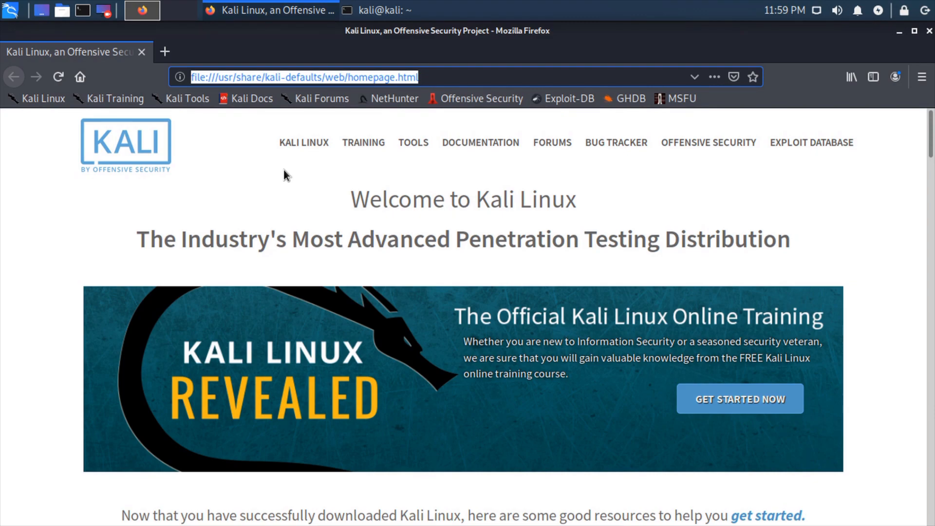
text(hackthebox.eu)
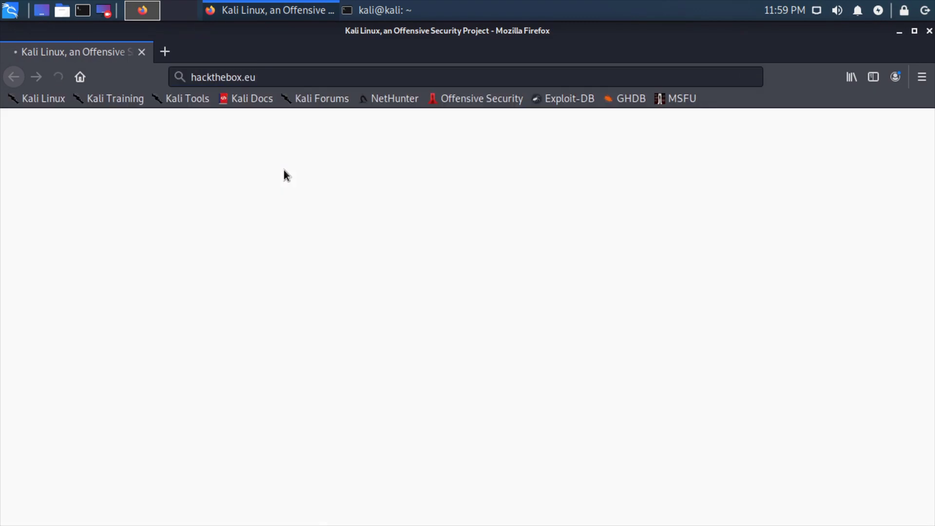
key(Return)
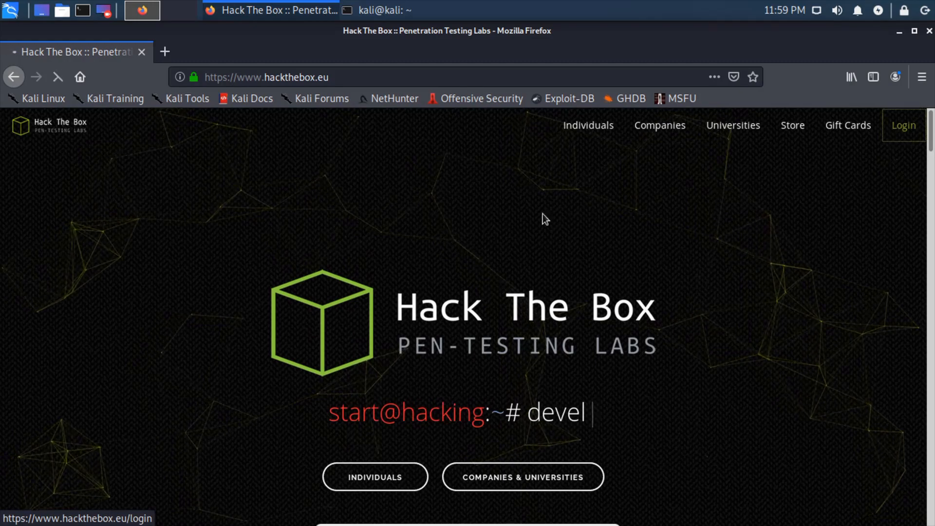
click(904, 124)
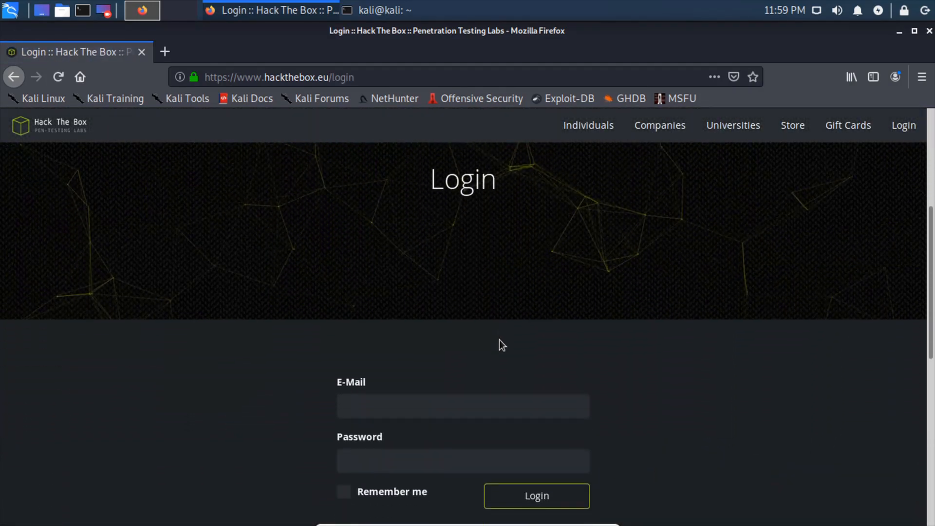
Sign in with the akjroller e-mail and account password to reach the member dashboard
click(537, 496)
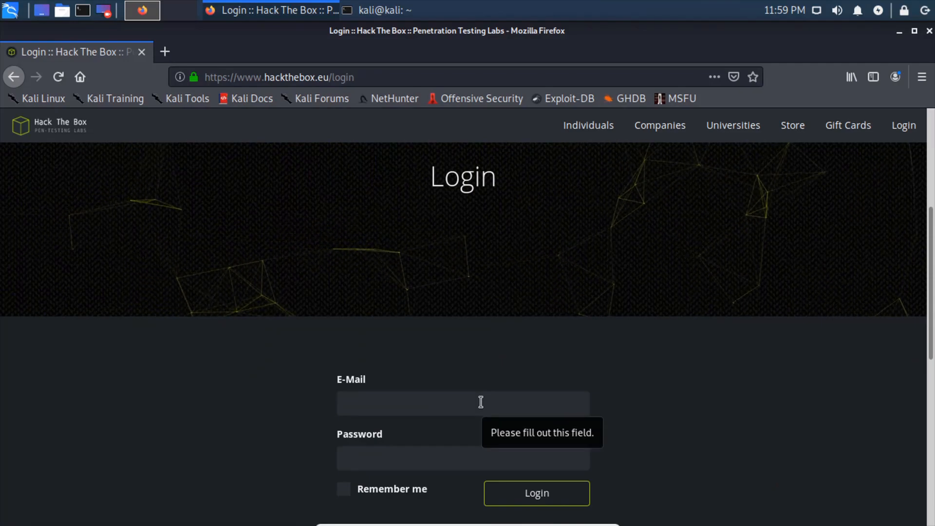
click(481, 403)
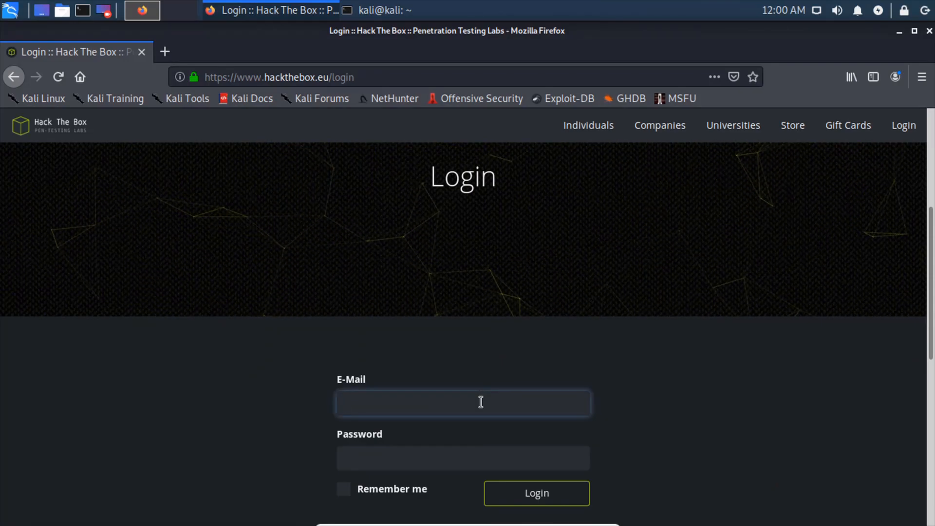
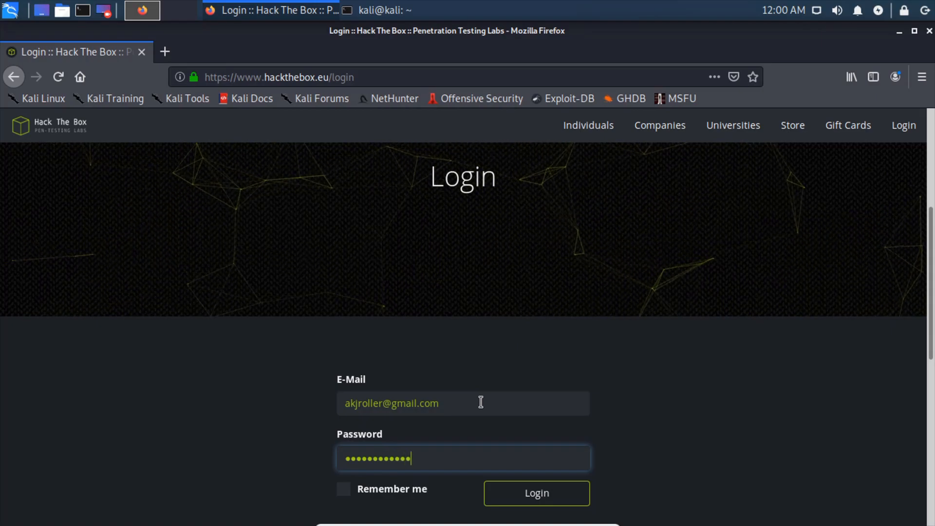
click(537, 507)
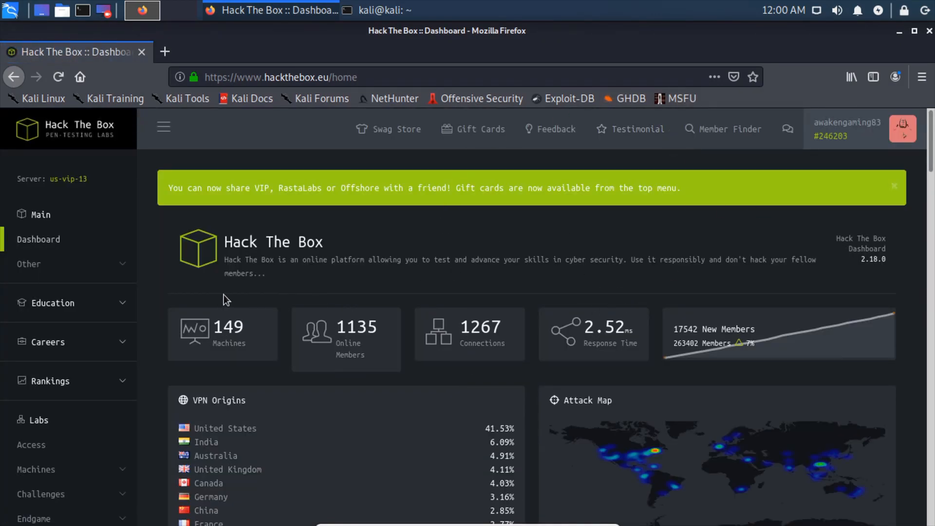
From the Access page download and save the awakengaming83.ovpn connection pack, then view the lab access details
scroll(down, 3)
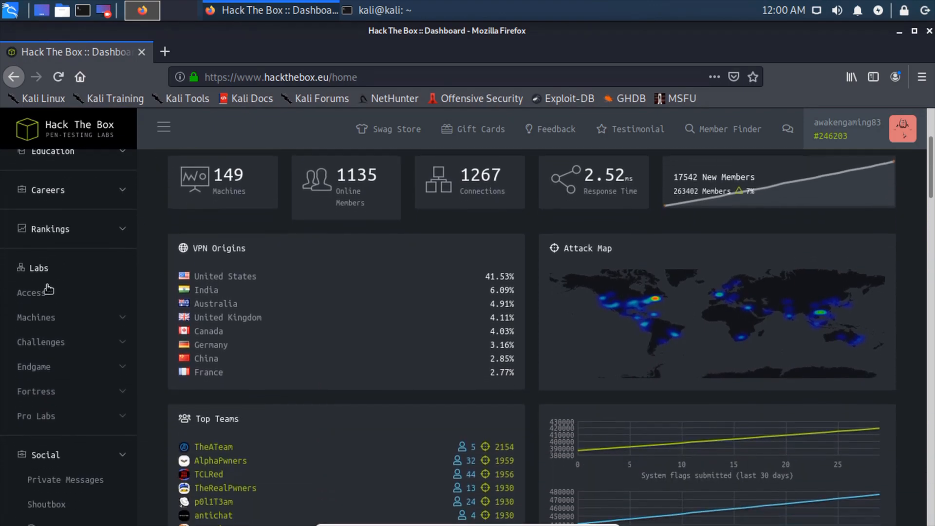
click(30, 292)
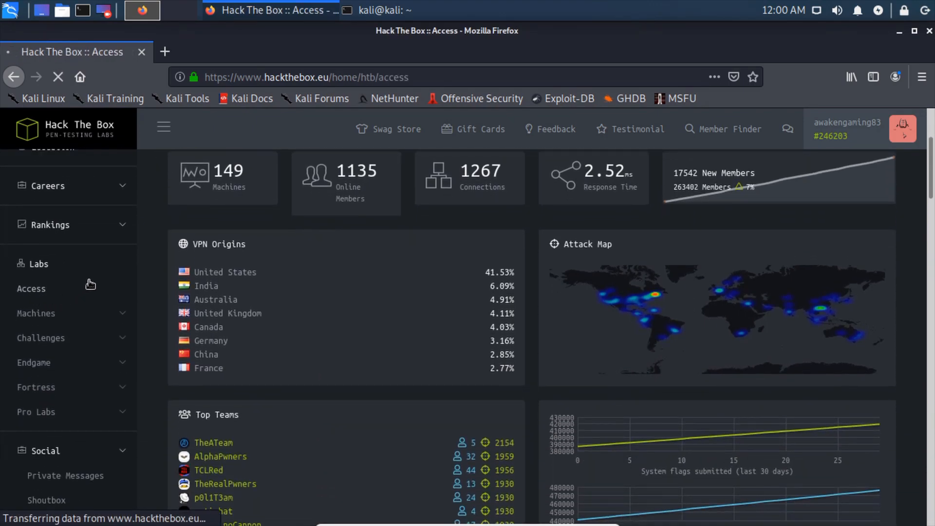
mouse_move(57, 292)
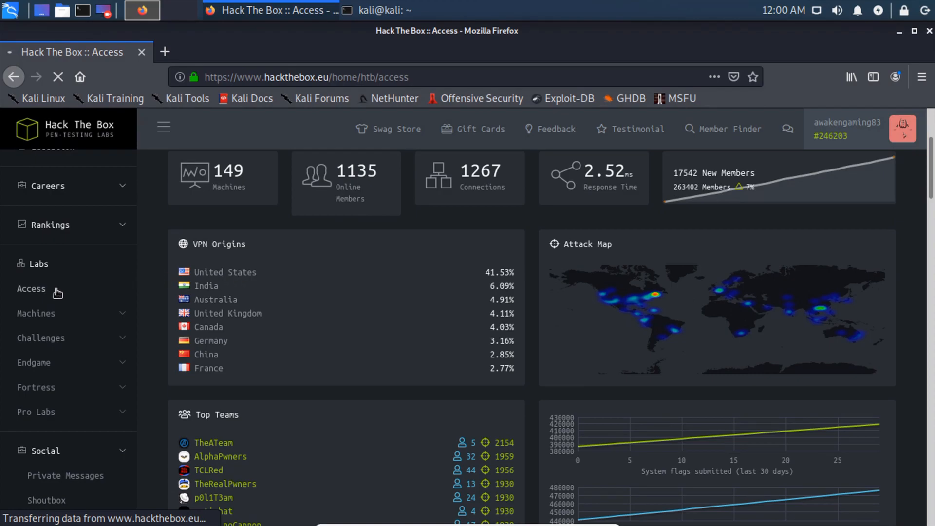
click(31, 288)
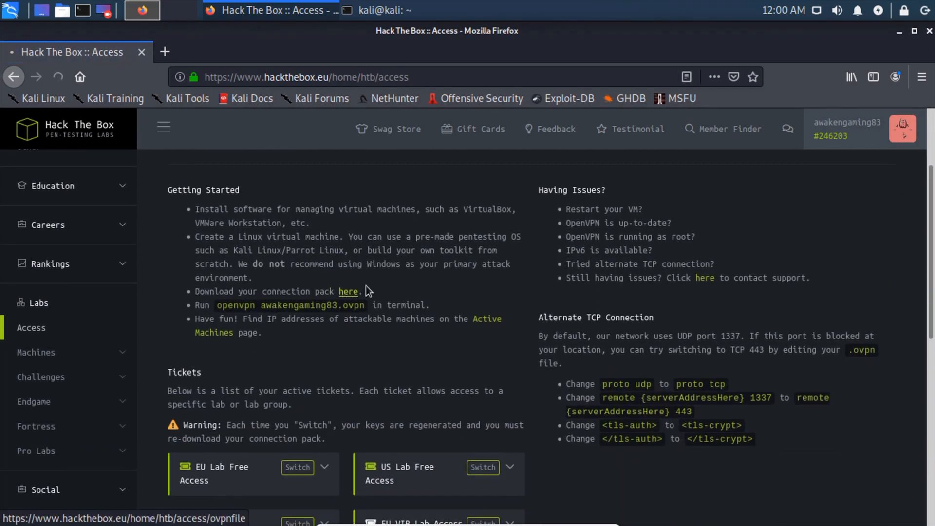
click(349, 293)
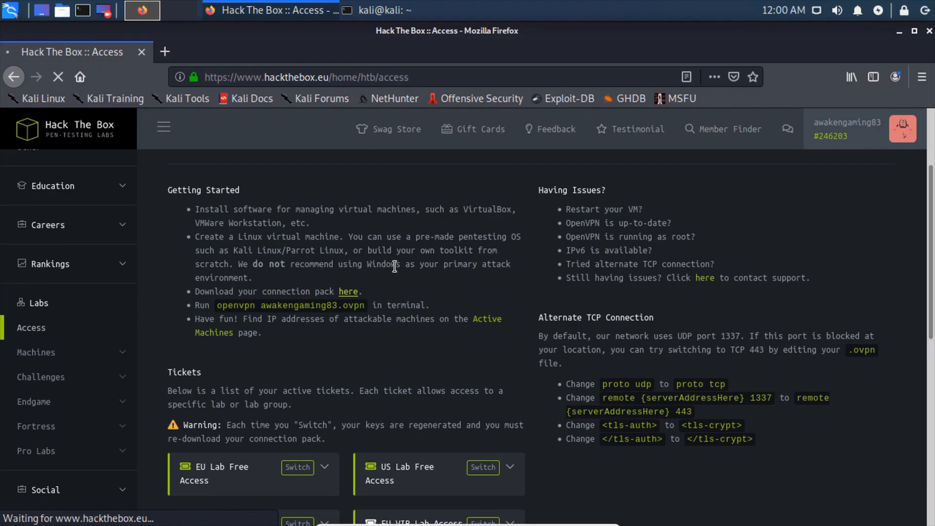
click(349, 292)
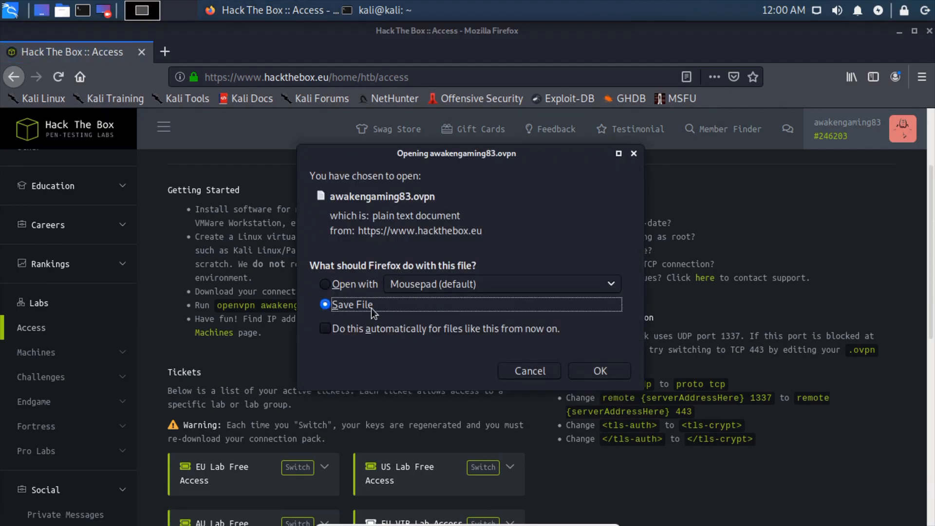
click(600, 371)
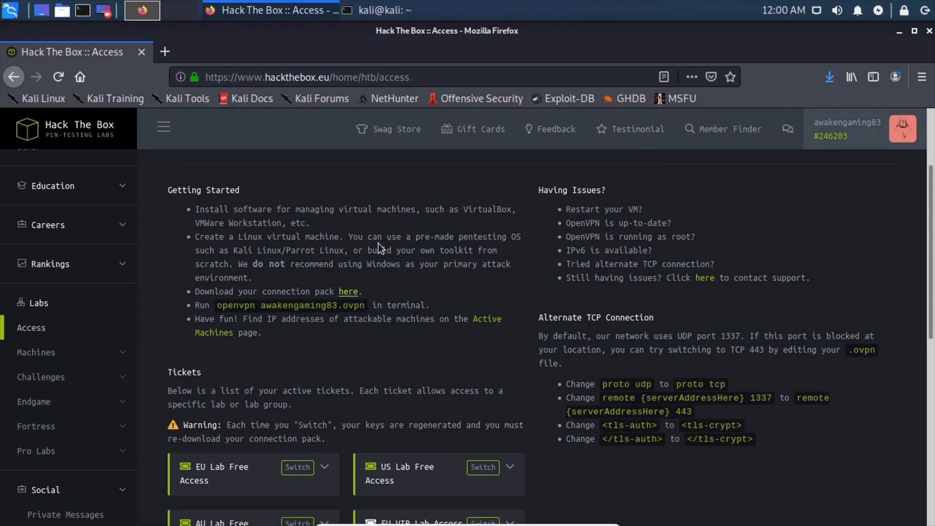
scroll(down, 3)
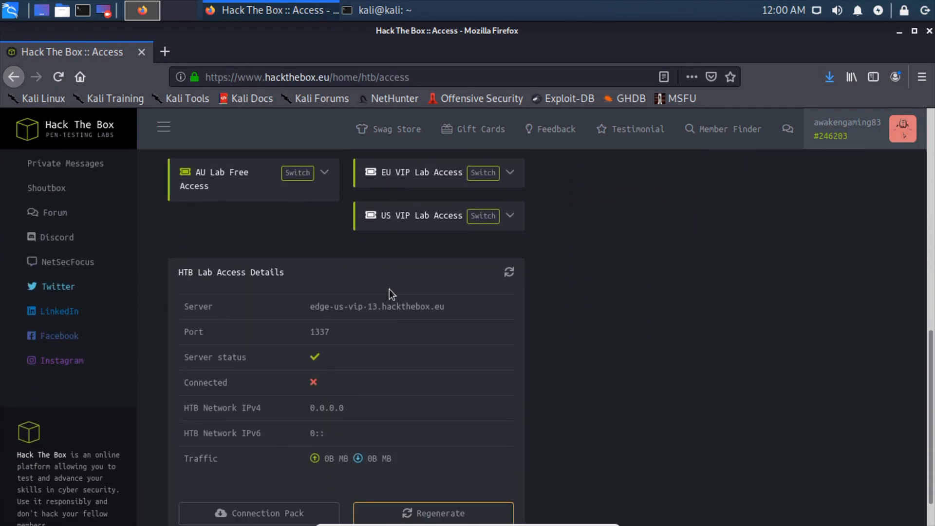
mouse_move(287, 382)
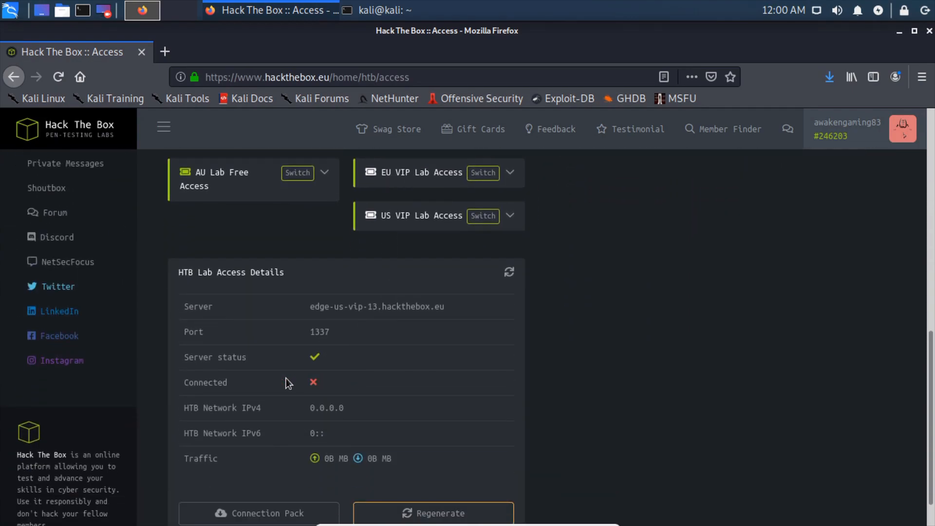
mouse_move(181, 47)
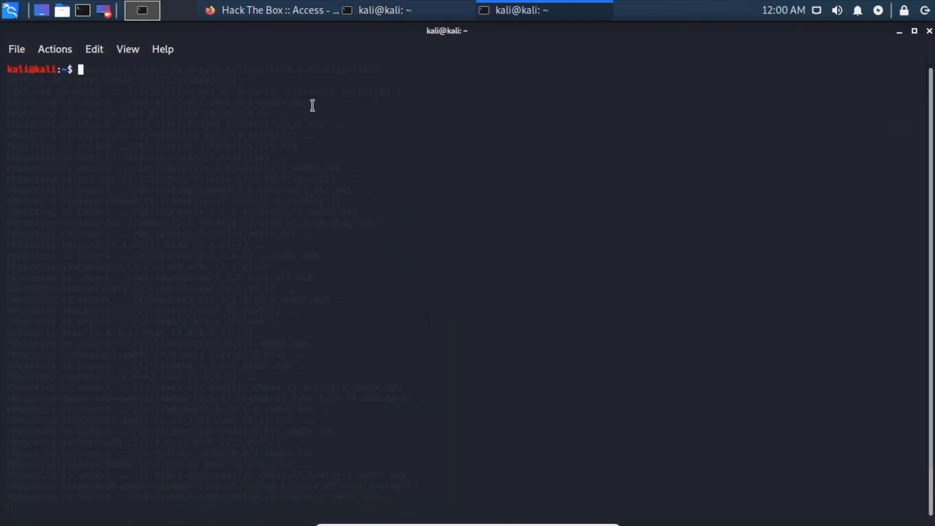
Change into Downloads/ and check the awakengaming83.ovpn connection pack is there
text(cd)
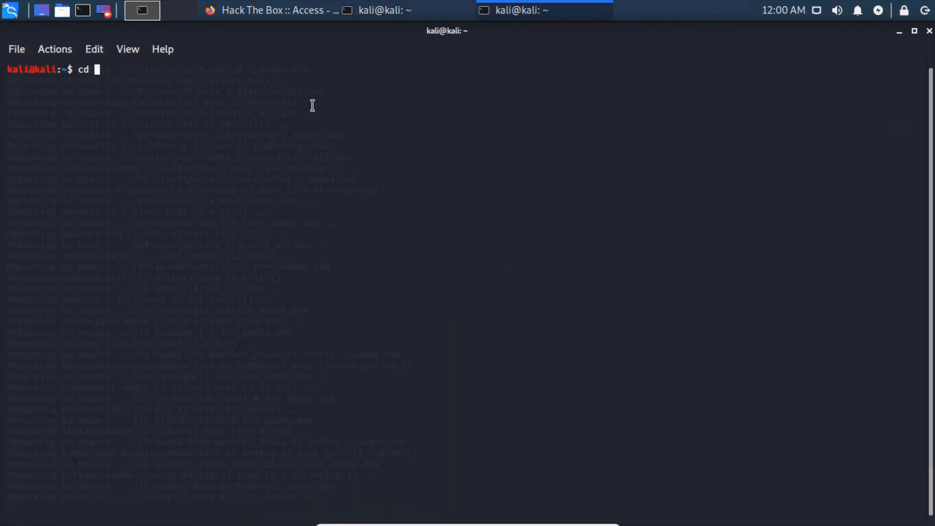
text(Downloads/)
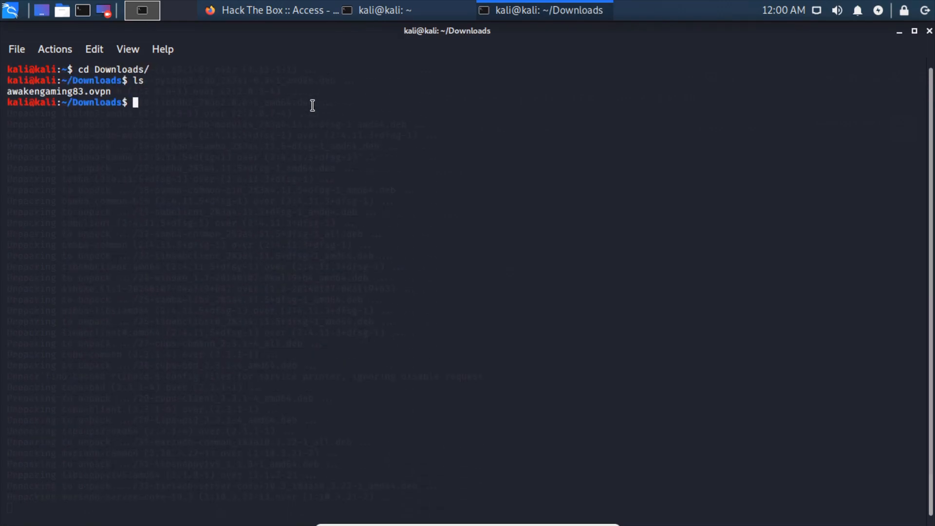
text(sudo a)
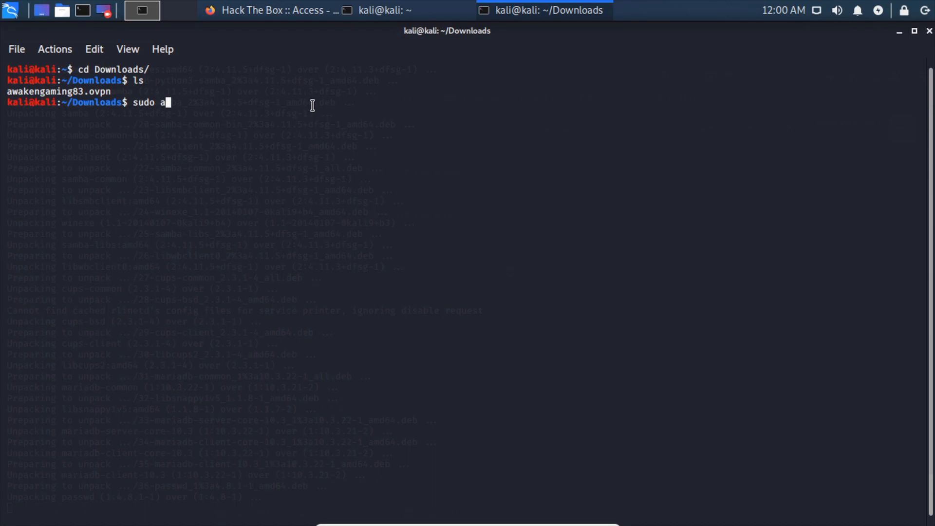
text(wa)
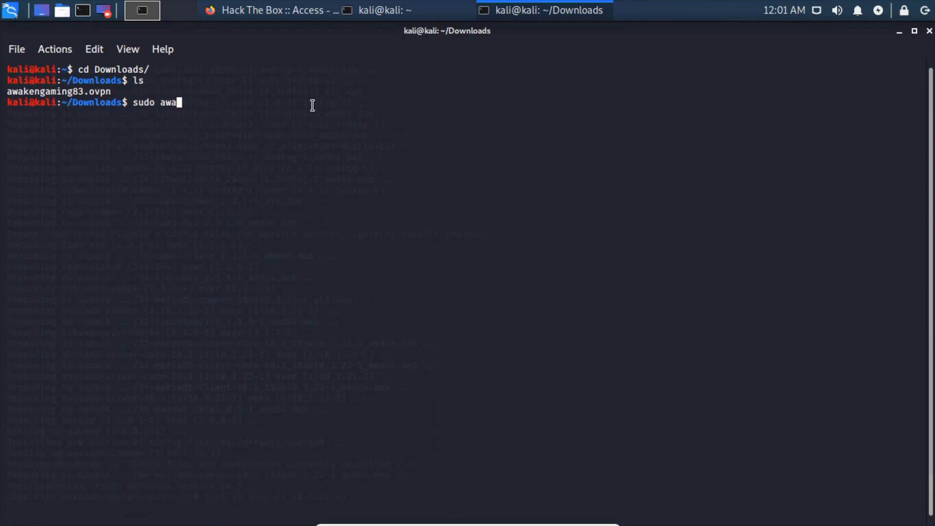
text(ke)
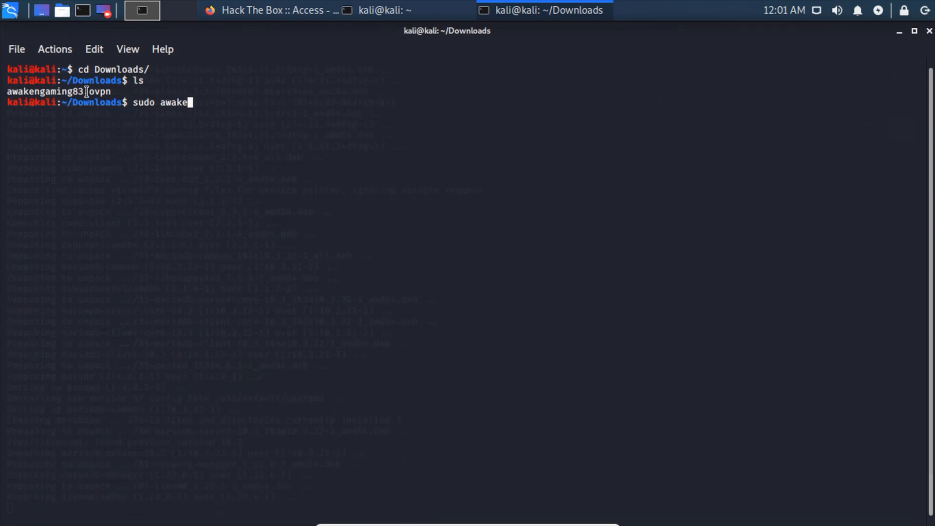
double_click(44, 91)
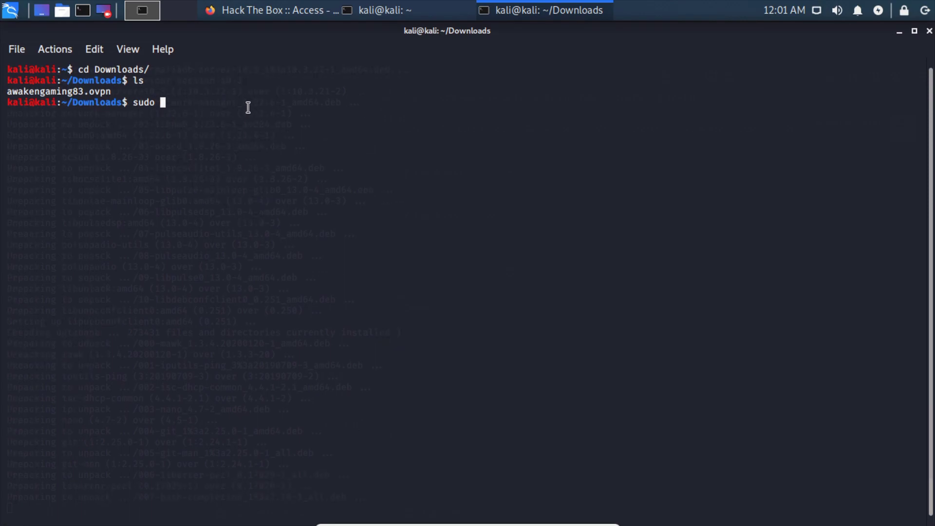
Start sudo openvpn with awakengaming83.ovpn so the tun0 tunnel opens
text(op)
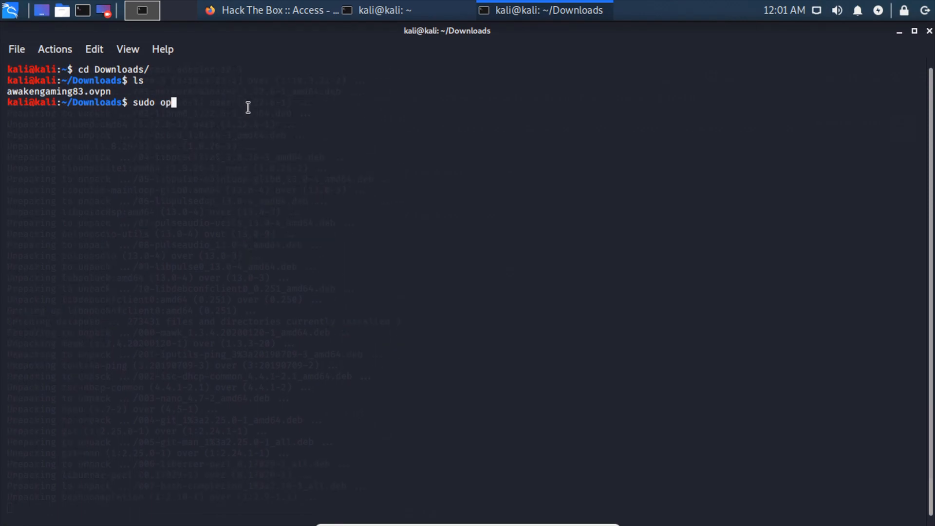
text(envpn awaken)
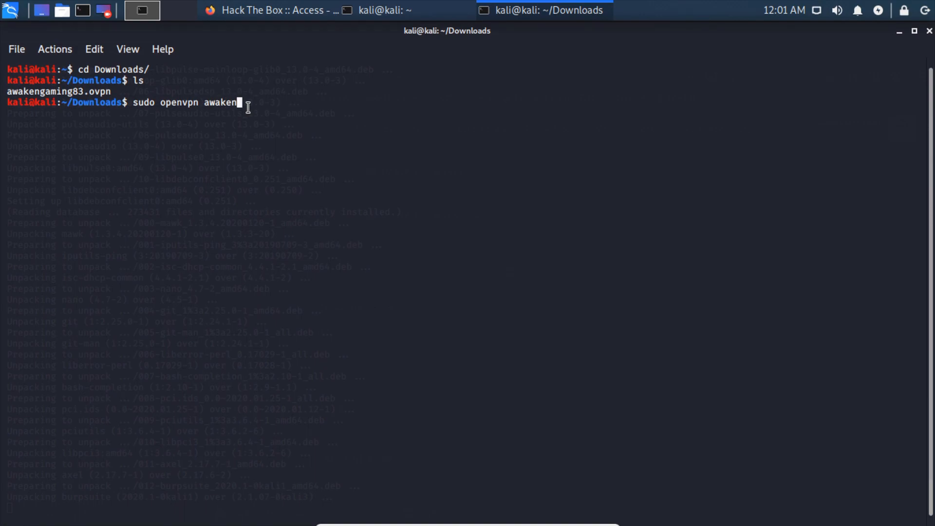
text(gaming8)
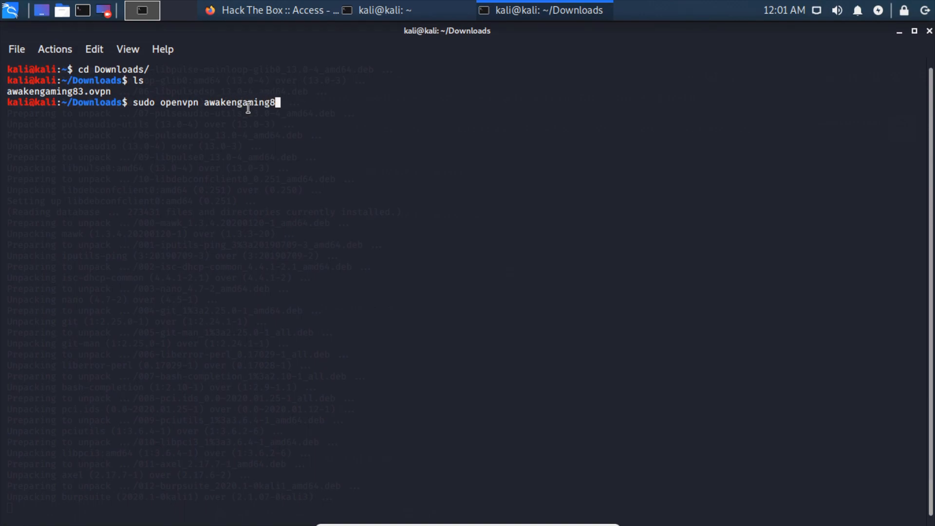
text(3.ovpn)
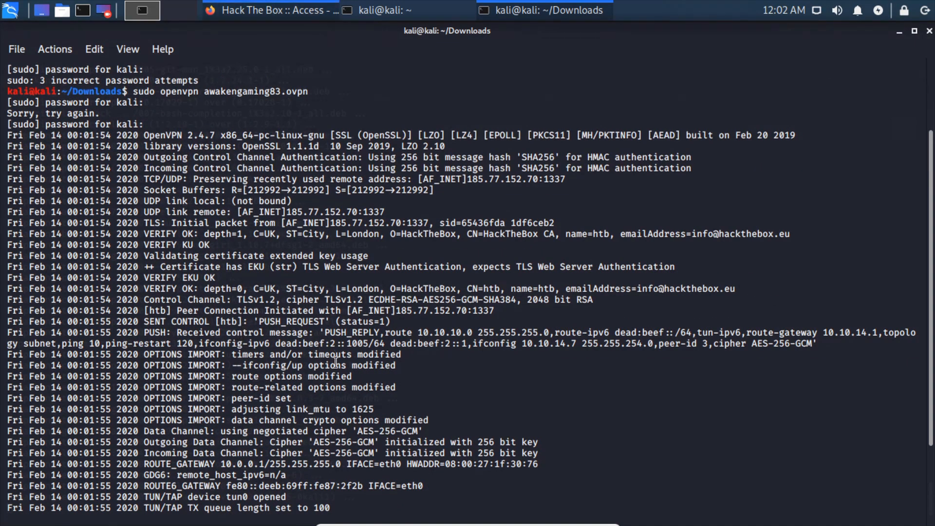
Scroll the openvpn output to confirm Initialization Sequence Completed
scroll(down, 3)
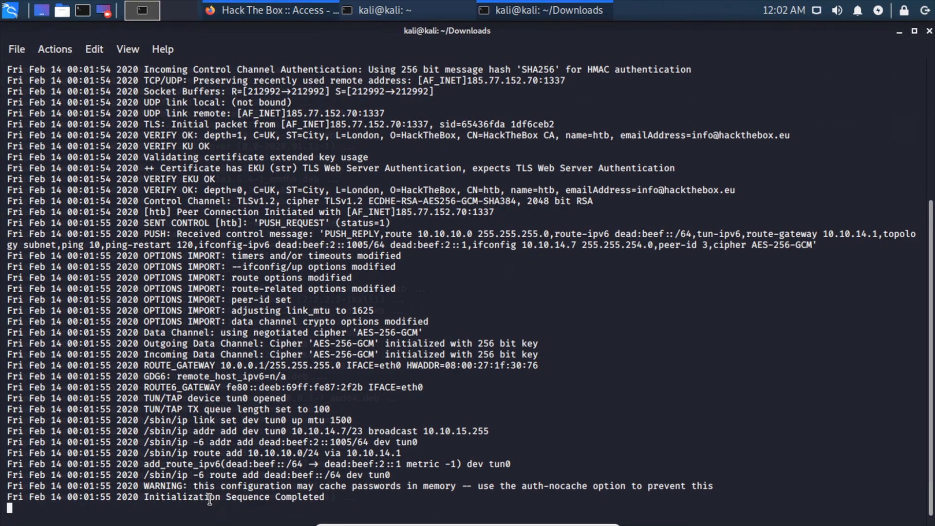
mouse_move(350, 500)
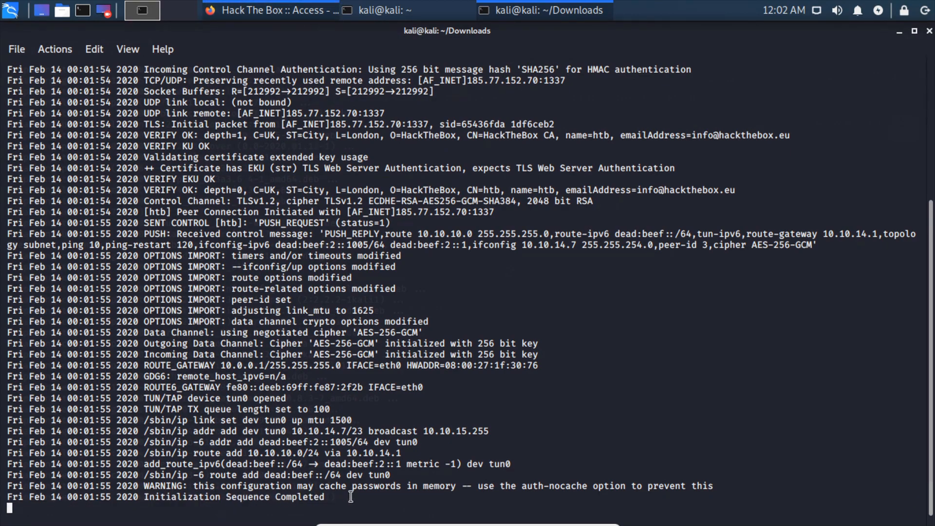
mouse_move(127, 18)
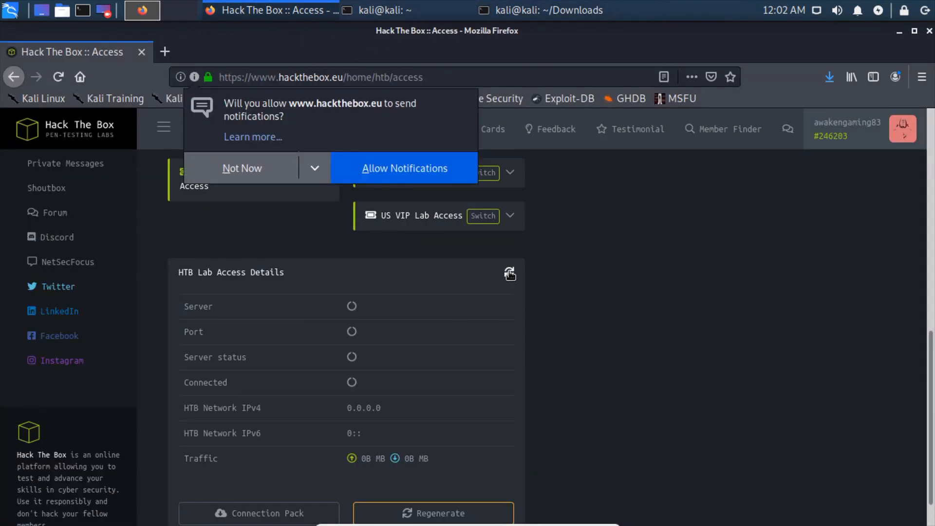
Refresh the lab access details to confirm the connection on us-vip-13 with address 10.10.14.7, then review the Getting Started and Tickets sections
click(242, 167)
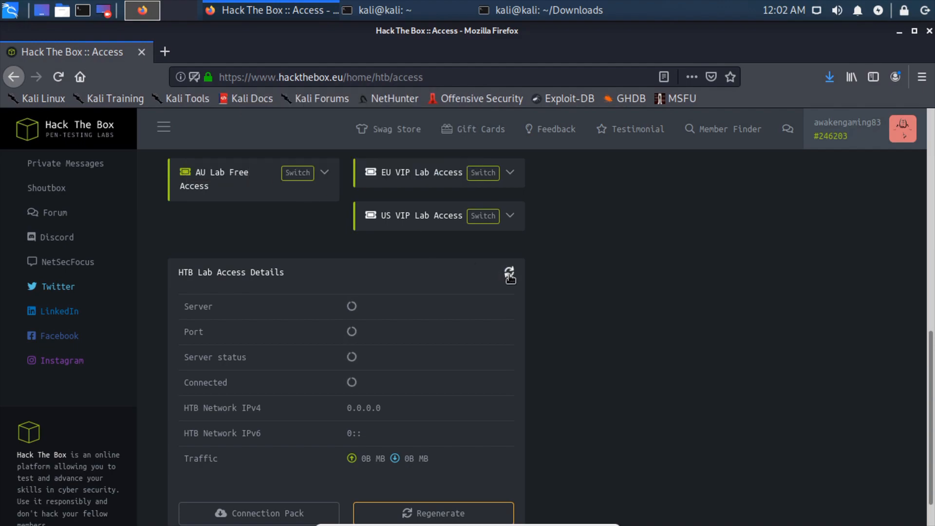
click(509, 273)
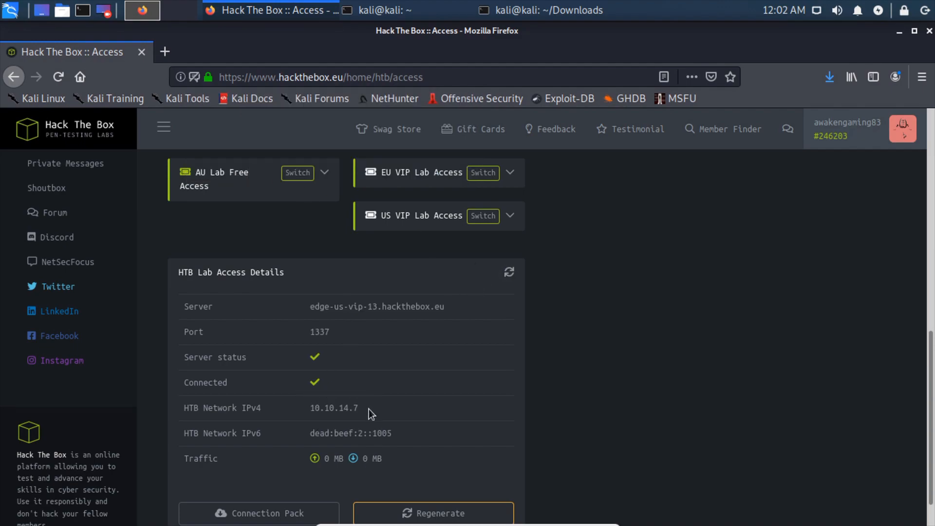
mouse_move(393, 438)
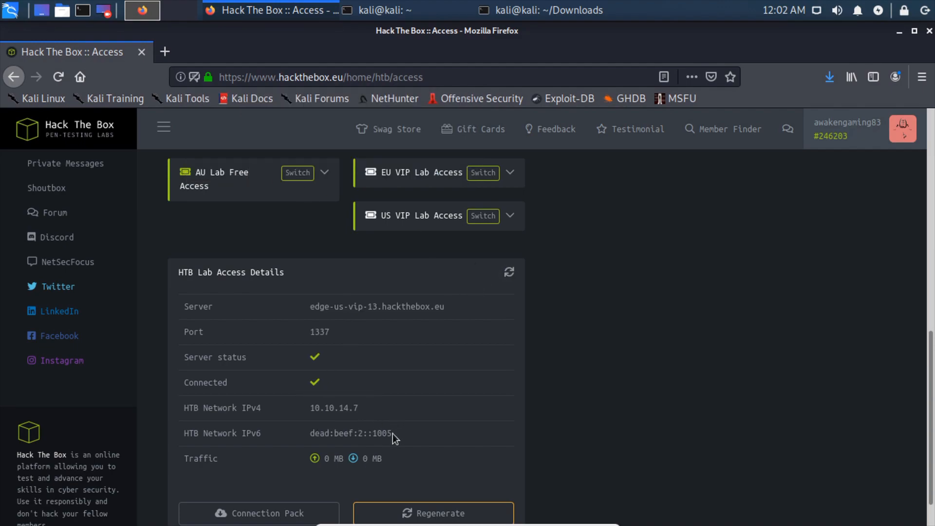
mouse_move(397, 453)
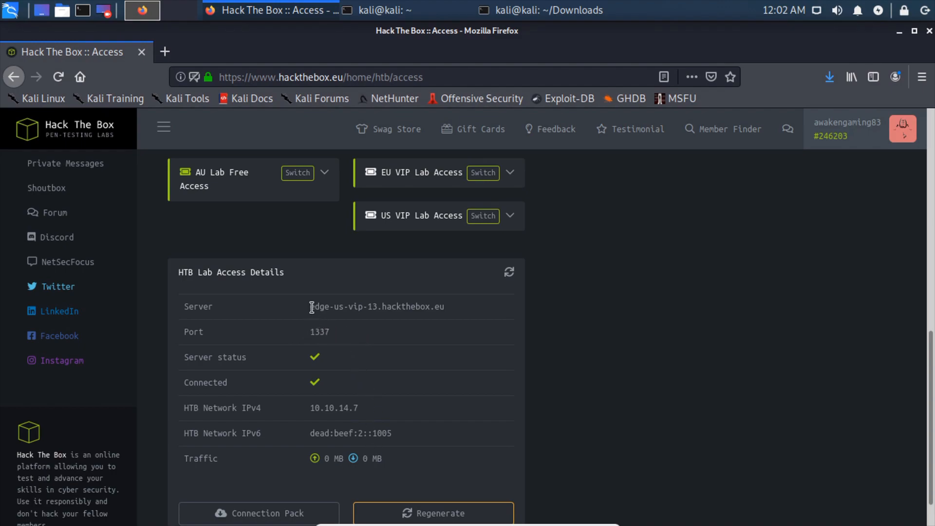
drag(344, 307, 444, 307)
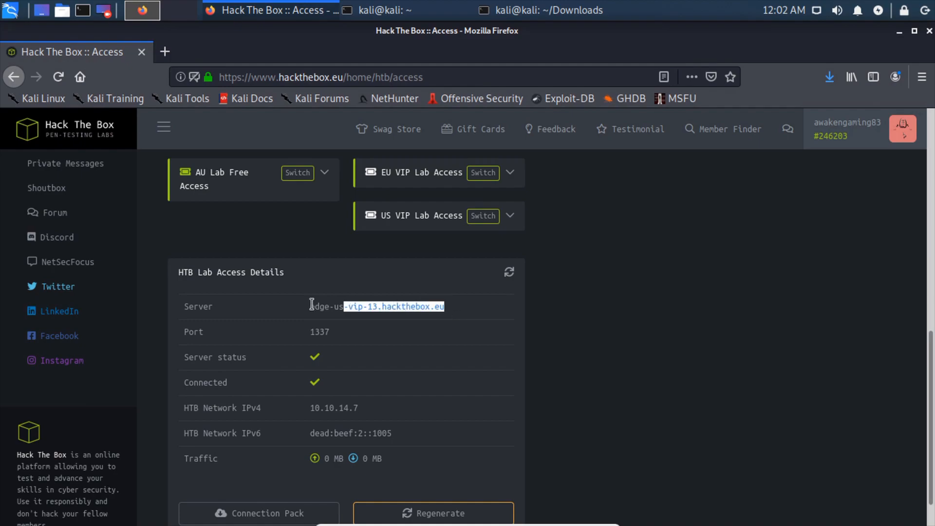
click(369, 307)
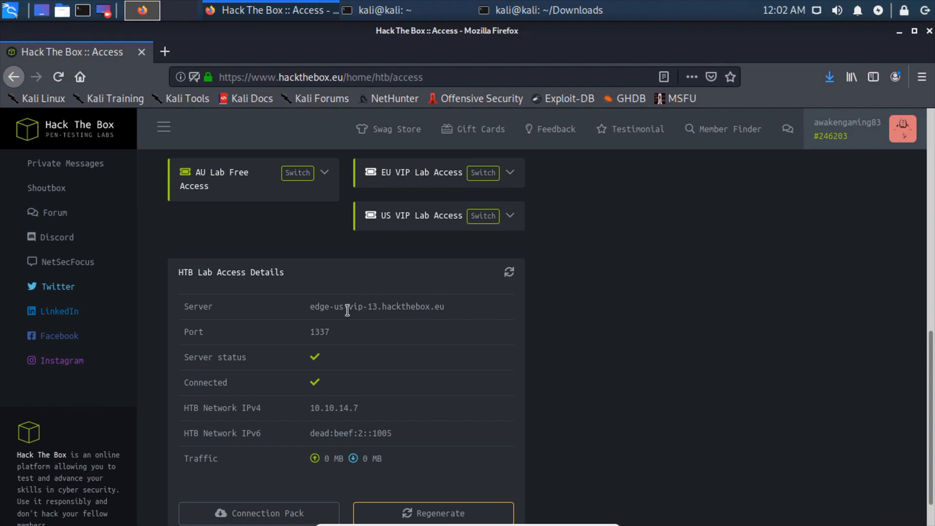
mouse_move(385, 333)
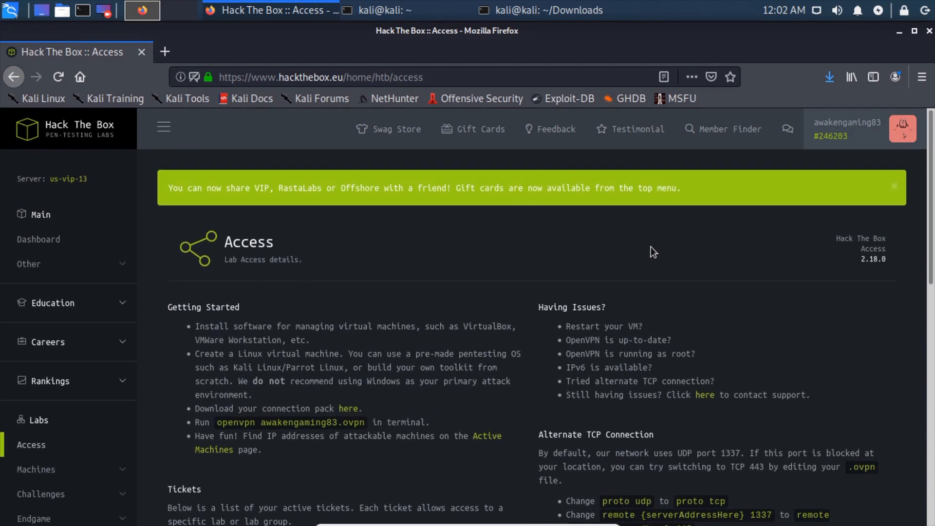
mouse_move(625, 263)
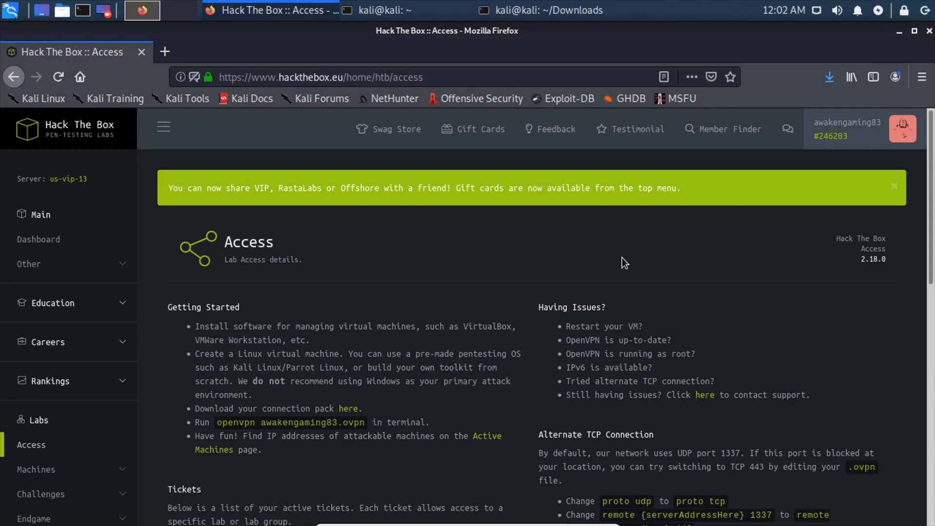
mouse_move(192, 290)
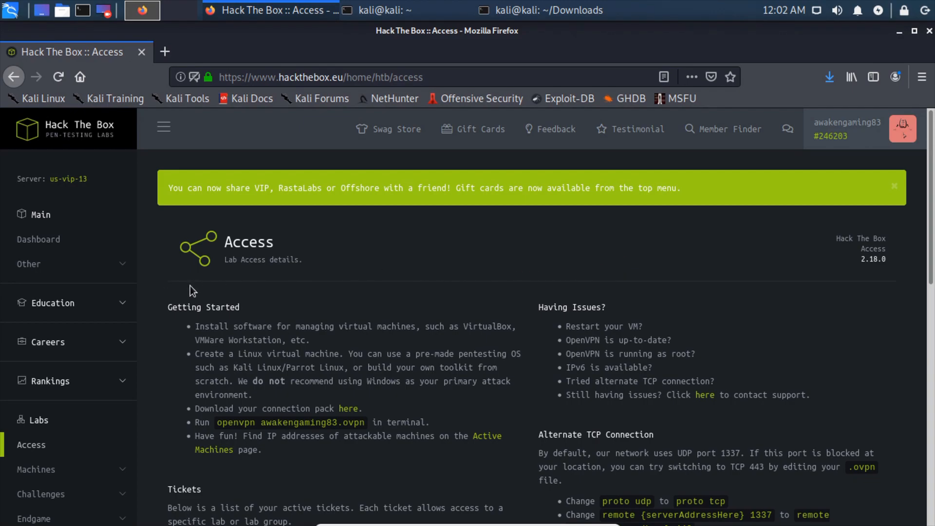
mouse_move(100, 301)
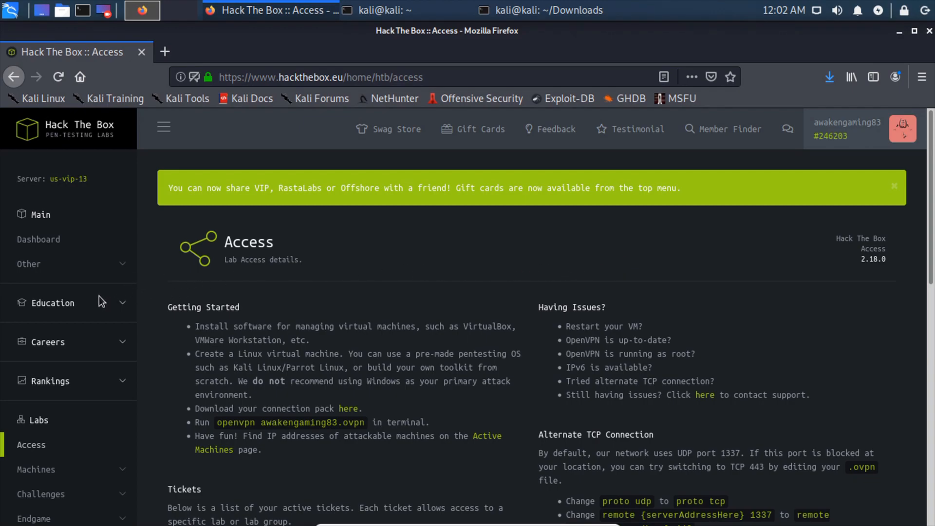
scroll(down, 3)
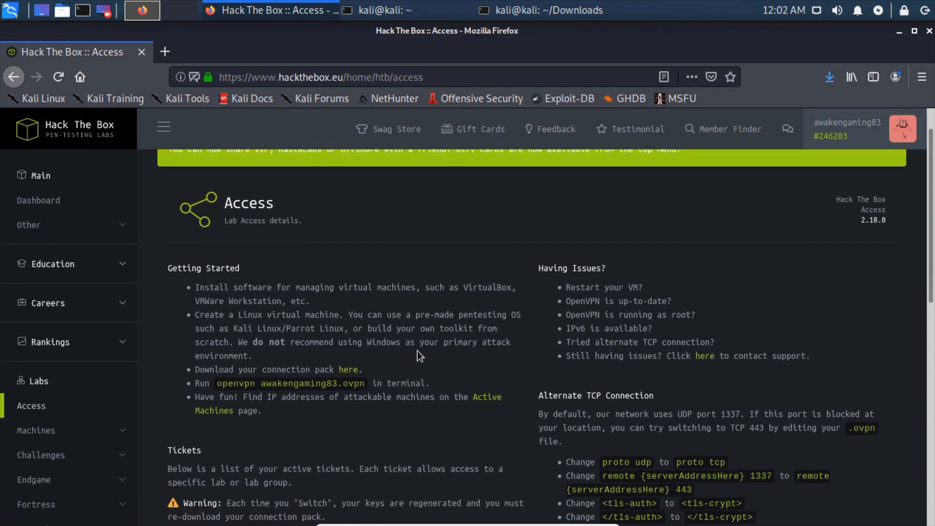
scroll(down, 3)
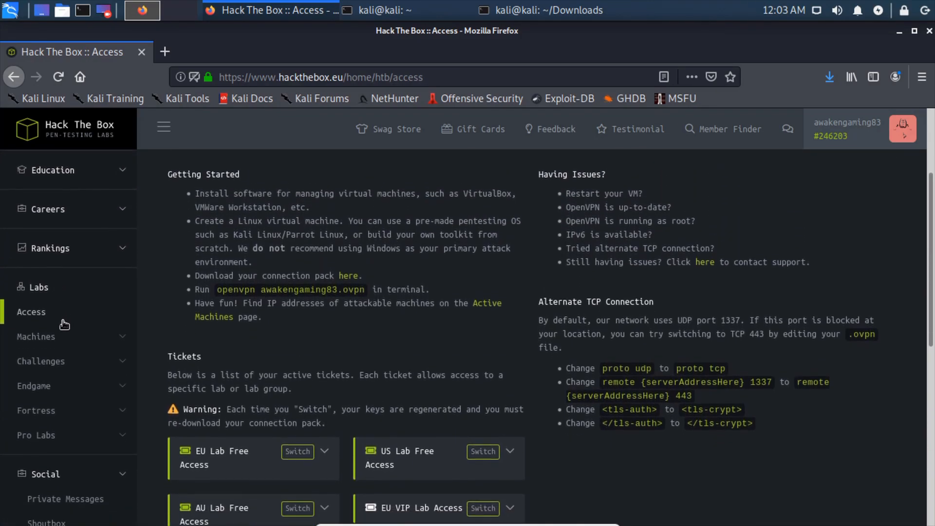
Show all machines and sort the list by User Rated Difficulty via the Filters panel
click(36, 336)
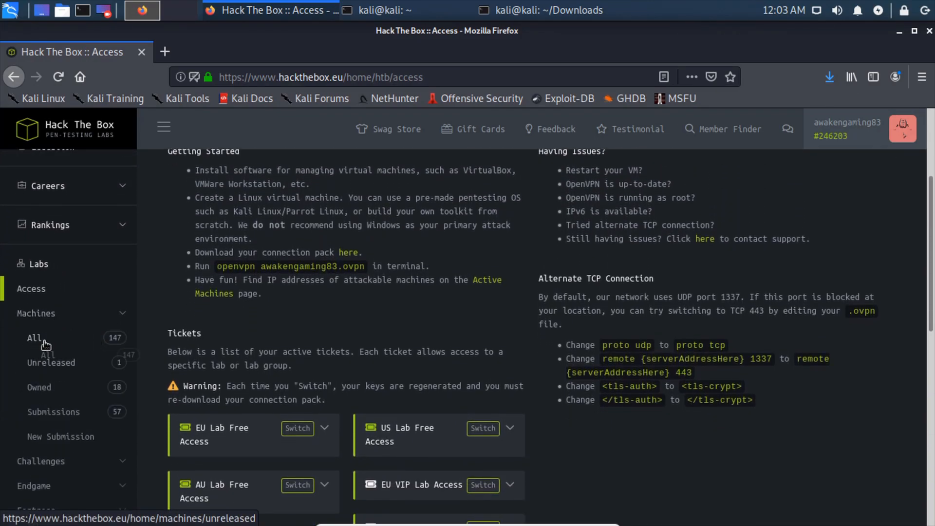
click(33, 338)
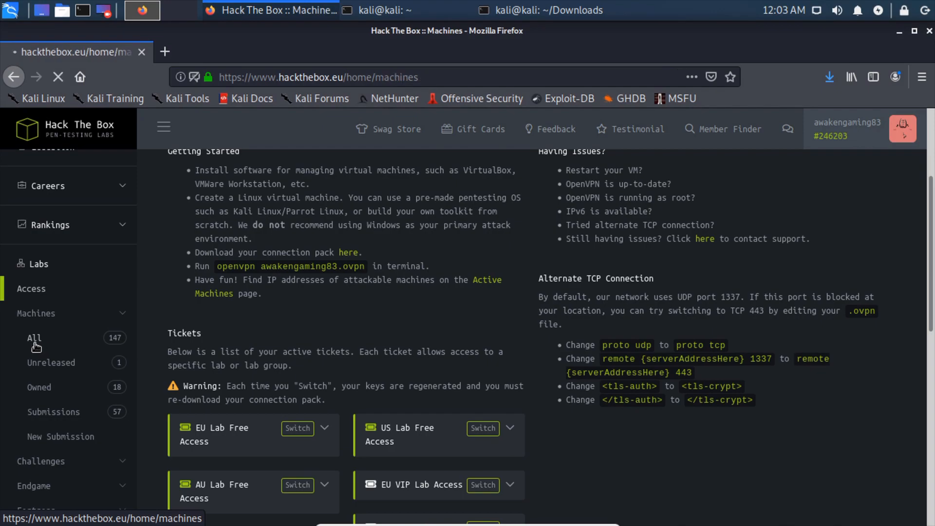
click(33, 338)
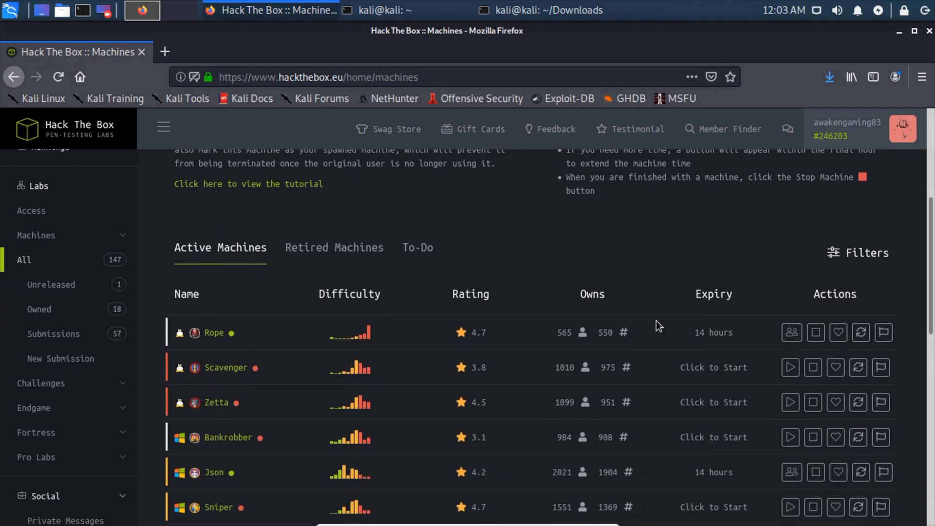
click(867, 253)
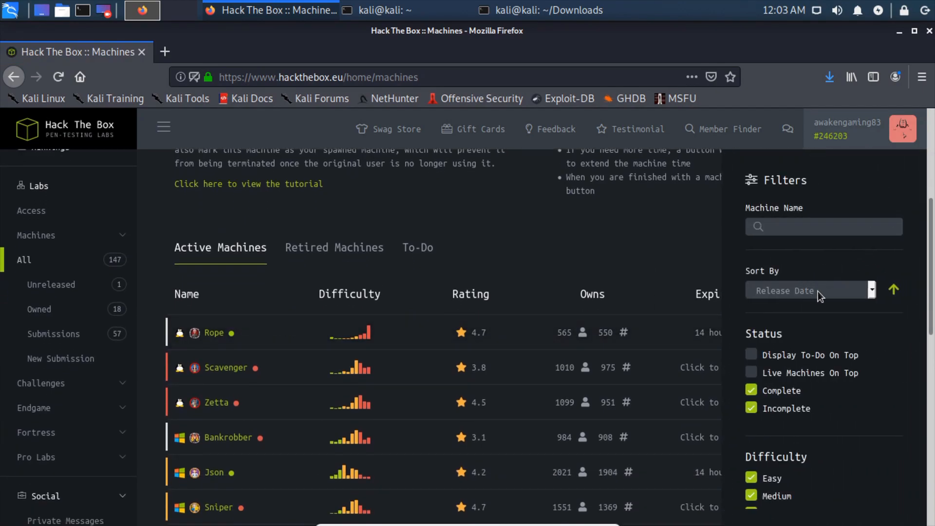
click(810, 291)
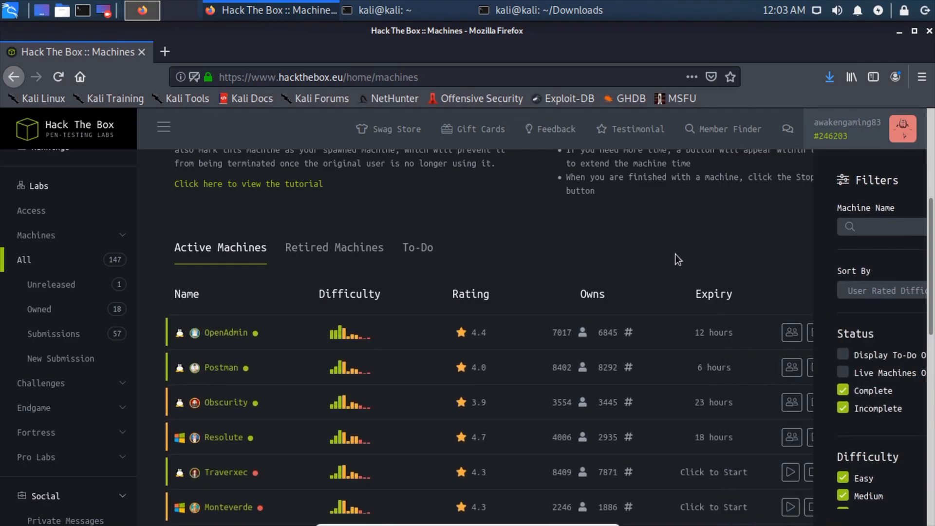
click(867, 254)
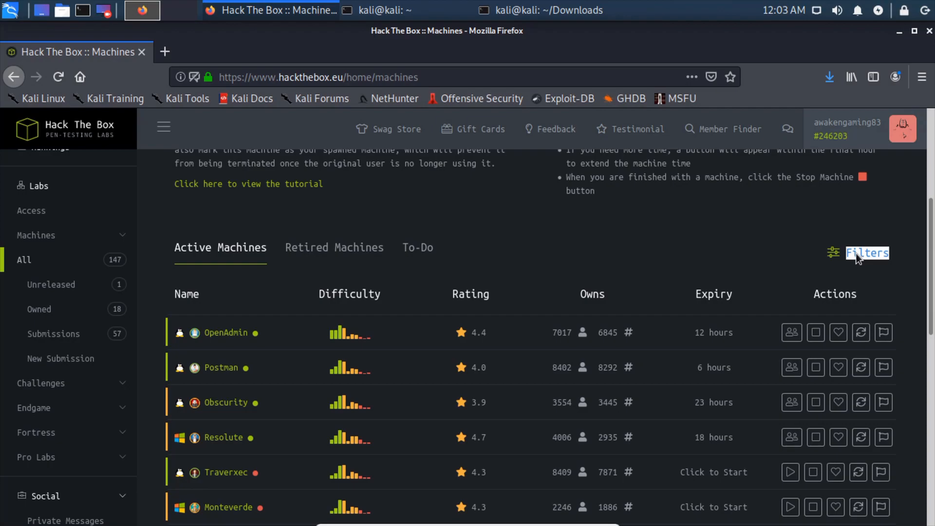
click(866, 253)
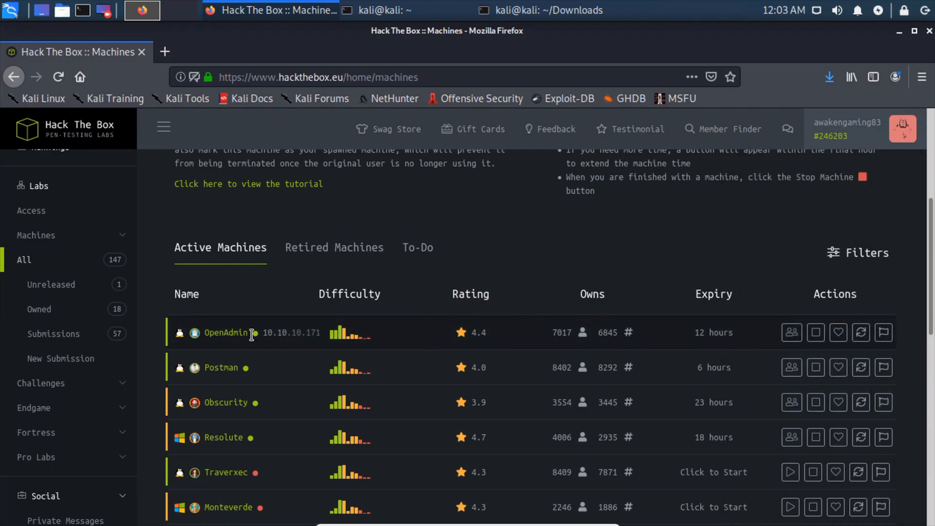
Scroll the active machine list showing OpenAdmin, Postman and Obscurity with ratings and expiry times
scroll(down, 3)
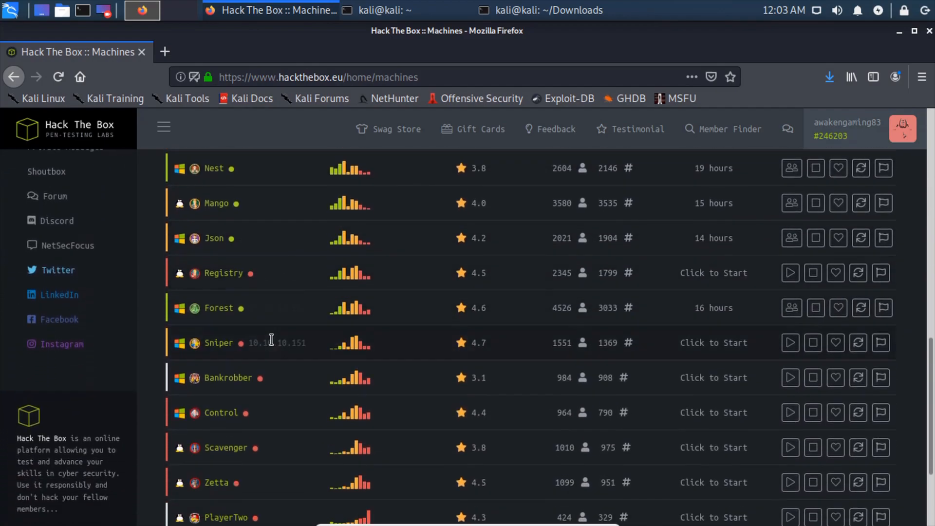
scroll(down, 3)
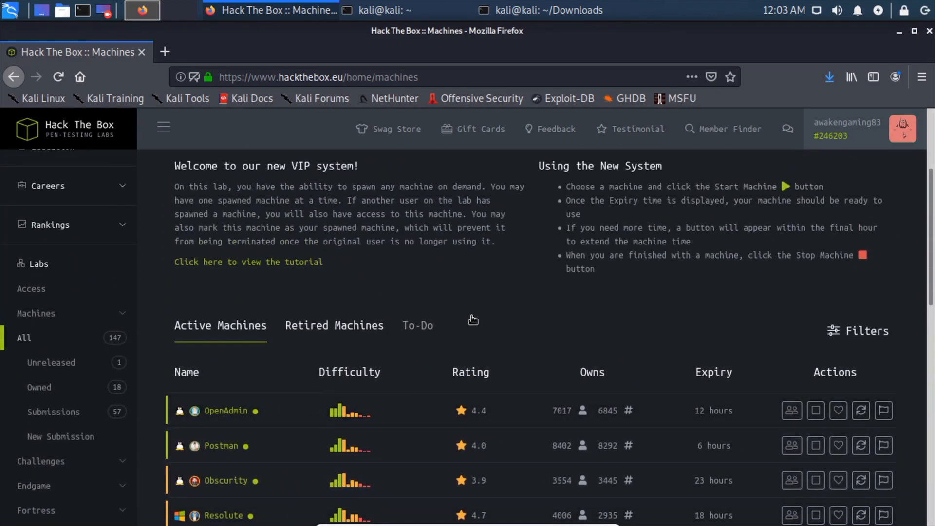
Switch to Retired Machines and browse the list starting with Blue, Legacy and Lame
click(334, 326)
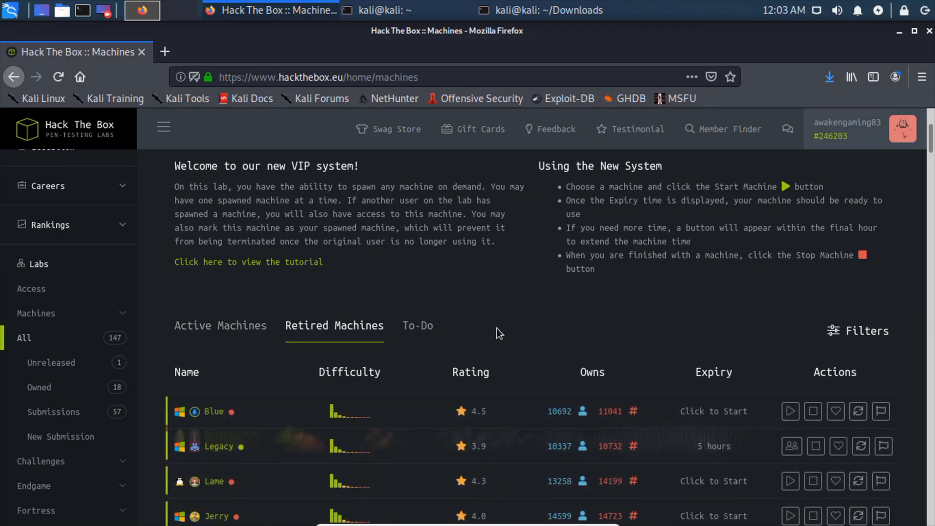
scroll(down, 3)
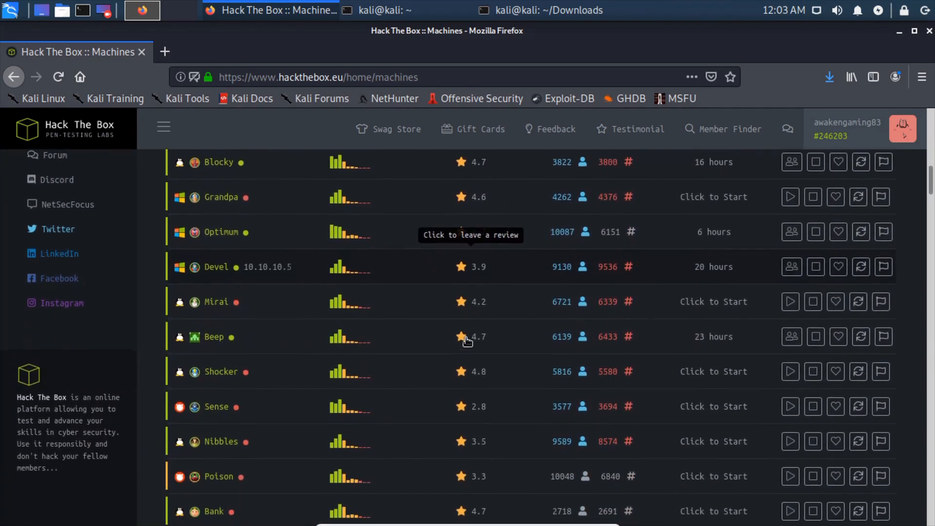
scroll(down, 3)
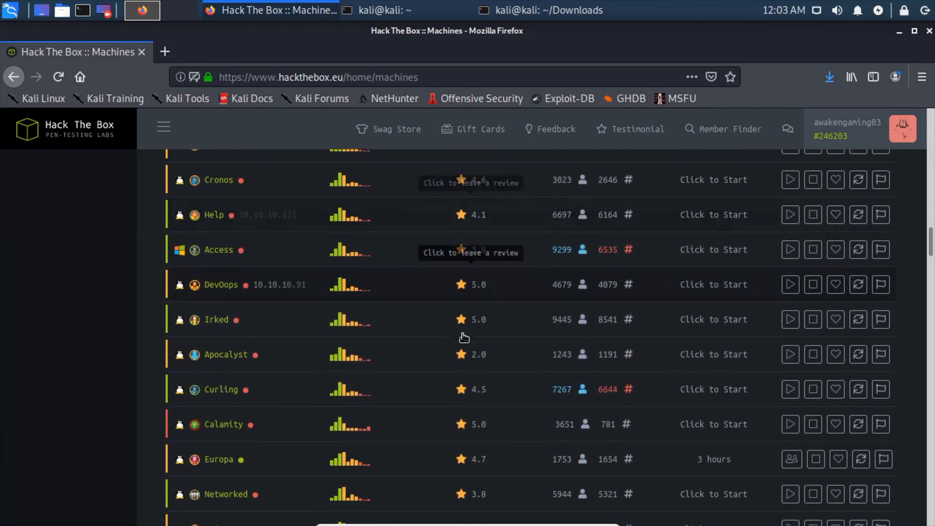
scroll(down, 3)
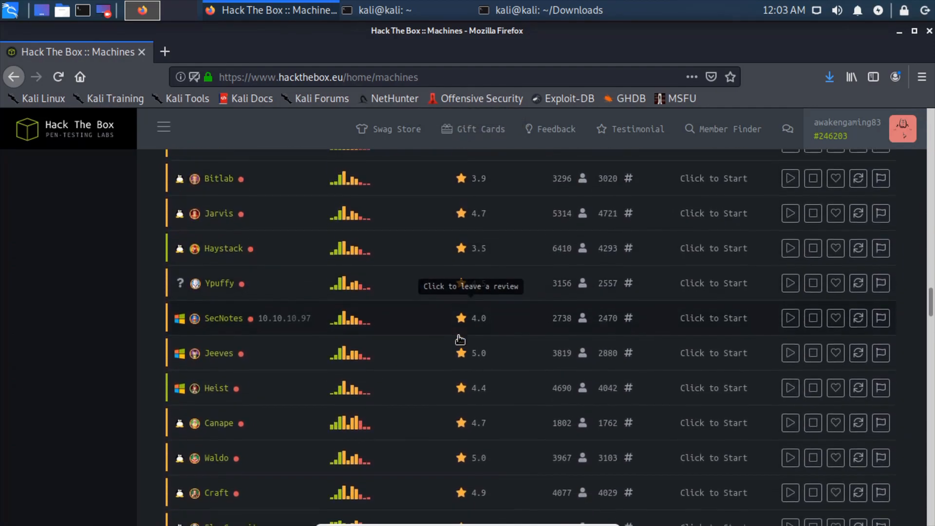
scroll(down, 3)
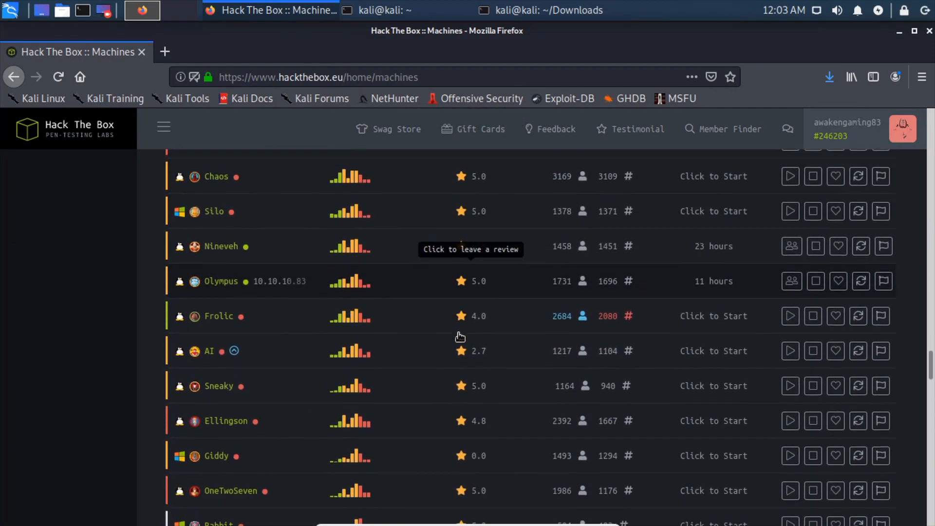
scroll(down, 3)
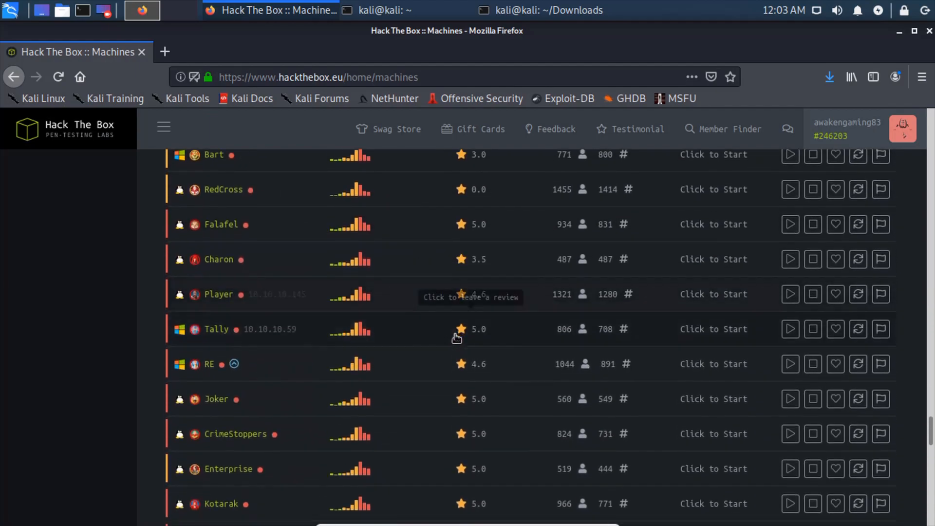
scroll(down, 3)
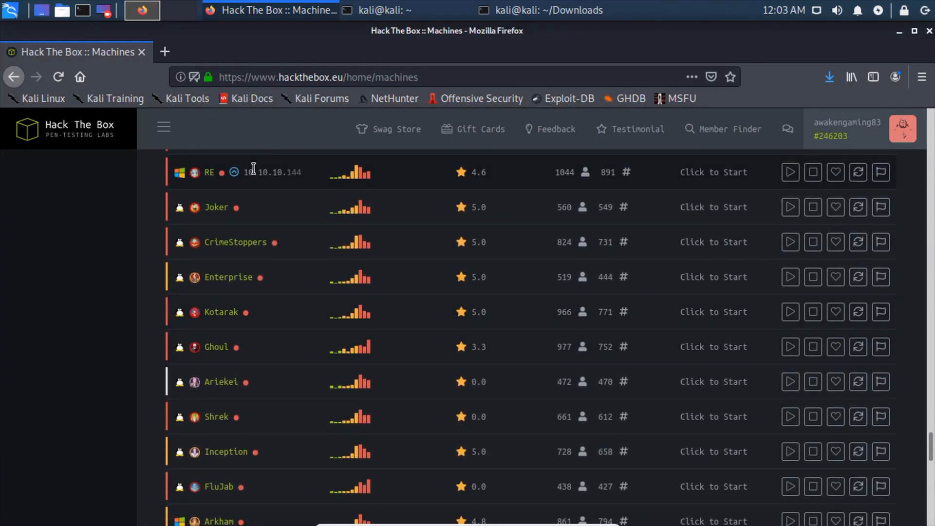
mouse_move(287, 210)
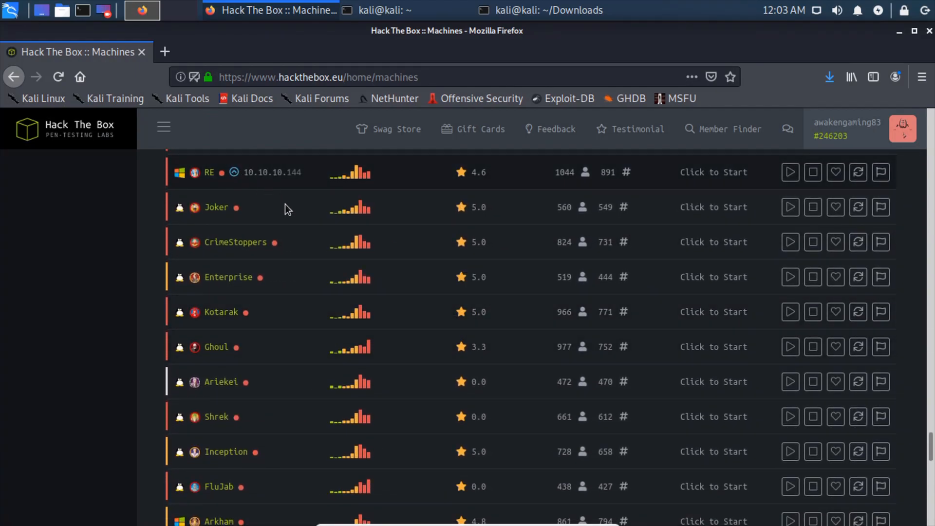
scroll(down, 3)
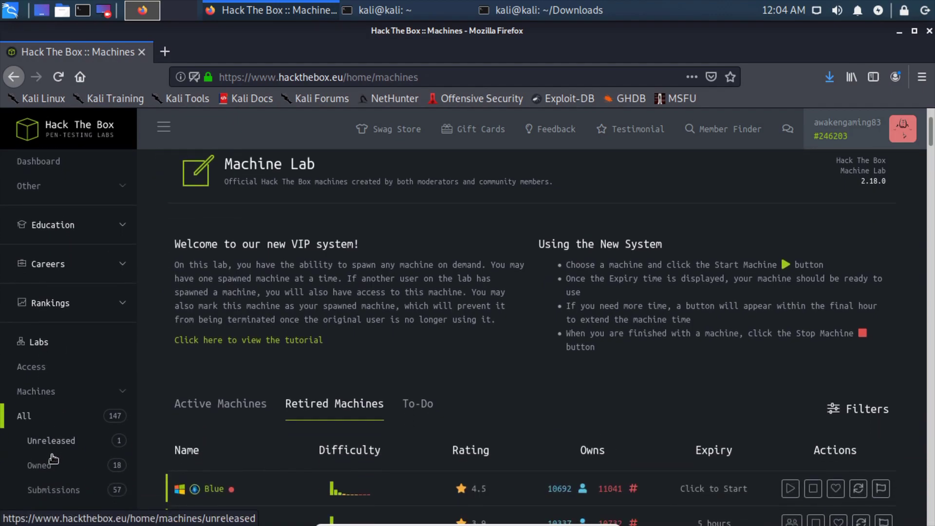
scroll(down, 3)
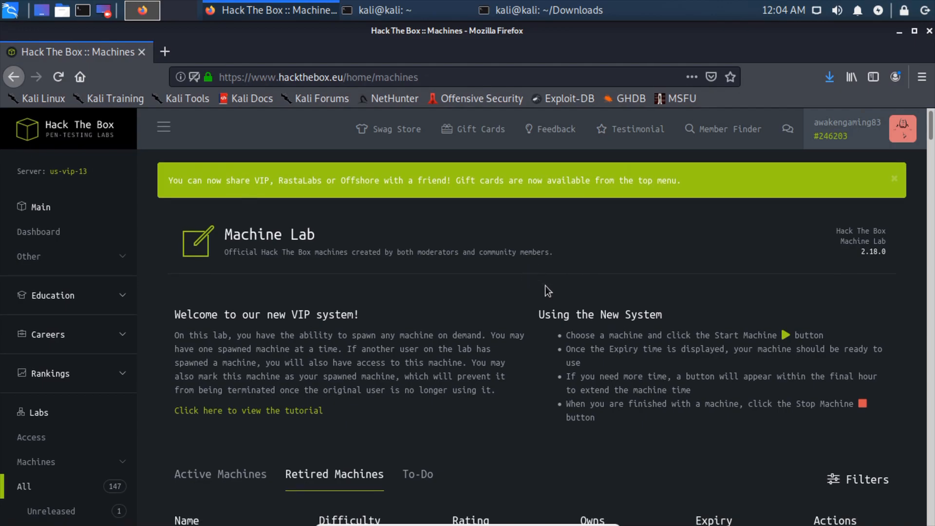
scroll(down, 3)
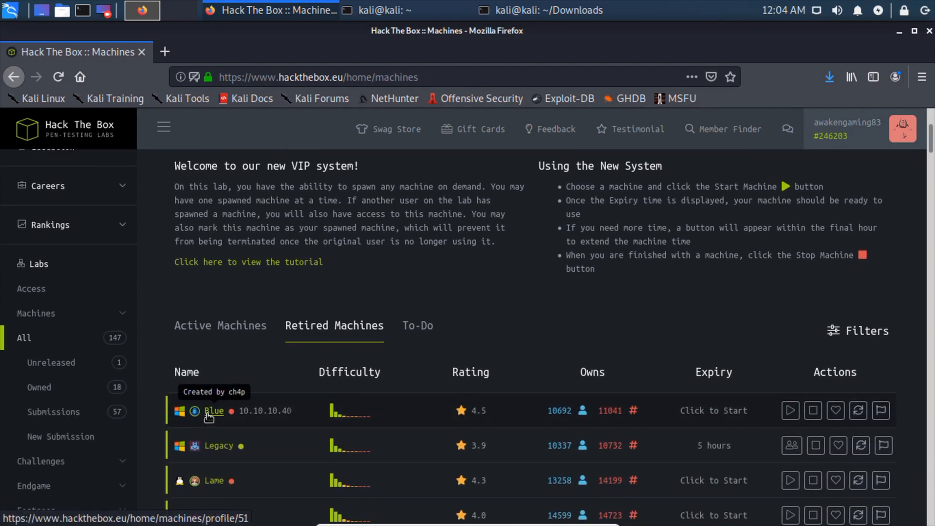
mouse_move(545, 294)
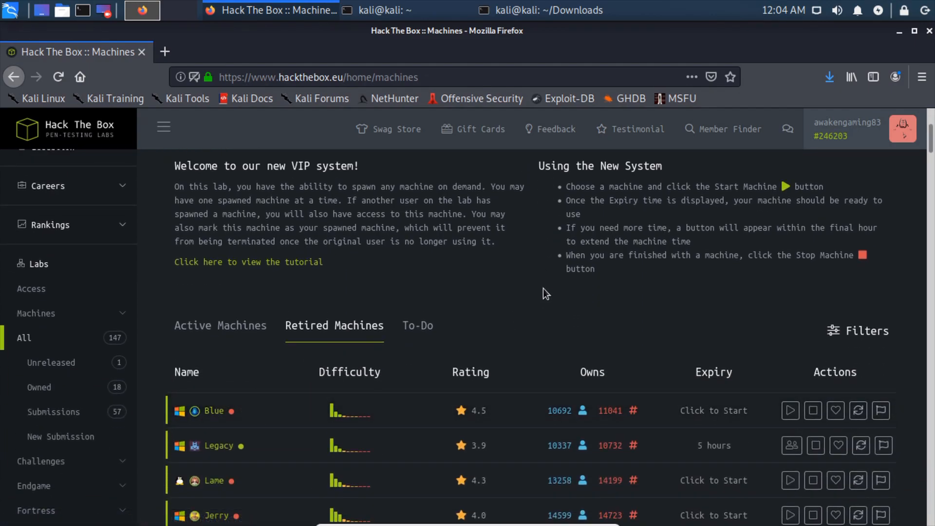